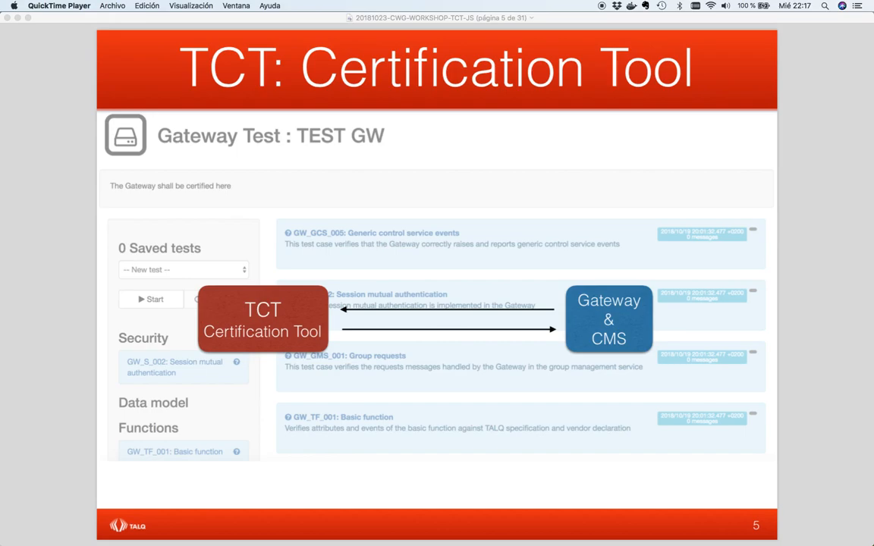
{"action": "mouse_move", "coordinate": [837, 112]}
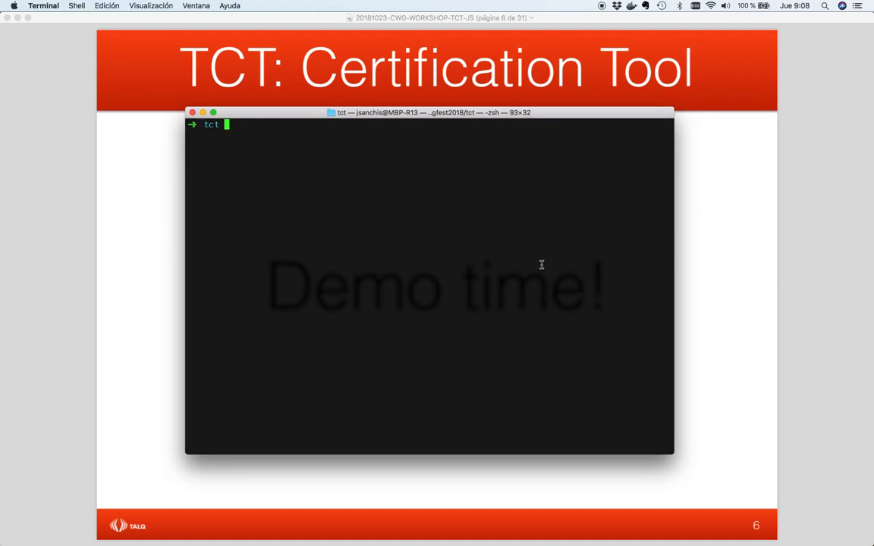
Unzip the tct-2.0.1-alpha.10 package, cd into its folder and begin the ./ launch command.
{"action": "type", "text": "l"}
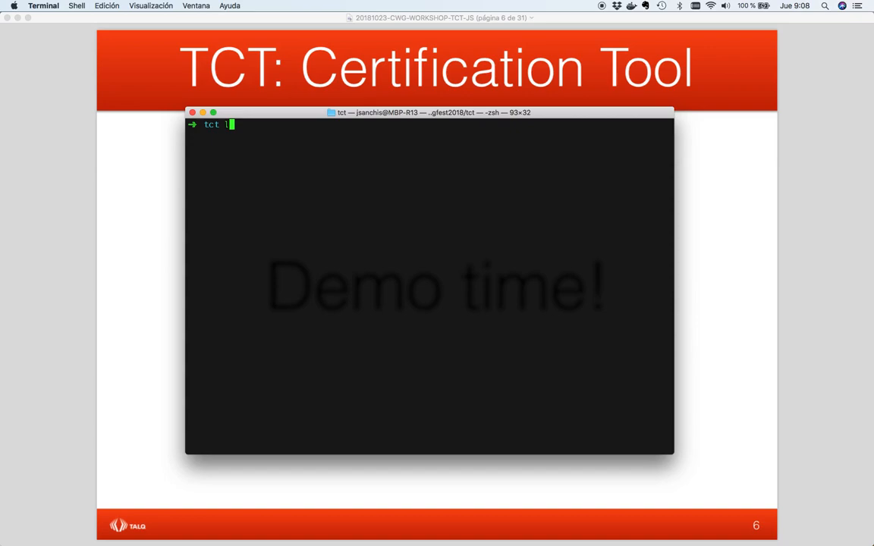
{"action": "key", "text": "Return"}
{"action": "type", "text": "cd"}
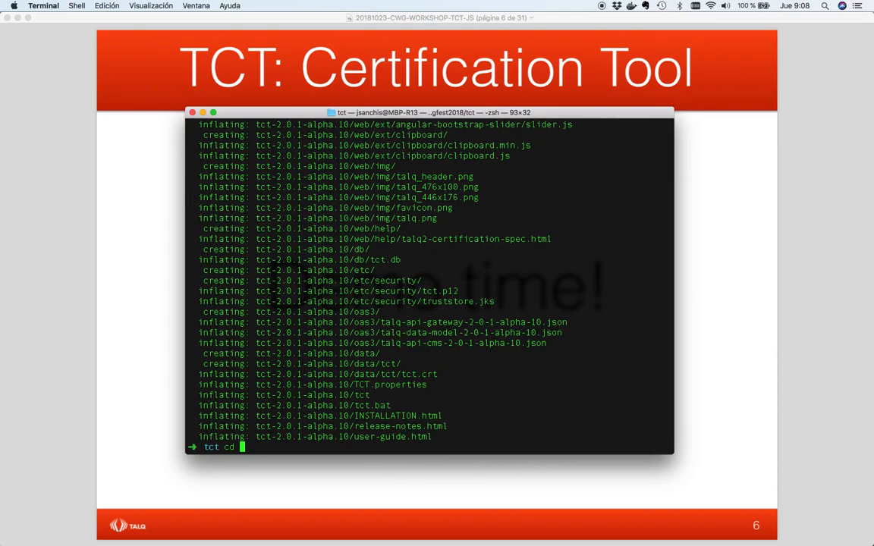
{"action": "key", "text": "Return"}
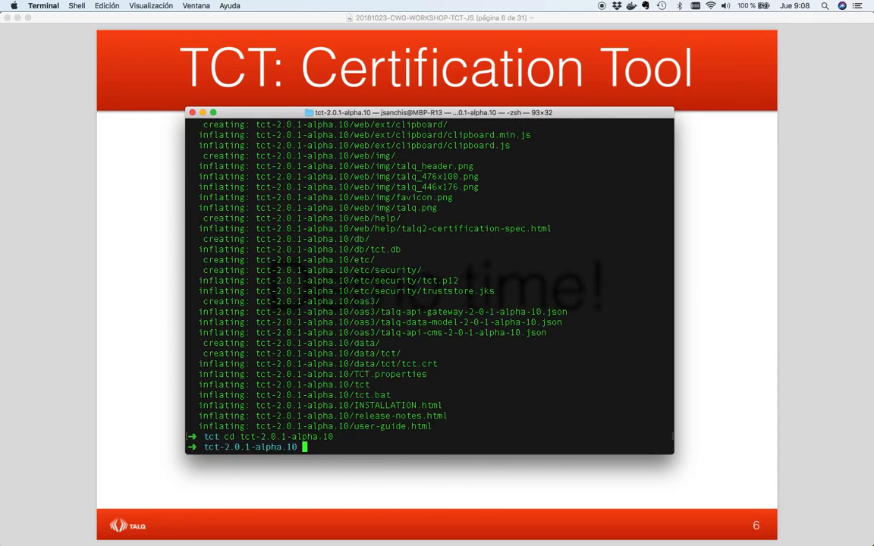
{"action": "type", "text": "./"}
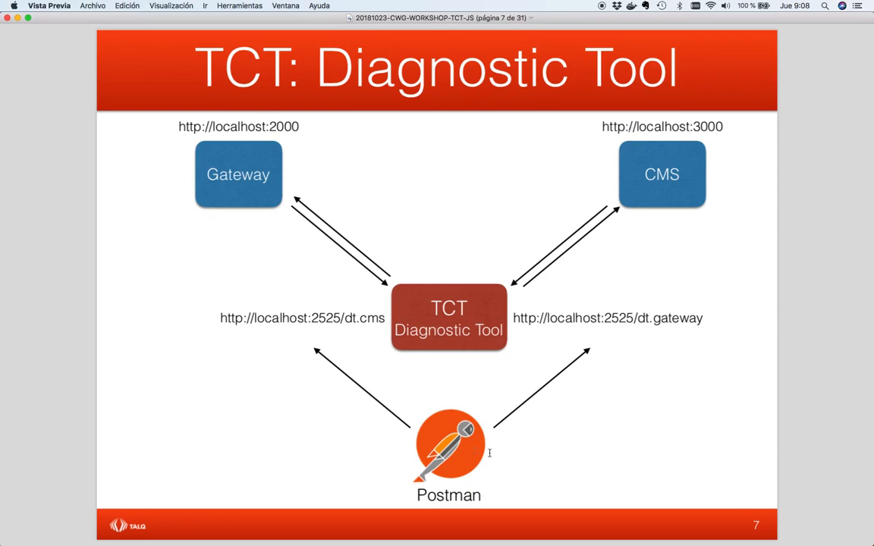
{"action": "mouse_move", "coordinate": [640, 452]}
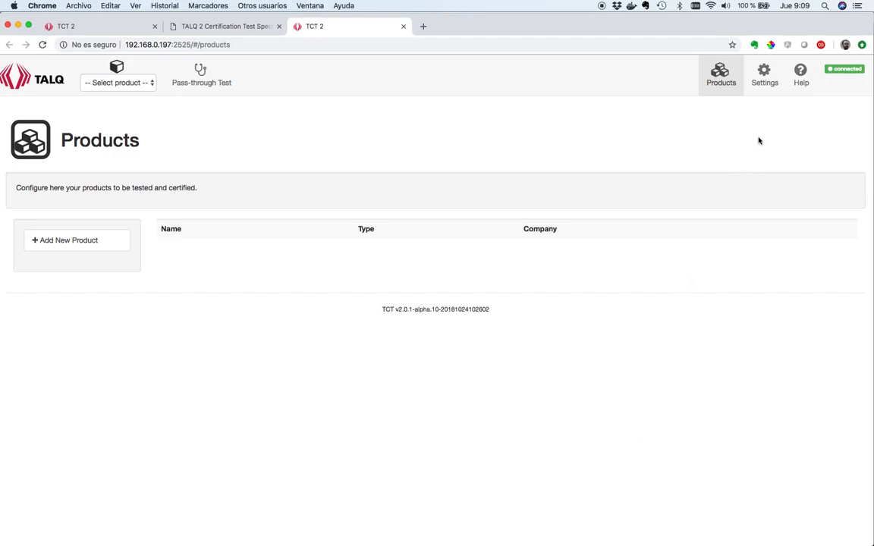
Advance the slide and switch TCT from Settings to the Pass-through Test page.
{"action": "left_click", "coordinate": [765, 73]}
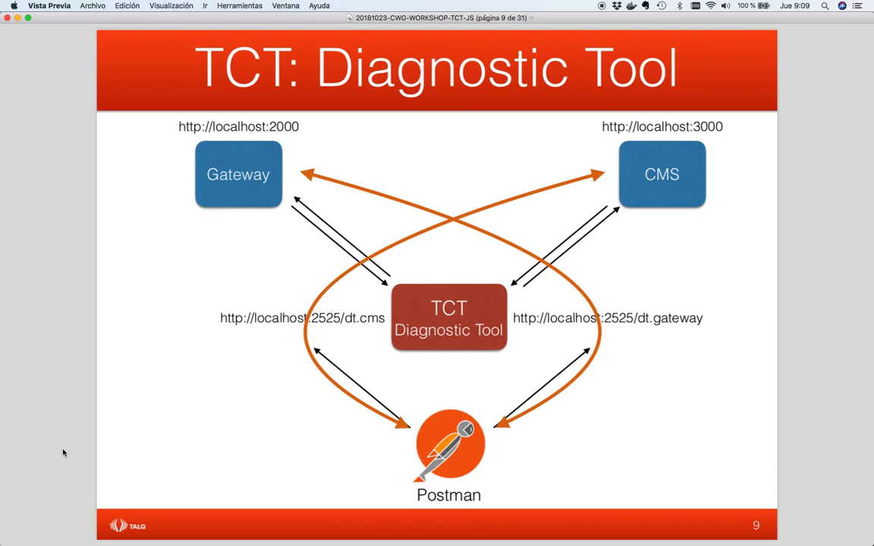
{"action": "mouse_move", "coordinate": [218, 203]}
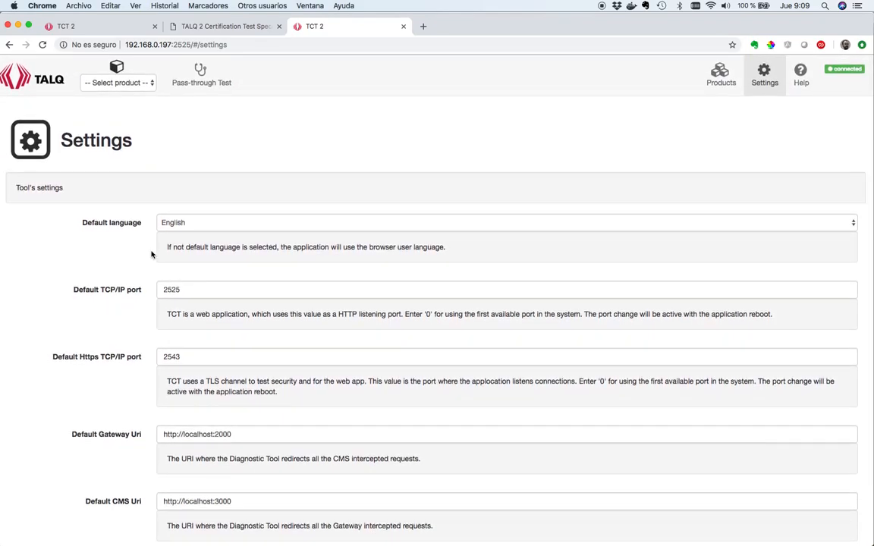
{"action": "left_click", "coordinate": [200, 74]}
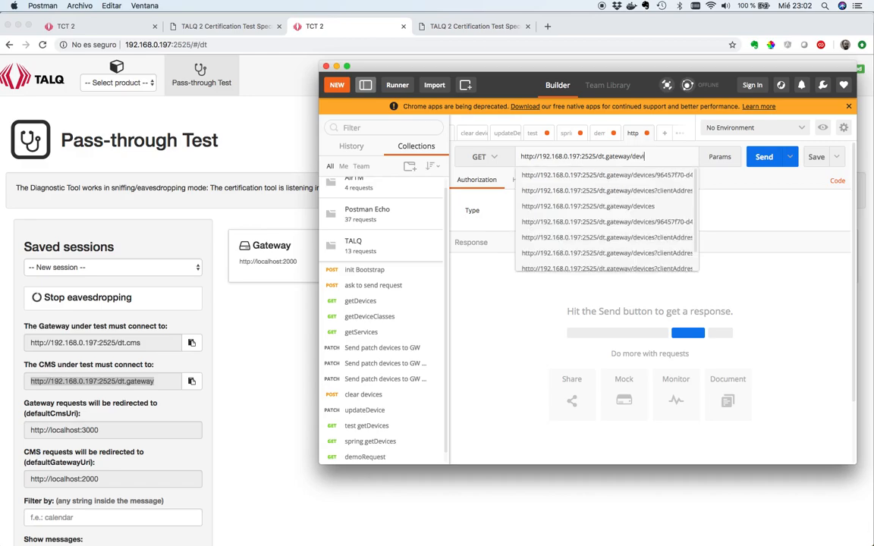
Send GET /devices from Postman and expand its failed entry showing the missing talq-api-version header.
{"action": "left_click", "coordinate": [765, 156]}
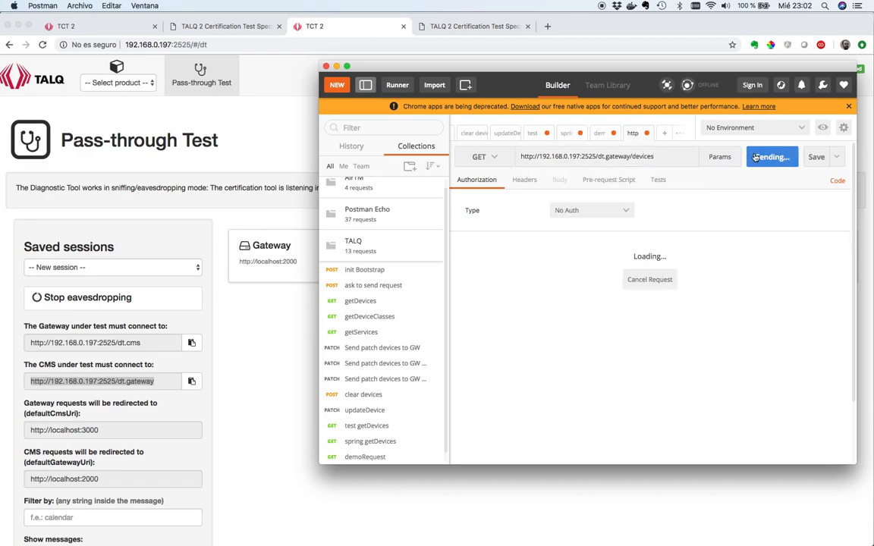
{"action": "left_click", "coordinate": [771, 156]}
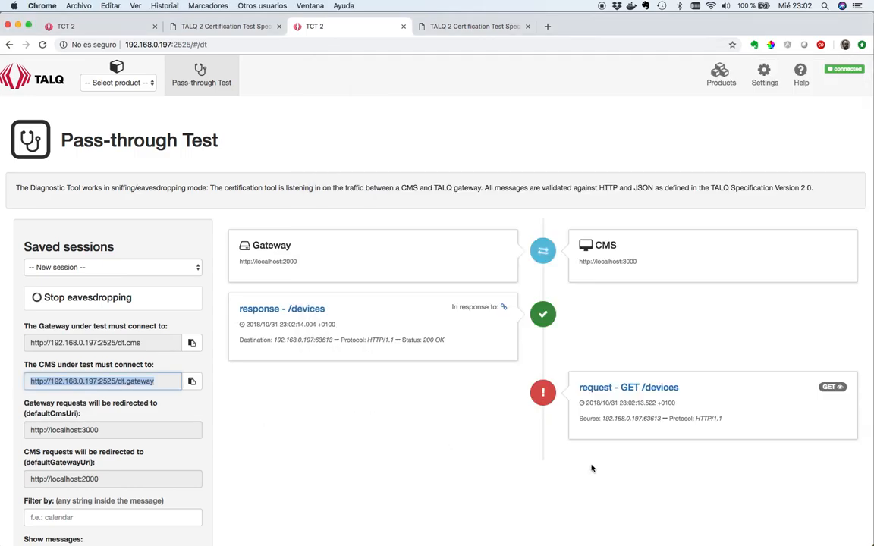
{"action": "left_click", "coordinate": [628, 387]}
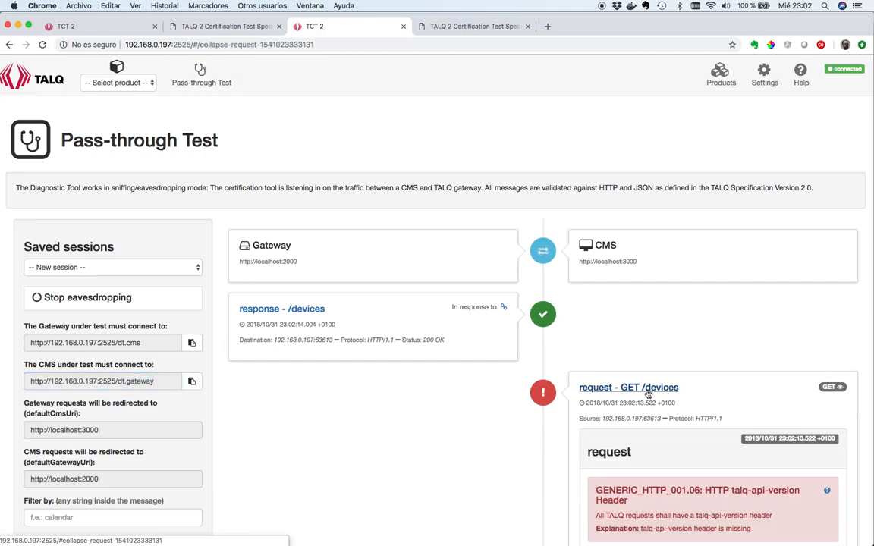
{"action": "scroll", "scroll_direction": "down", "scroll_amount": 3}
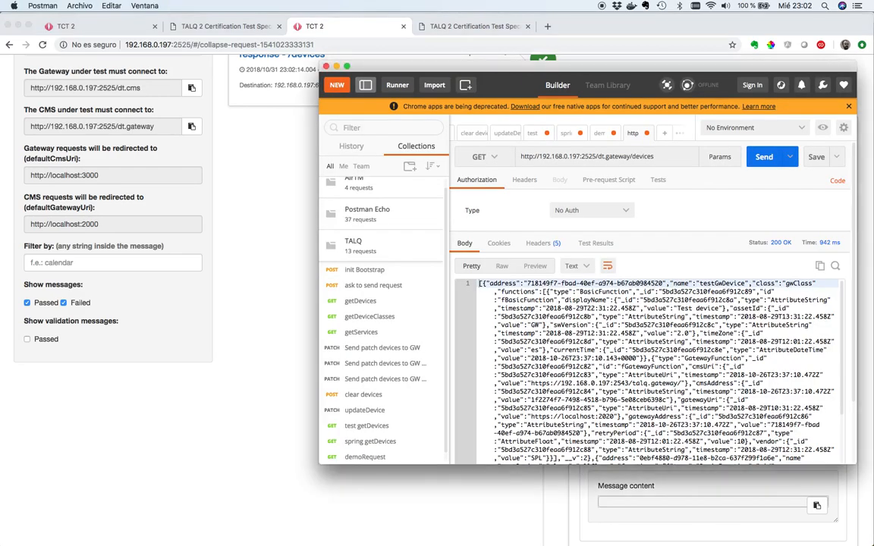
Add headers talq-api-version 2.0.1 and Content-Type application/json, viewing the body as JSON.
{"action": "left_click", "coordinate": [525, 179]}
{"action": "type", "text": "talq-api-version"}
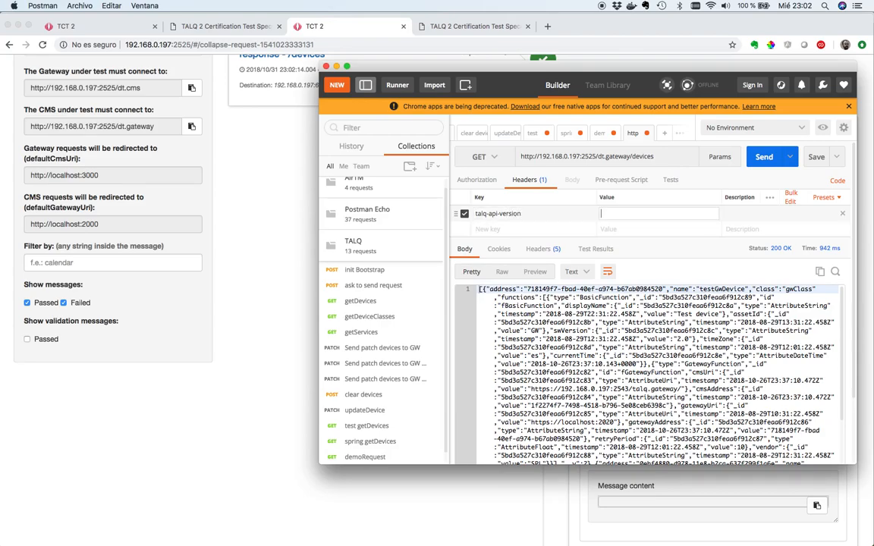
{"action": "type", "text": "2.0.1"}
{"action": "left_click", "coordinate": [658, 229]}
{"action": "type", "text": "appl"}
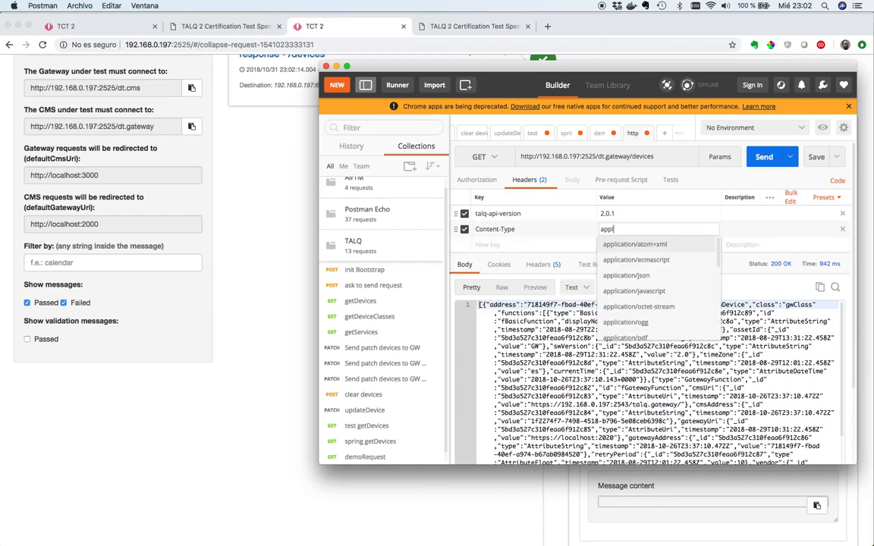
{"action": "left_click", "coordinate": [625, 276]}
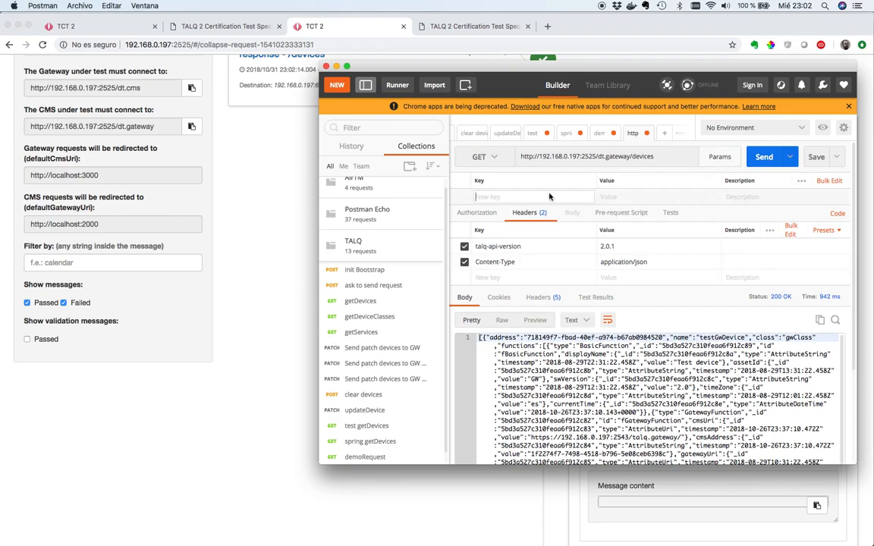
{"action": "left_click", "coordinate": [571, 318]}
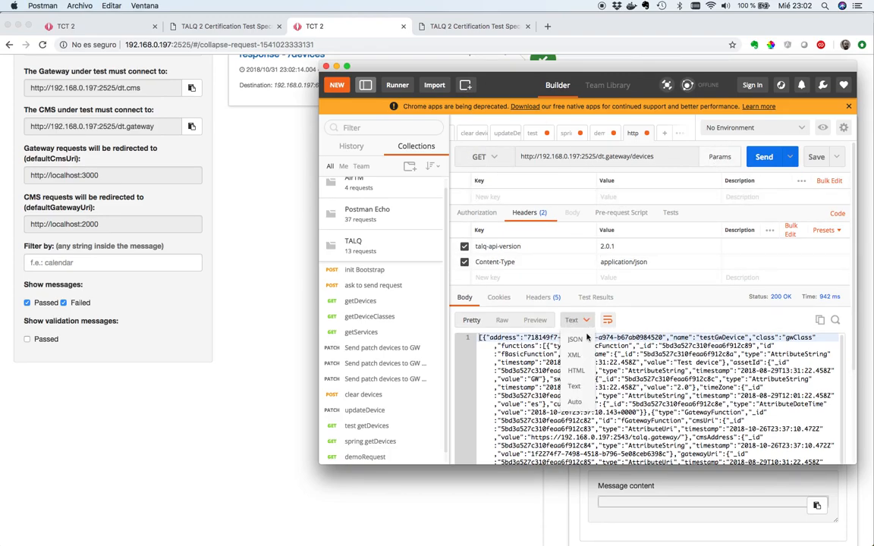
{"action": "left_click", "coordinate": [572, 319]}
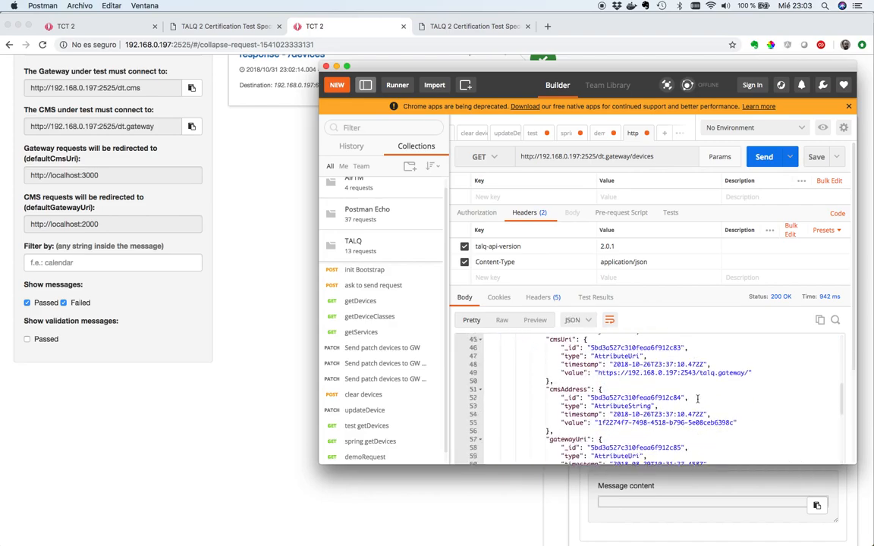
{"action": "scroll", "scroll_direction": "down", "scroll_amount": 3}
{"action": "type", "text": "clientAddr"}
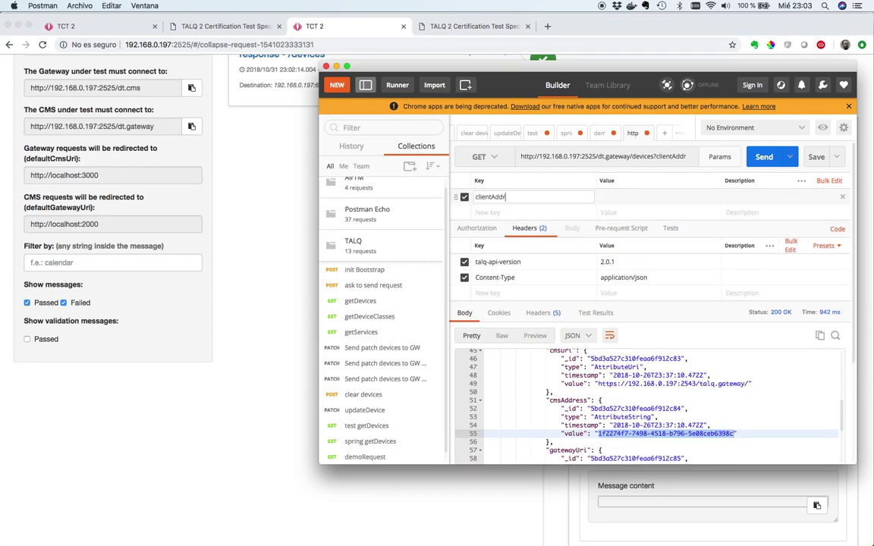
Add clientAddress 1f2274f7-7498-4518-b796-5e08ceb6398c, resend and expand the passing GET /devices entry.
{"action": "type", "text": "1f2274f7-7498-4518-b796-5e08ceb6398c"}
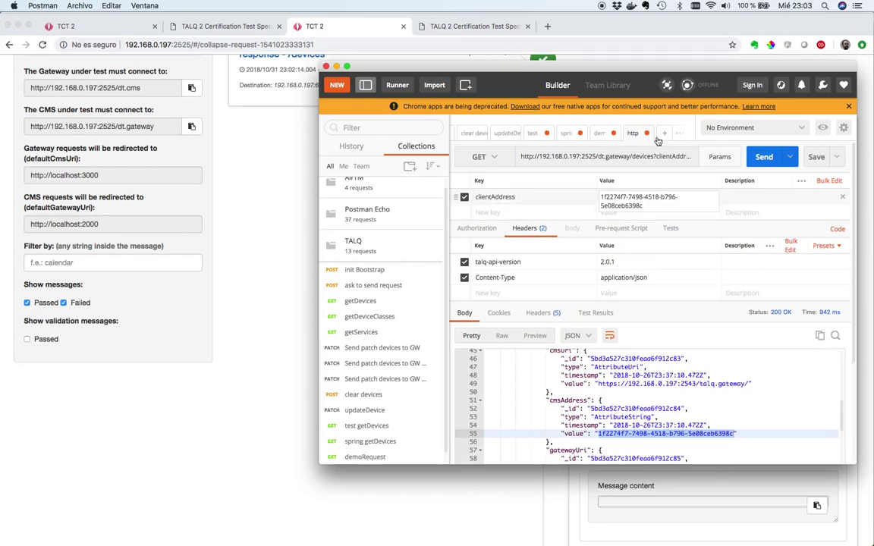
{"action": "left_click", "coordinate": [765, 156]}
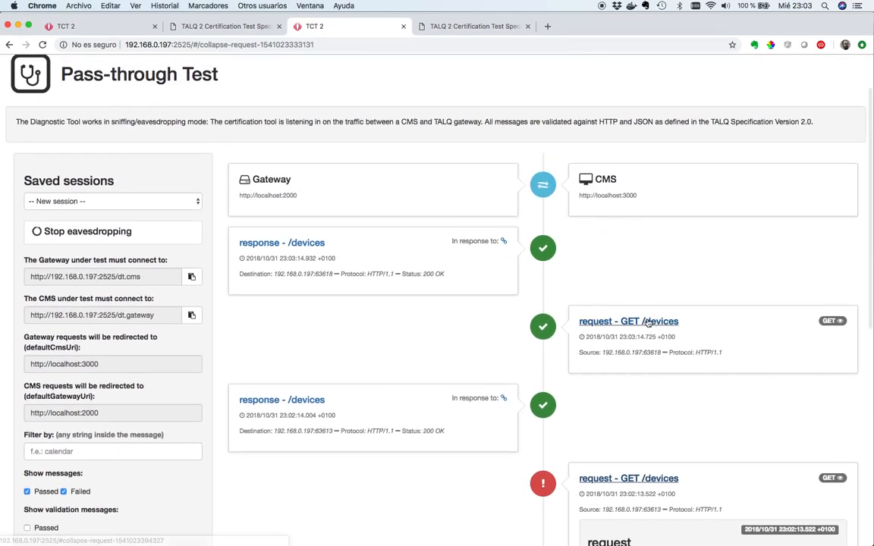
{"action": "left_click", "coordinate": [628, 322]}
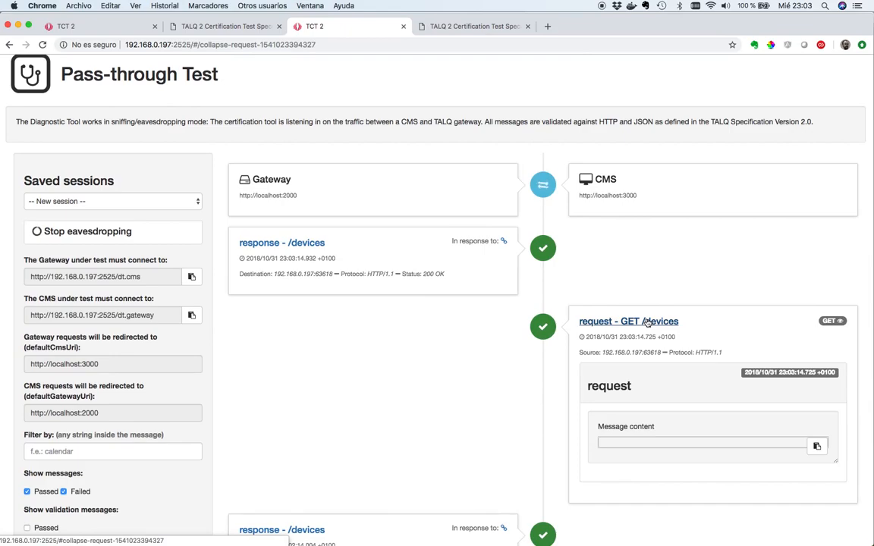
{"action": "mouse_move", "coordinate": [666, 279]}
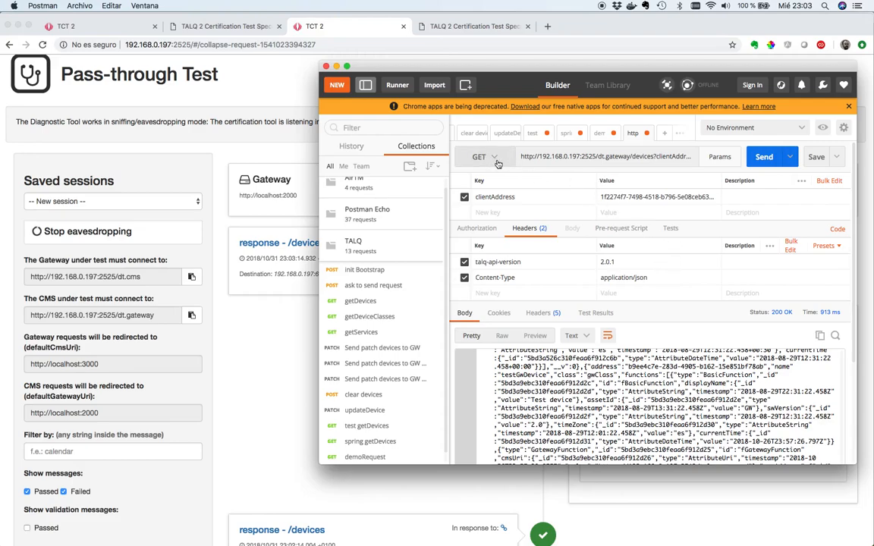
Resend /devices as POST and expand its failed entry with the JSON payload validation error.
{"action": "left_click", "coordinate": [495, 156]}
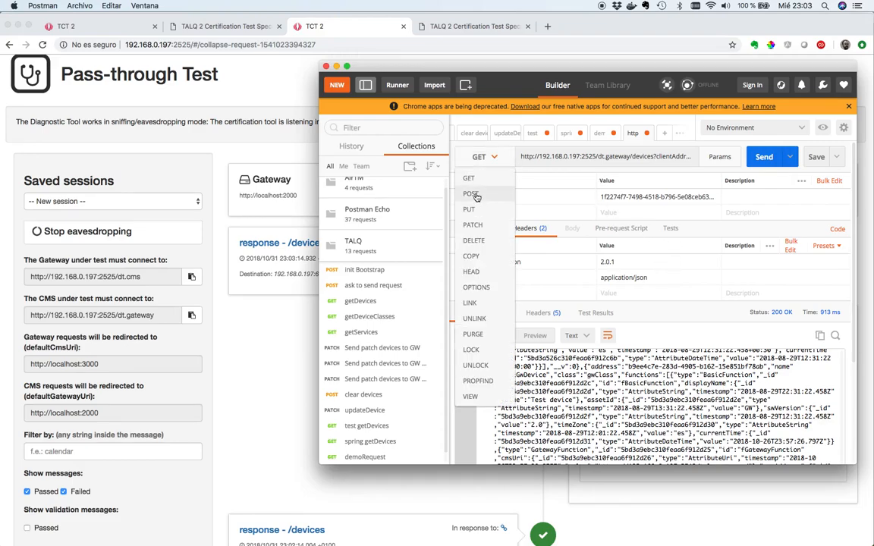
{"action": "left_click", "coordinate": [471, 194]}
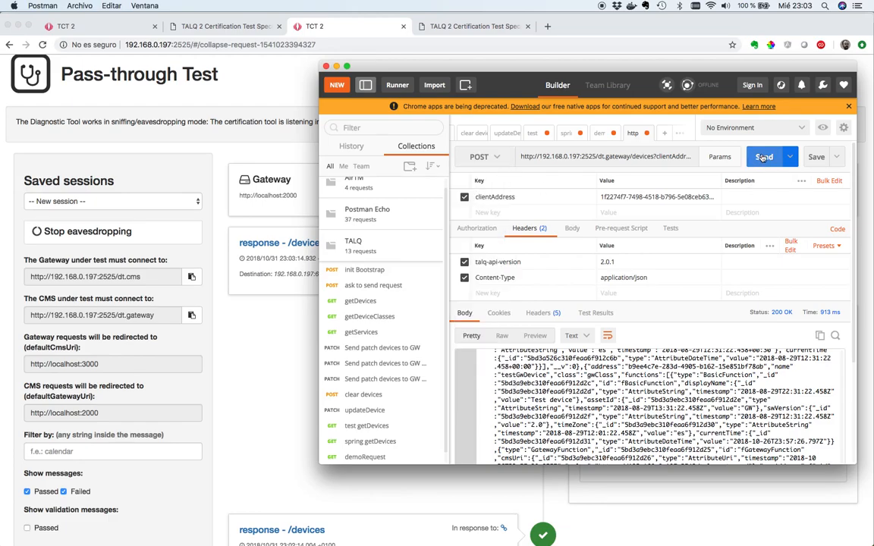
{"action": "left_click", "coordinate": [765, 156]}
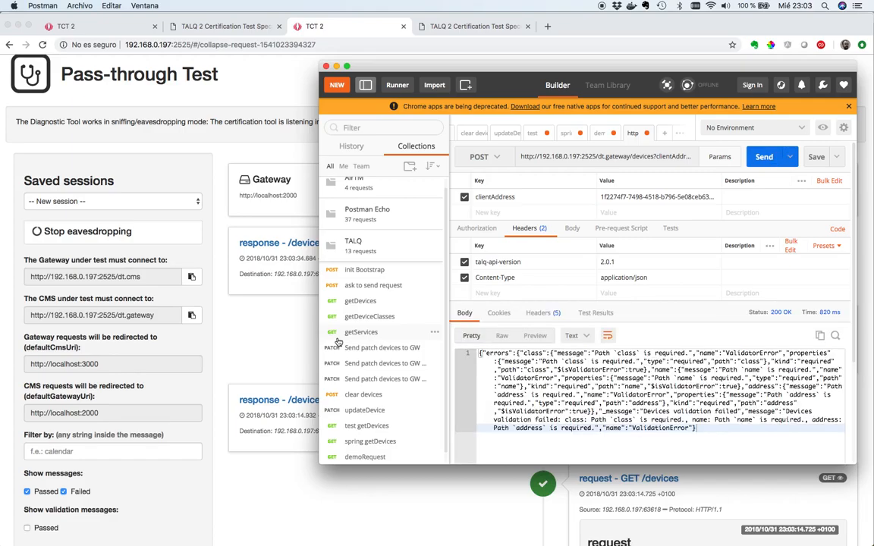
{"action": "left_click", "coordinate": [327, 66]}
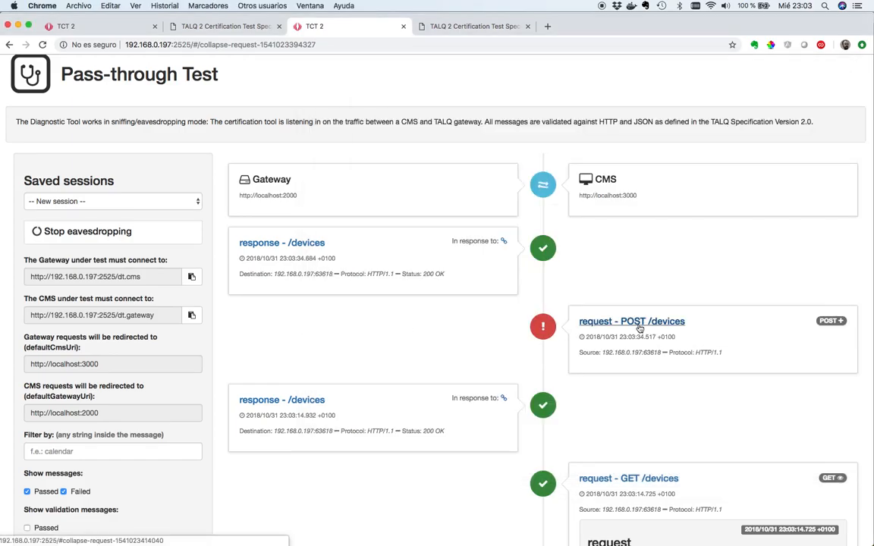
{"action": "left_click", "coordinate": [632, 321]}
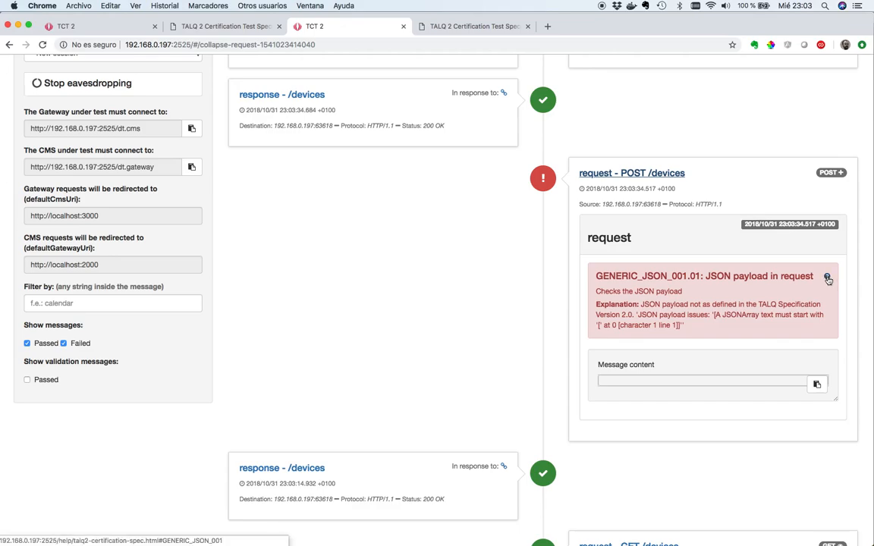
{"action": "left_click", "coordinate": [828, 276]}
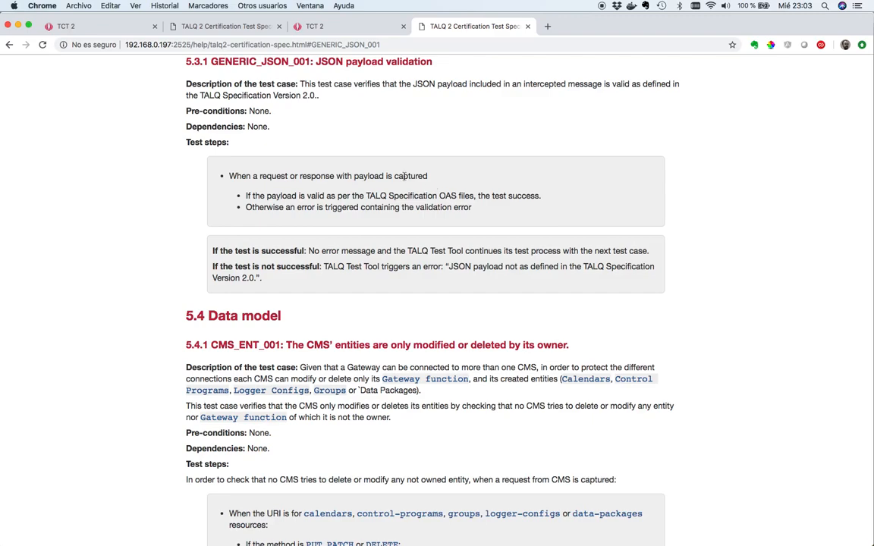
{"action": "mouse_move", "coordinate": [434, 179]}
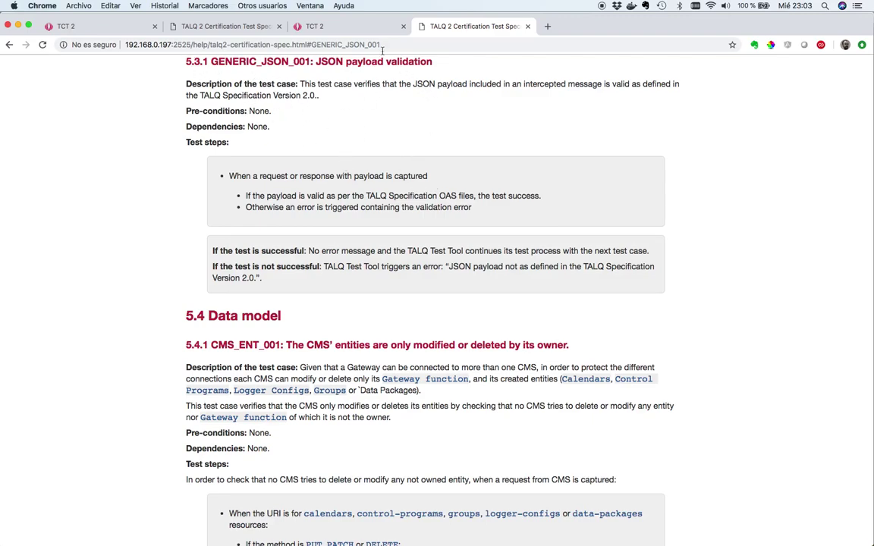
{"action": "left_click", "coordinate": [346, 26]}
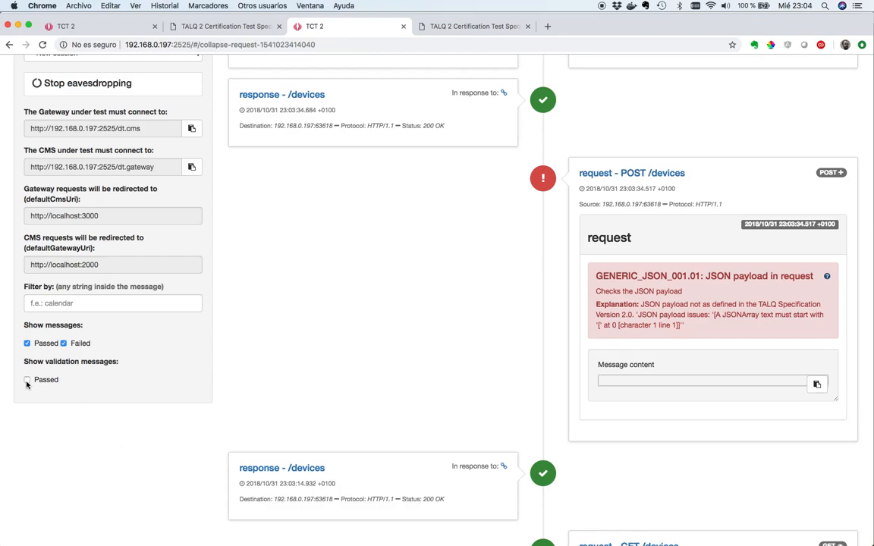
{"action": "left_click", "coordinate": [28, 379]}
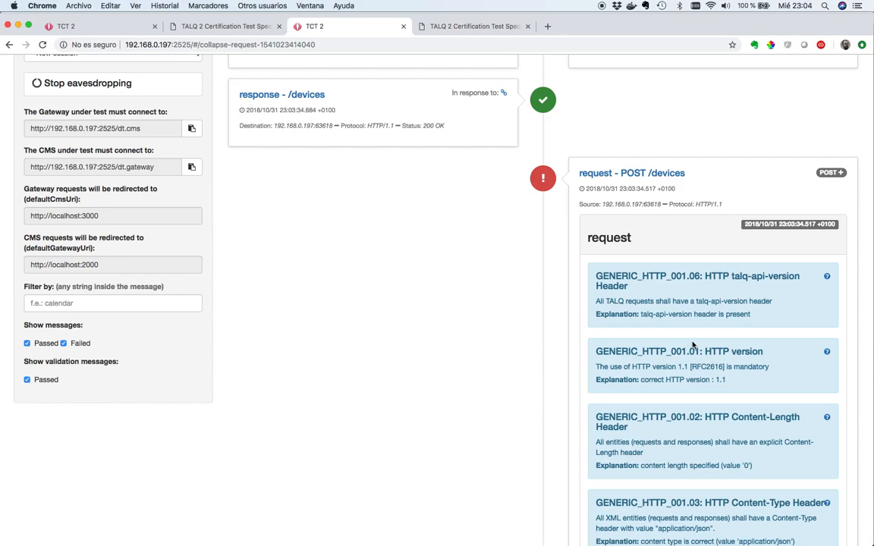
{"action": "scroll", "scroll_direction": "down", "scroll_amount": 3}
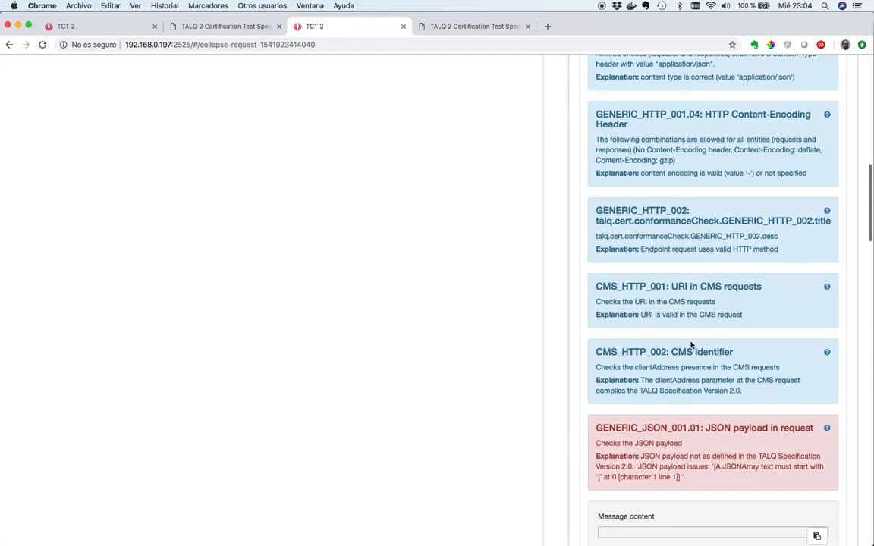
{"action": "scroll", "scroll_direction": "up", "scroll_amount": 3}
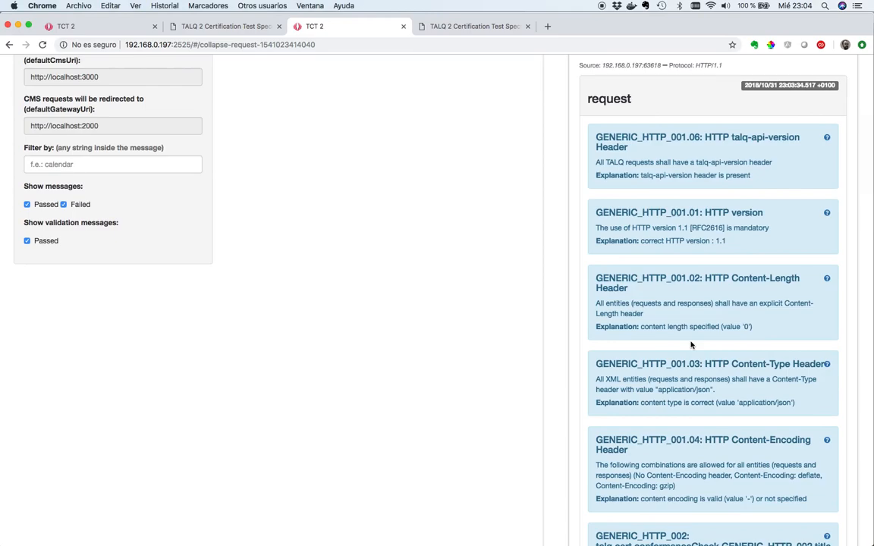
{"action": "scroll", "scroll_direction": "up", "scroll_amount": 3}
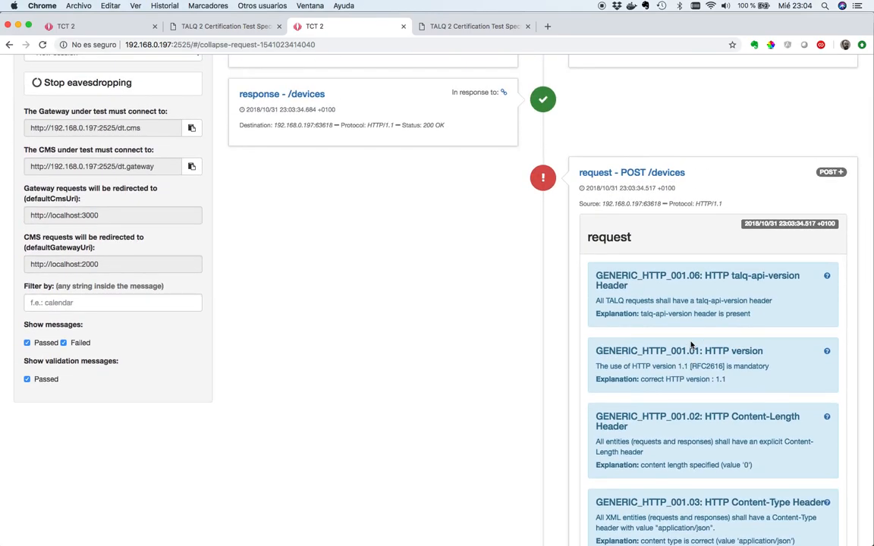
{"action": "scroll", "scroll_direction": "down", "scroll_amount": 3}
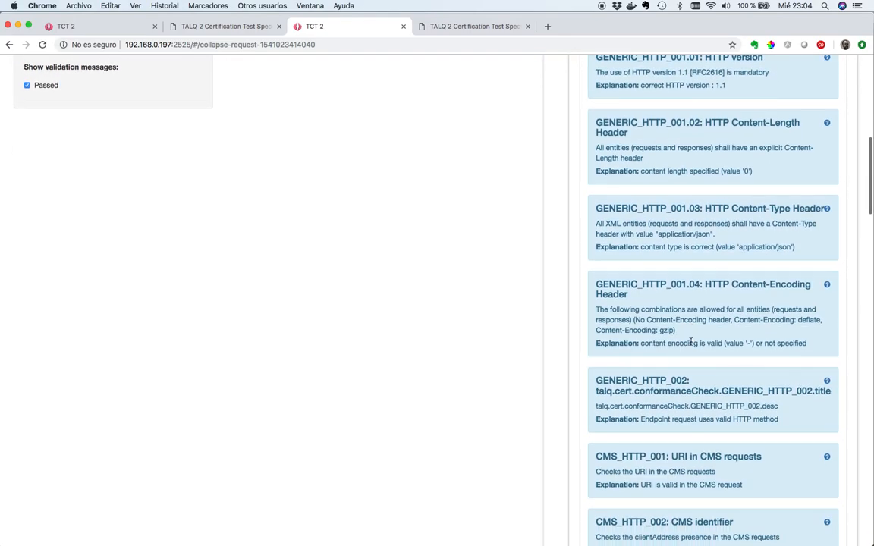
{"action": "scroll", "scroll_direction": "up", "scroll_amount": 3}
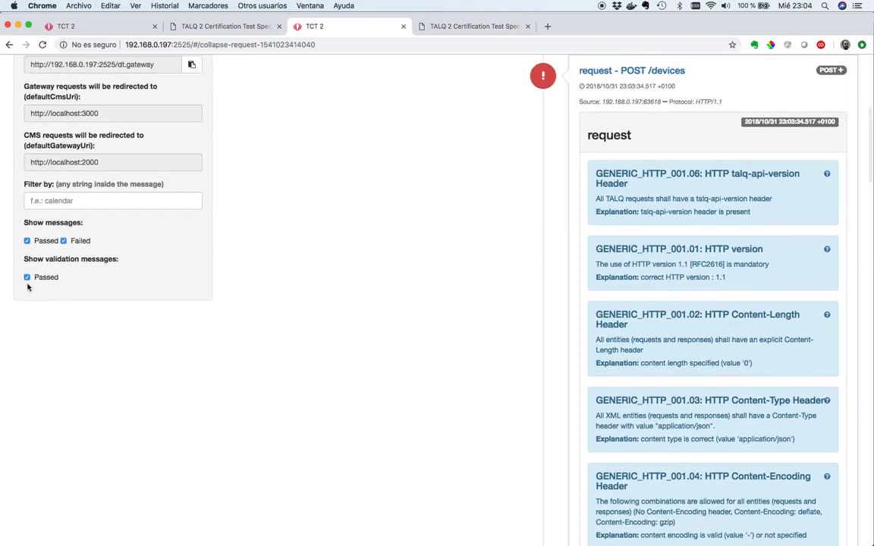
{"action": "left_click", "coordinate": [27, 276]}
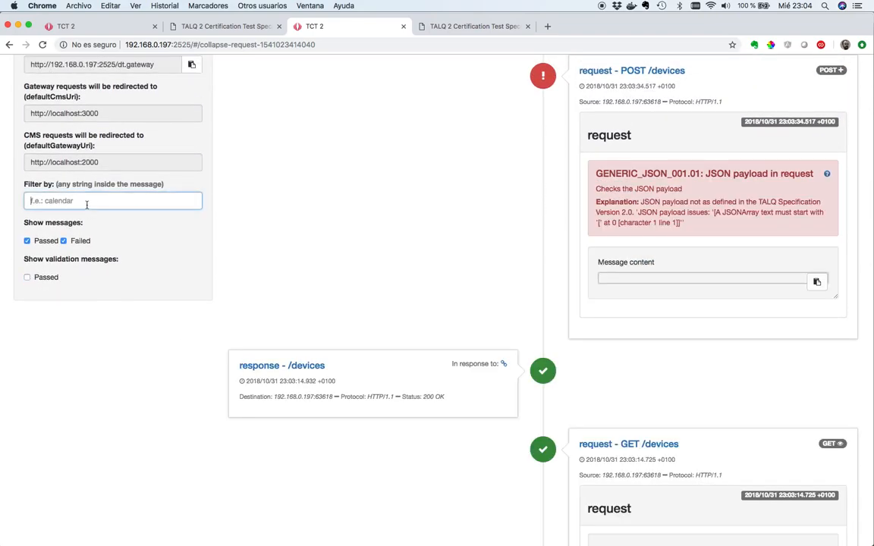
{"action": "scroll", "scroll_direction": "up", "scroll_amount": 3}
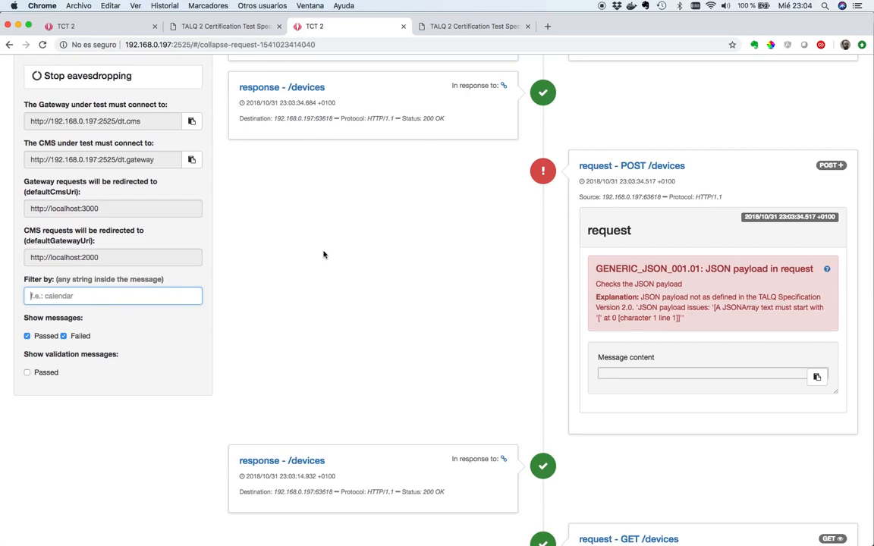
{"action": "mouse_move", "coordinate": [145, 369]}
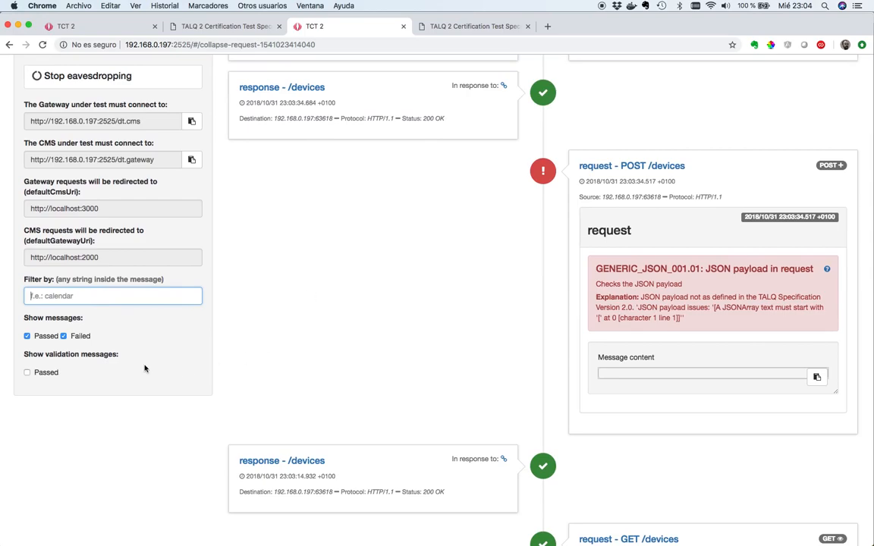
{"action": "left_click", "coordinate": [27, 336]}
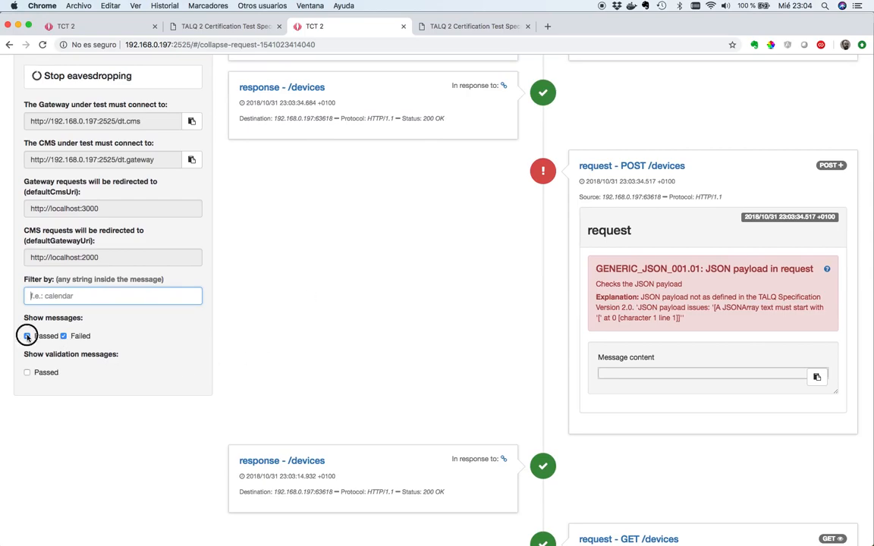
Untick Passed under Show messages so the log lists only failed messages.
{"action": "left_click", "coordinate": [27, 337]}
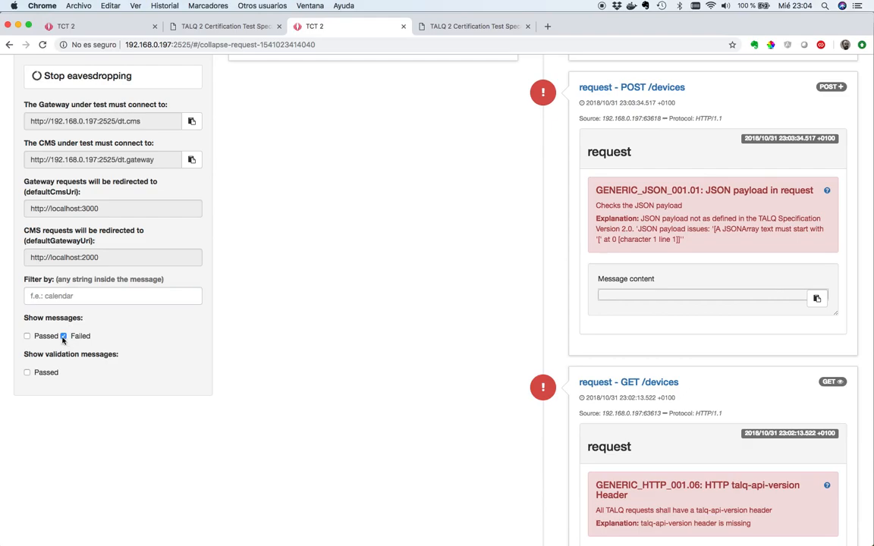
{"action": "scroll", "scroll_direction": "up", "scroll_amount": 3}
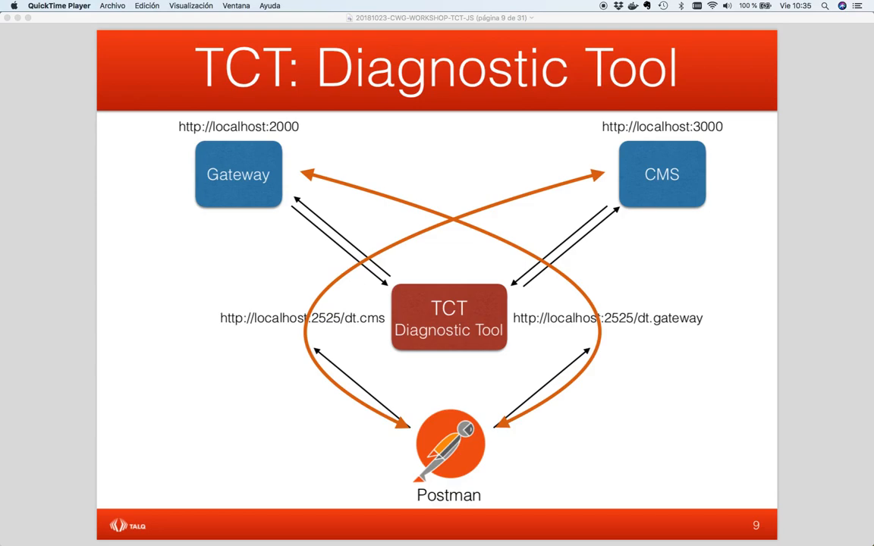
{"action": "mouse_move", "coordinate": [859, 7]}
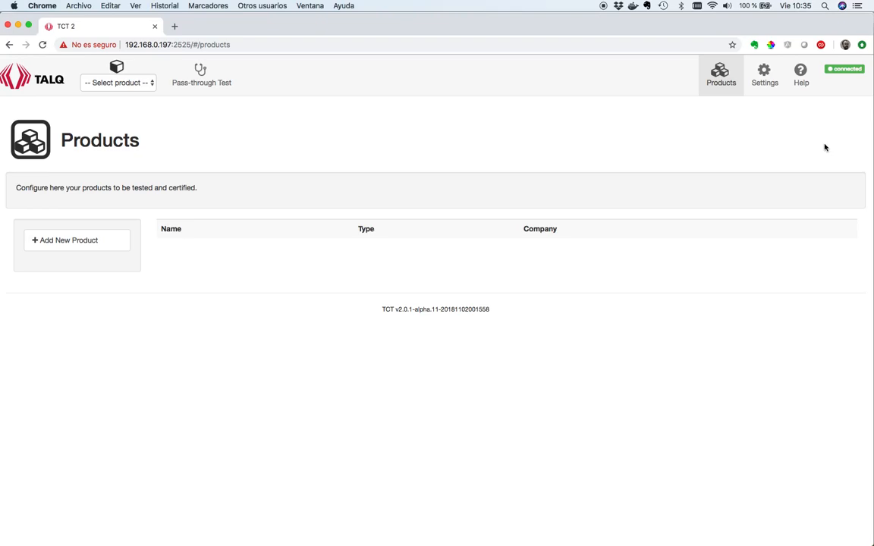
{"action": "mouse_move", "coordinate": [825, 148]}
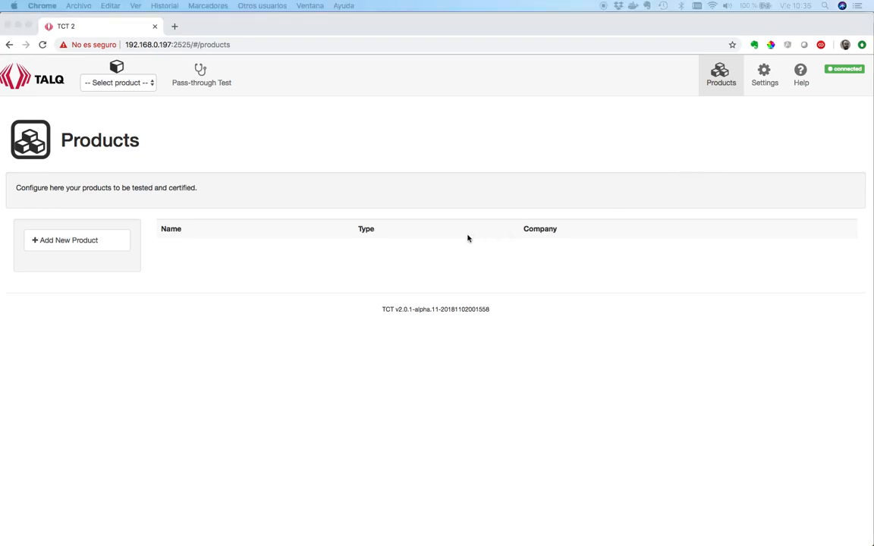
{"action": "mouse_move", "coordinate": [89, 258]}
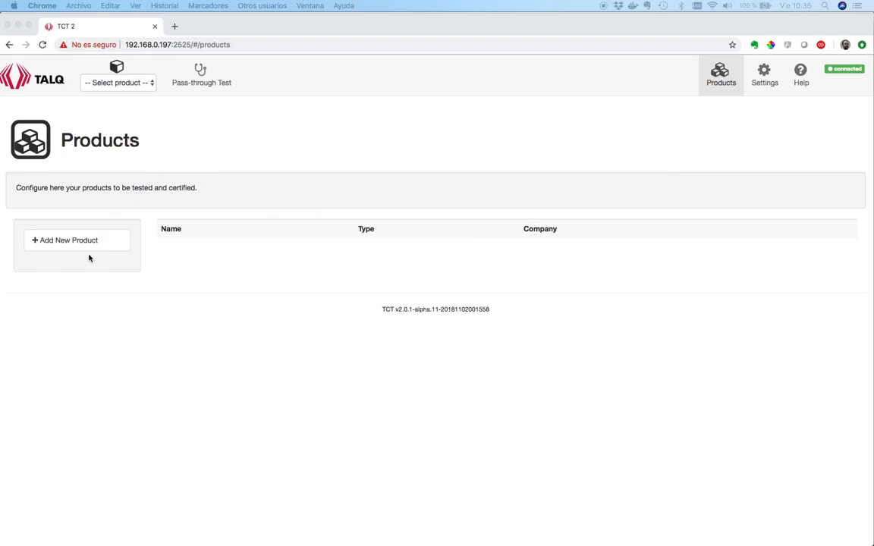
Add a new GATEWAY product named 'TEST GATEWAY' for company 'TALQ Consortium'.
{"action": "left_click", "coordinate": [69, 239]}
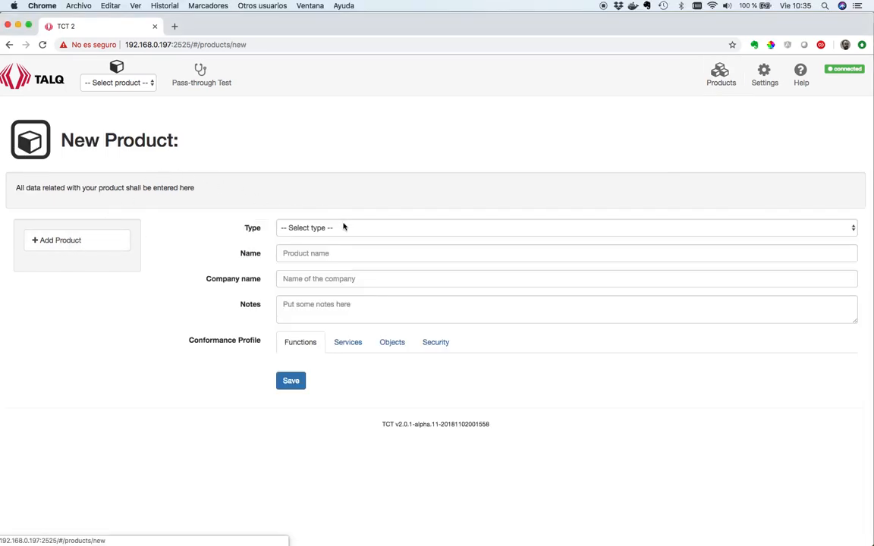
{"action": "left_click", "coordinate": [564, 227]}
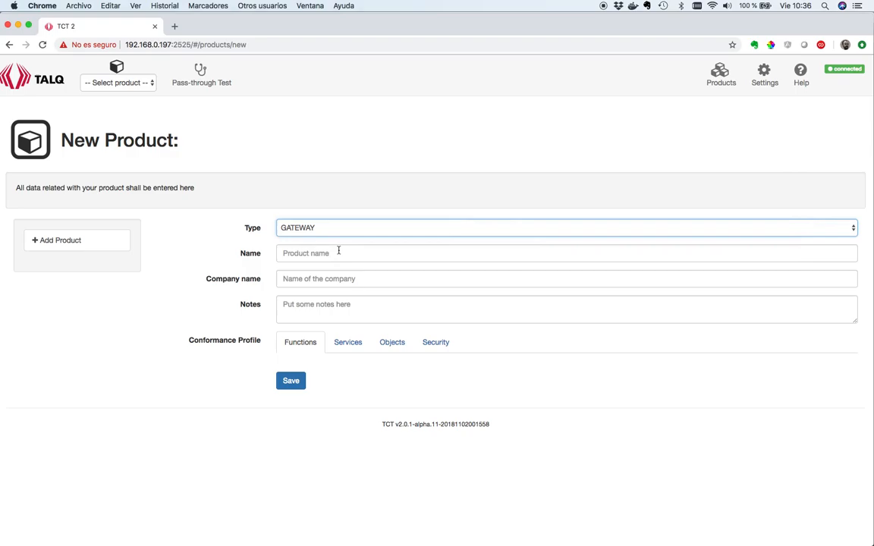
{"action": "left_click", "coordinate": [339, 252]}
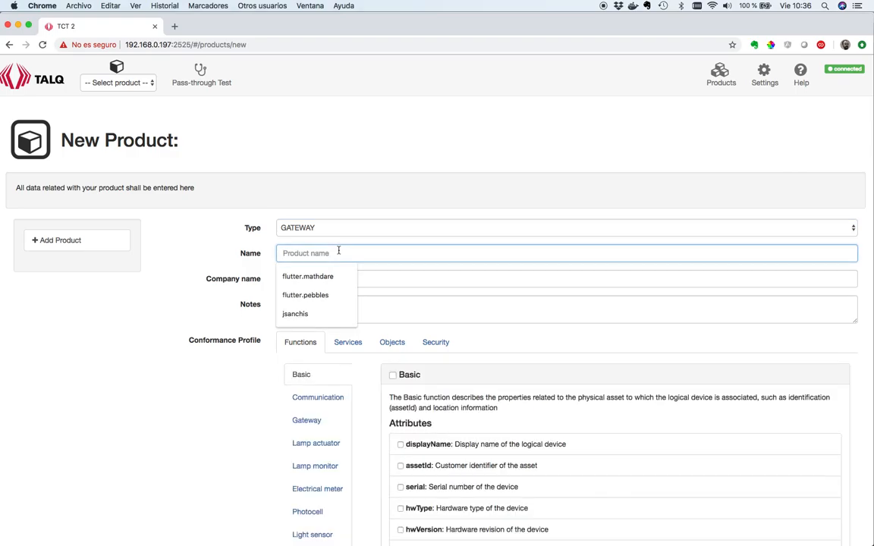
{"action": "type", "text": "TEST"}
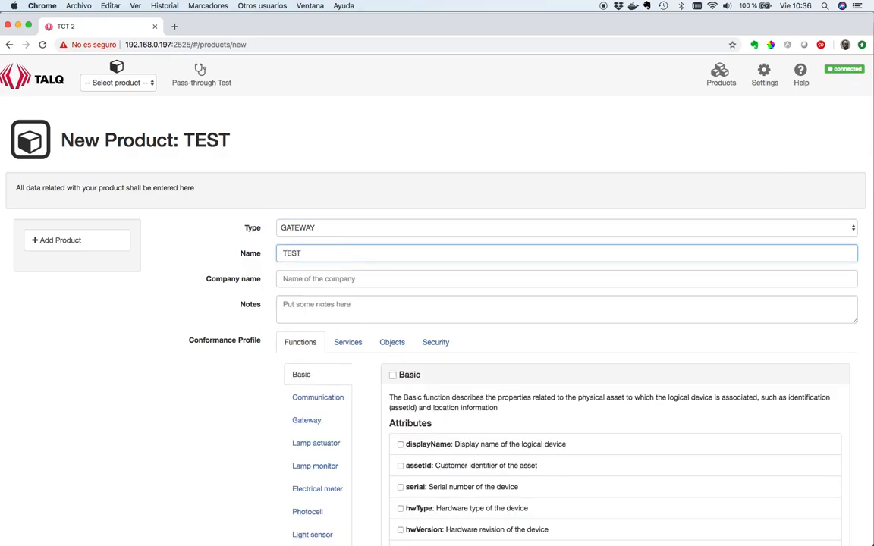
{"action": "type", "text": "GATEWAY"}
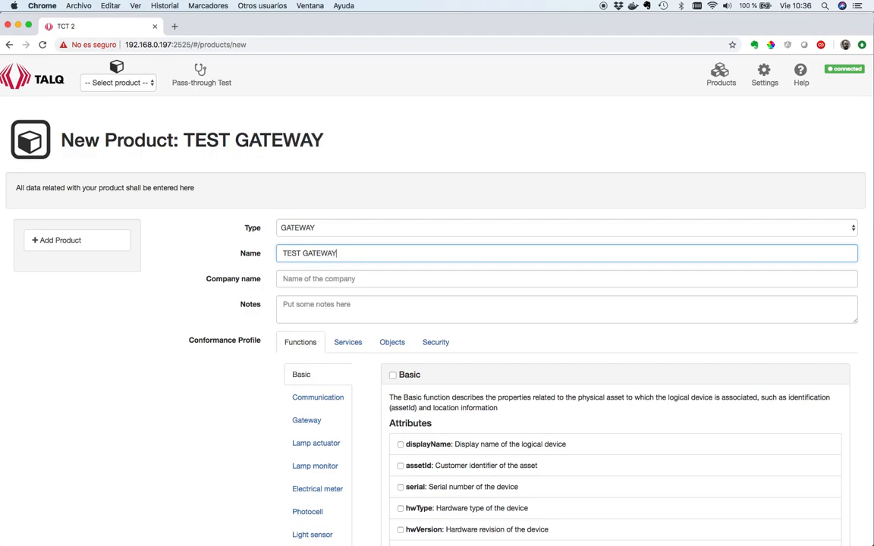
{"action": "type", "text": "TALQ"}
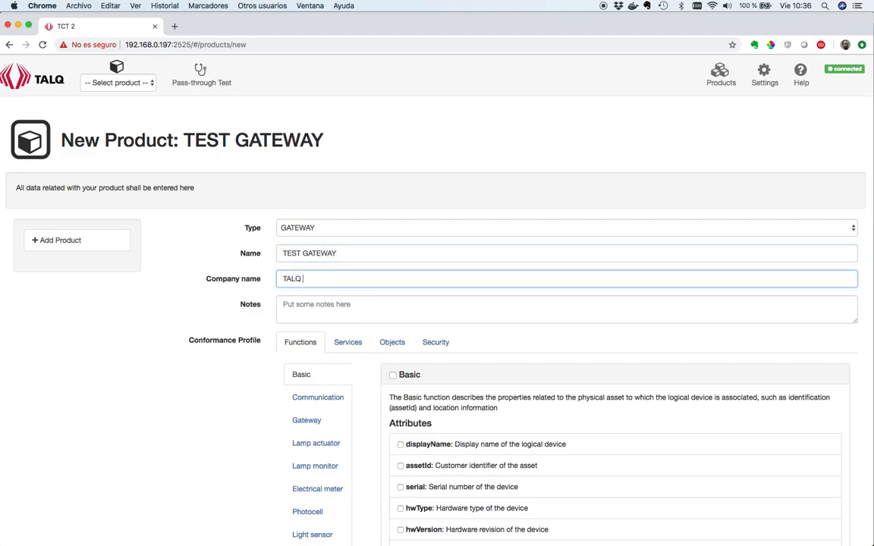
{"action": "type", "text": "Consor"}
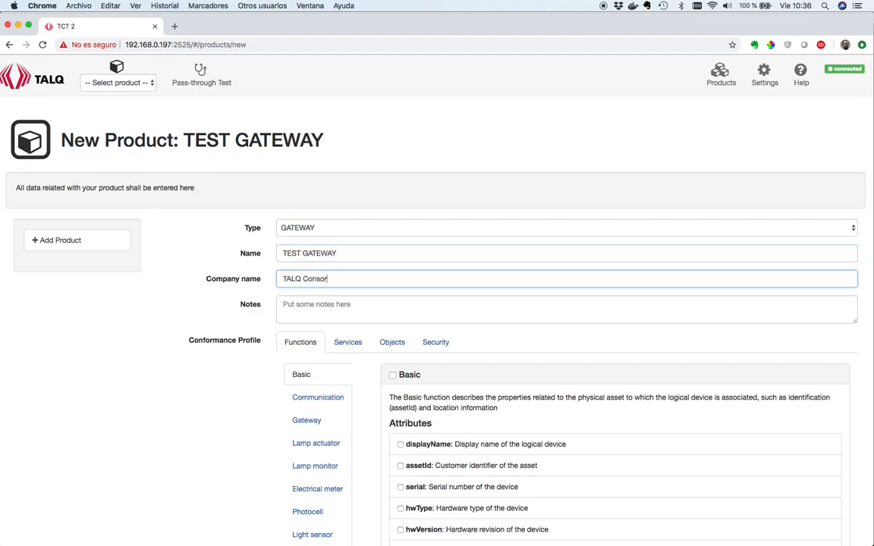
{"action": "type", "text": "tium"}
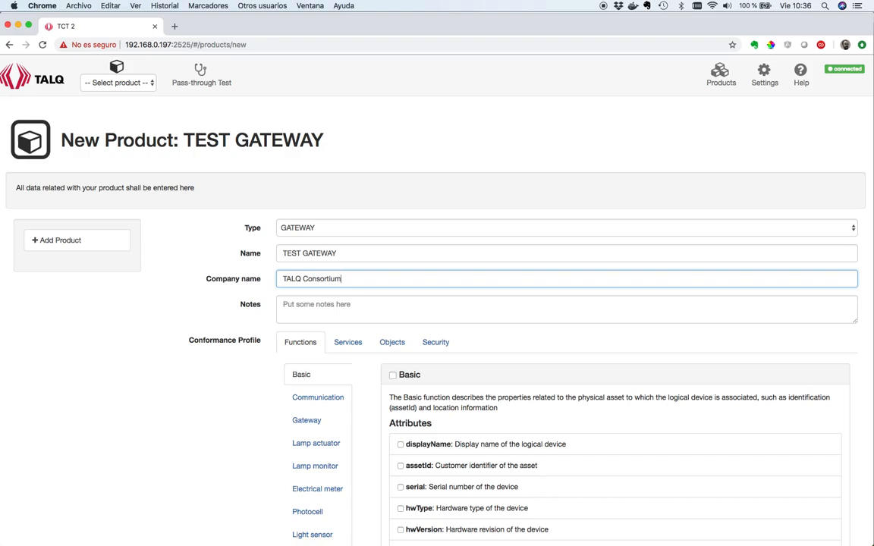
{"action": "mouse_move", "coordinate": [777, 34]}
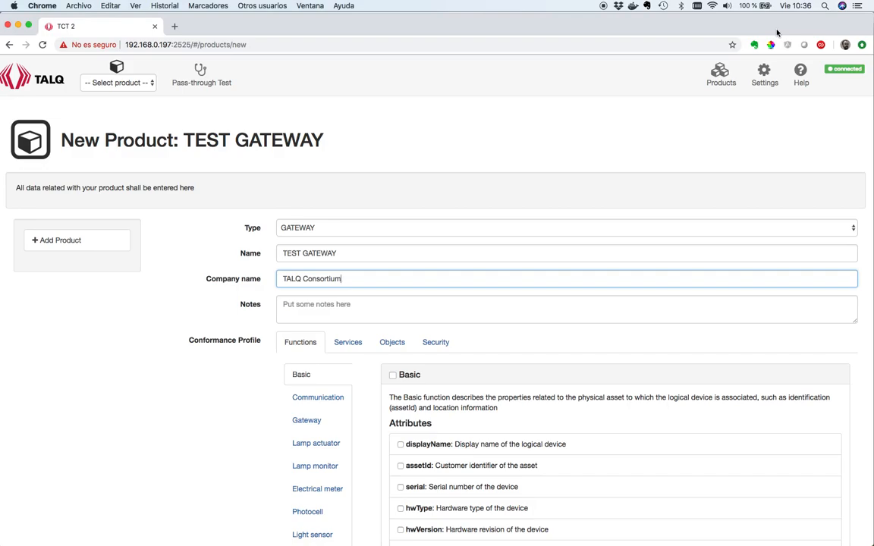
{"action": "mouse_move", "coordinate": [423, 297]}
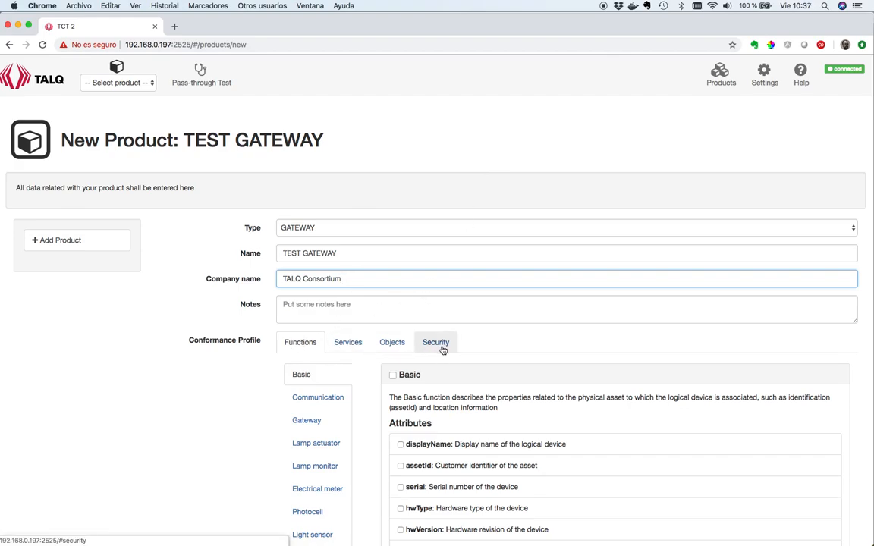
{"action": "mouse_move", "coordinate": [251, 380]}
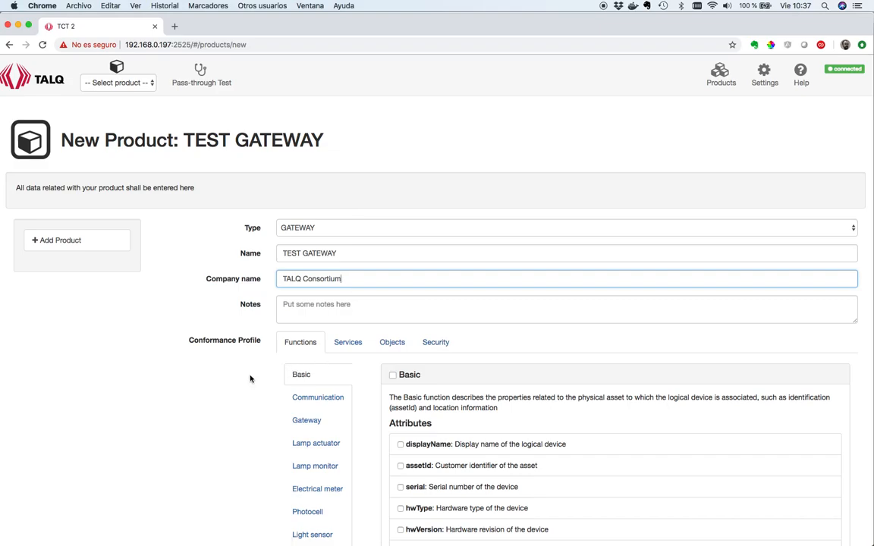
Enable the displayName and assetId attributes in the Basic function.
{"action": "scroll", "scroll_direction": "down", "scroll_amount": 3}
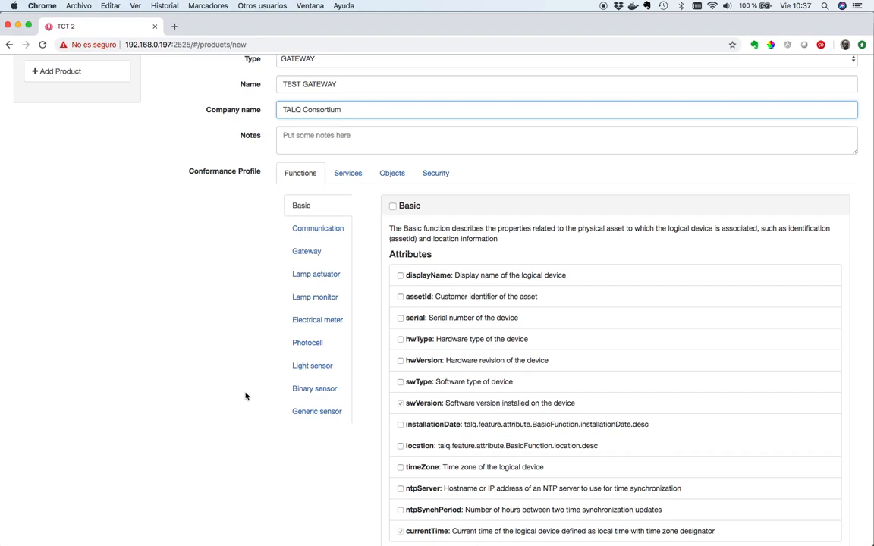
{"action": "mouse_move", "coordinate": [534, 285]}
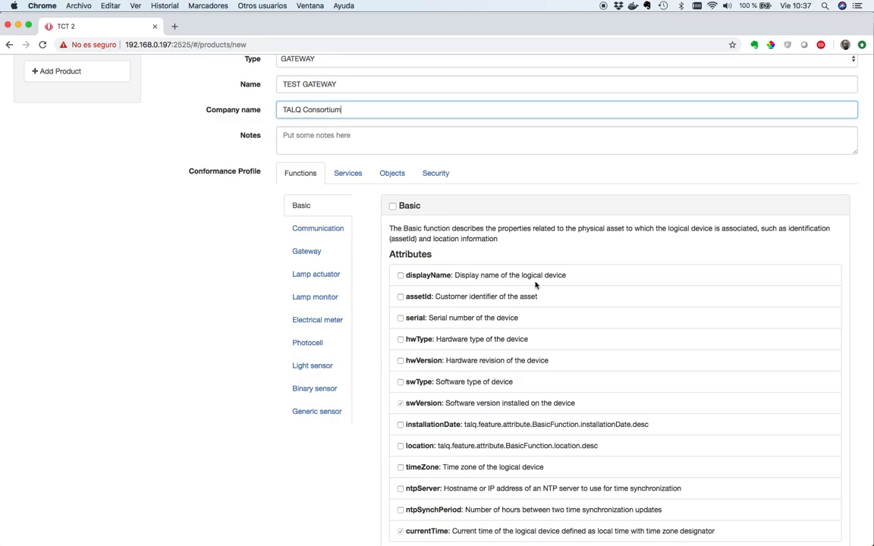
{"action": "mouse_move", "coordinate": [510, 255]}
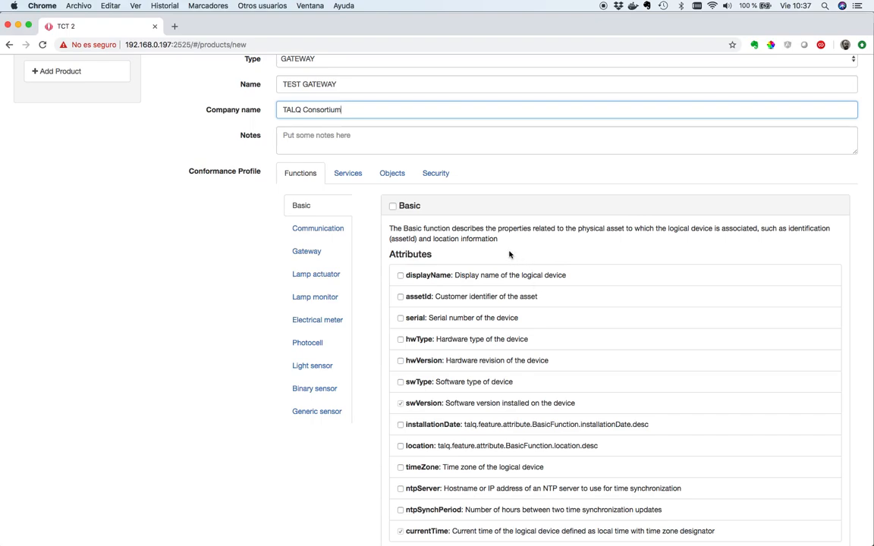
{"action": "left_click", "coordinate": [401, 296]}
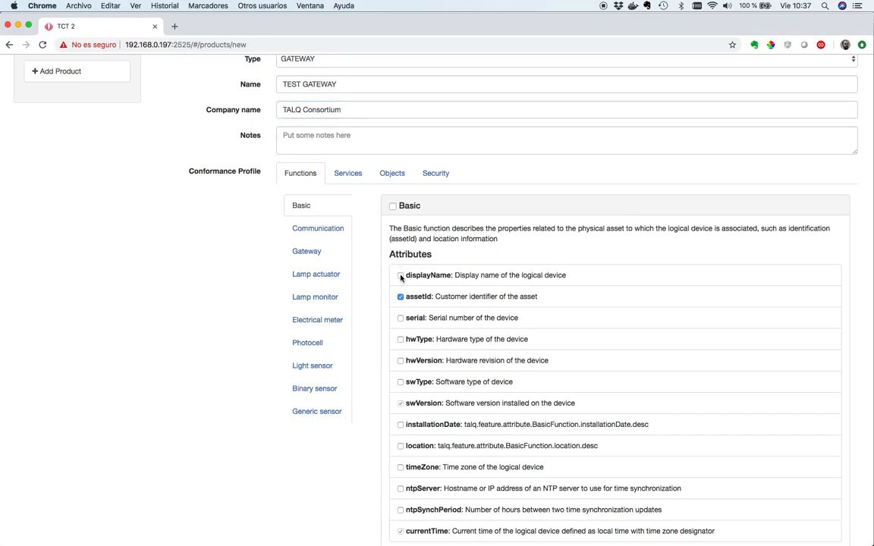
{"action": "left_click", "coordinate": [400, 275]}
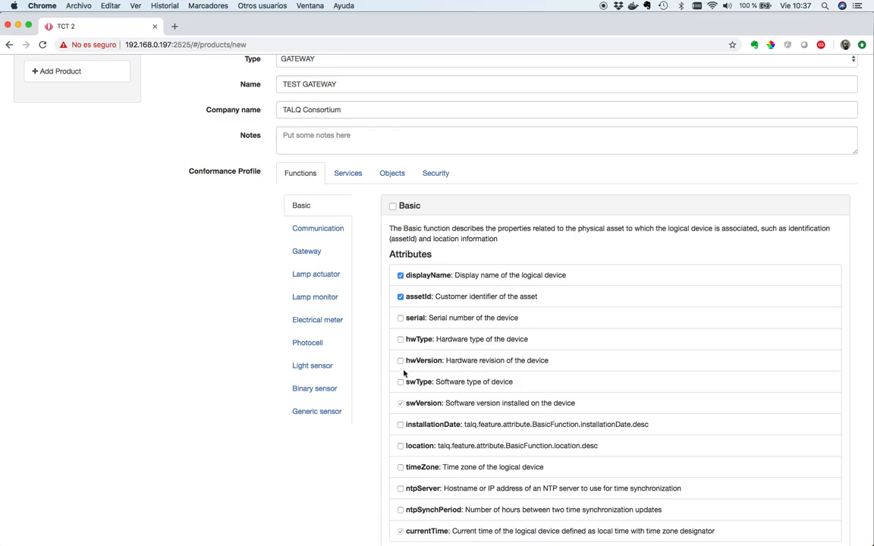
{"action": "scroll", "scroll_direction": "down", "scroll_amount": 3}
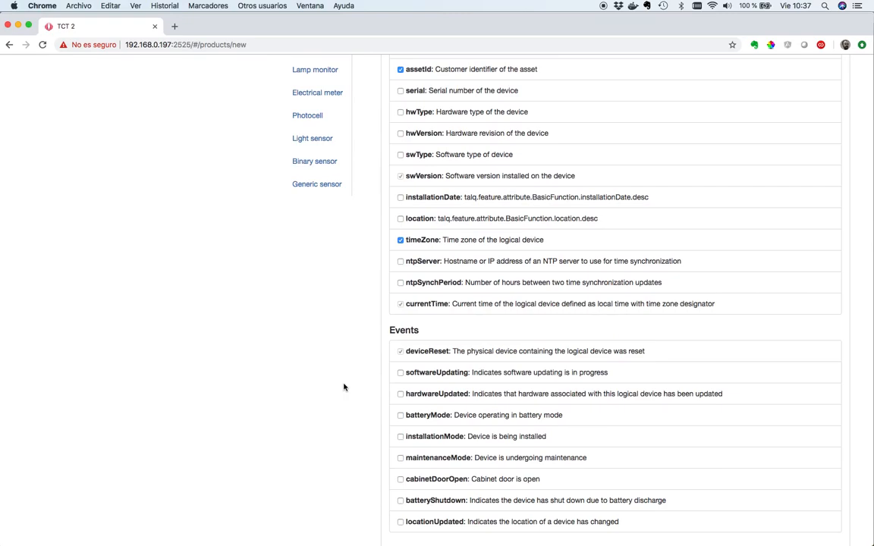
Enable the cabinetDoorOpen and batteryShutdown events in the Basic function.
{"action": "scroll", "scroll_direction": "down", "scroll_amount": 3}
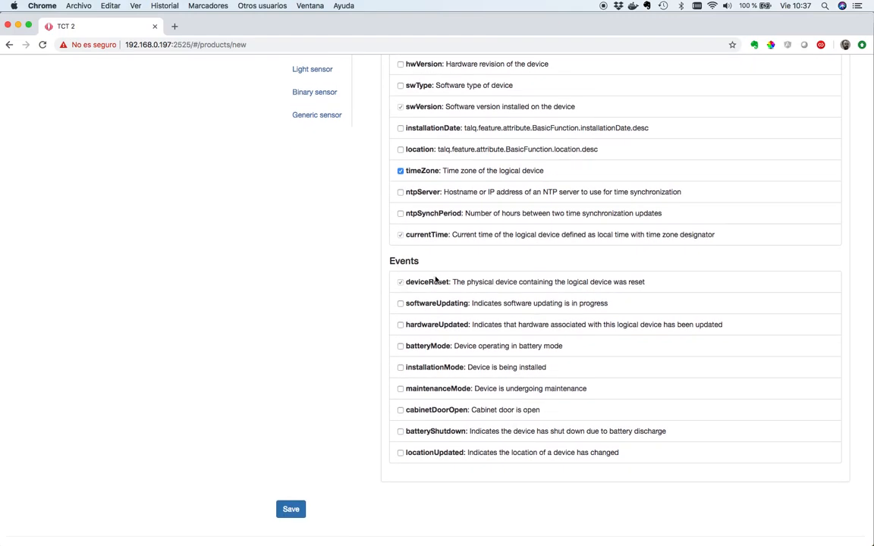
{"action": "mouse_move", "coordinate": [467, 299]}
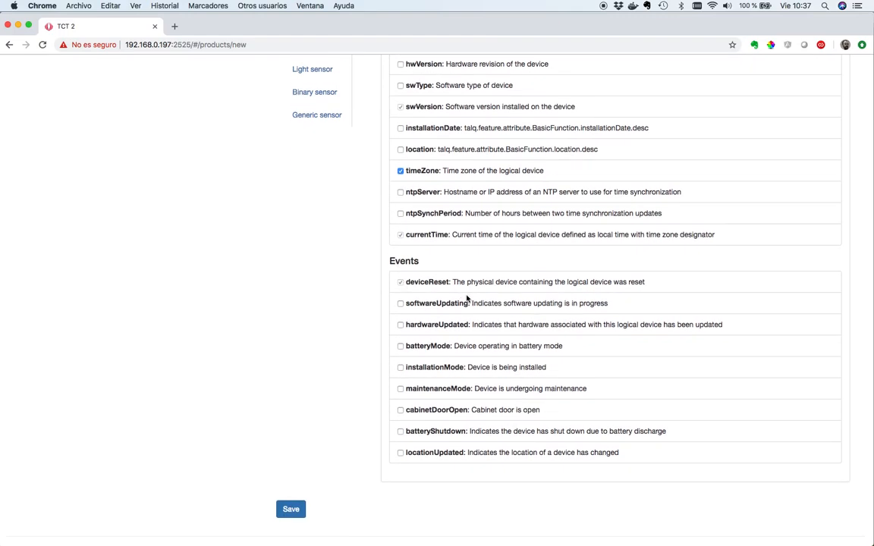
{"action": "left_click", "coordinate": [401, 410]}
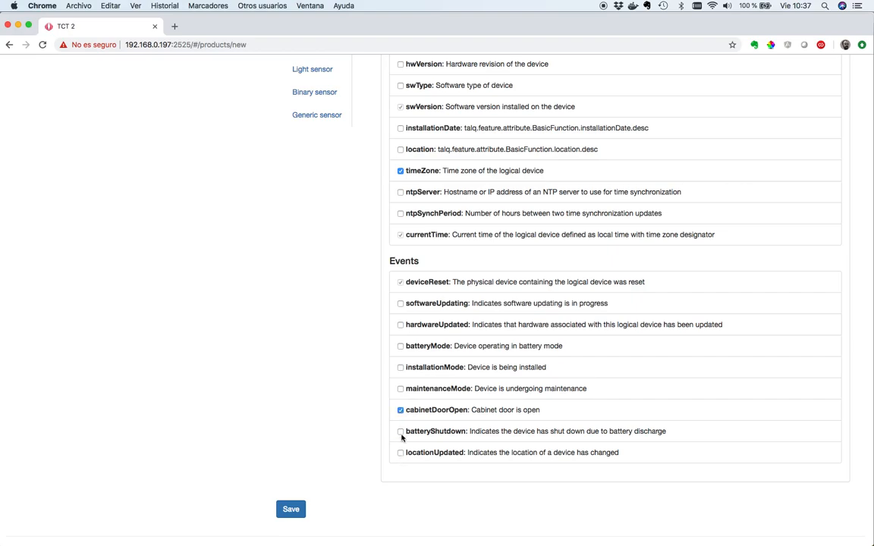
{"action": "left_click", "coordinate": [401, 431]}
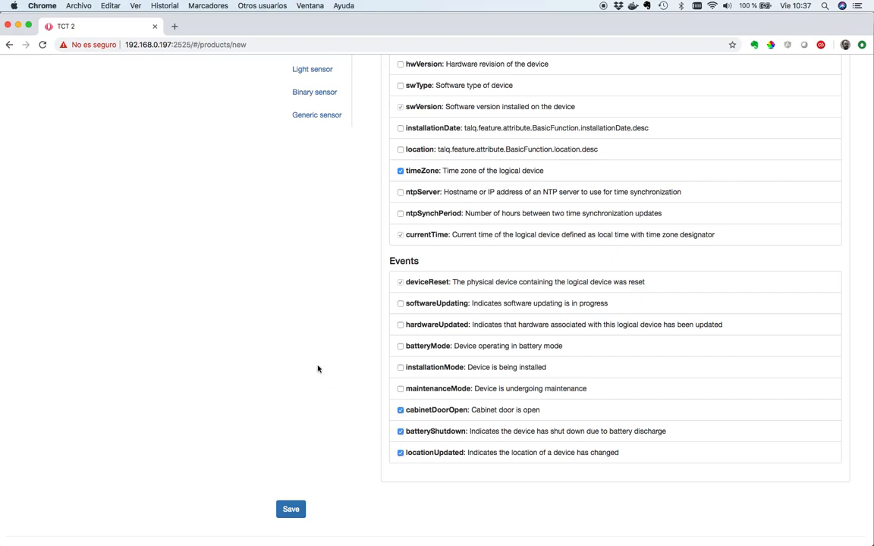
{"action": "mouse_move", "coordinate": [313, 339]}
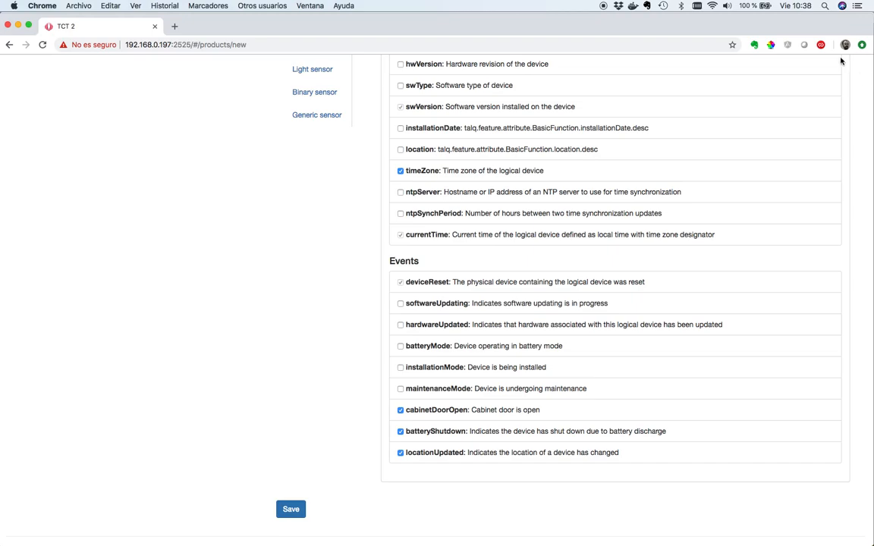
{"action": "mouse_move", "coordinate": [457, 136]}
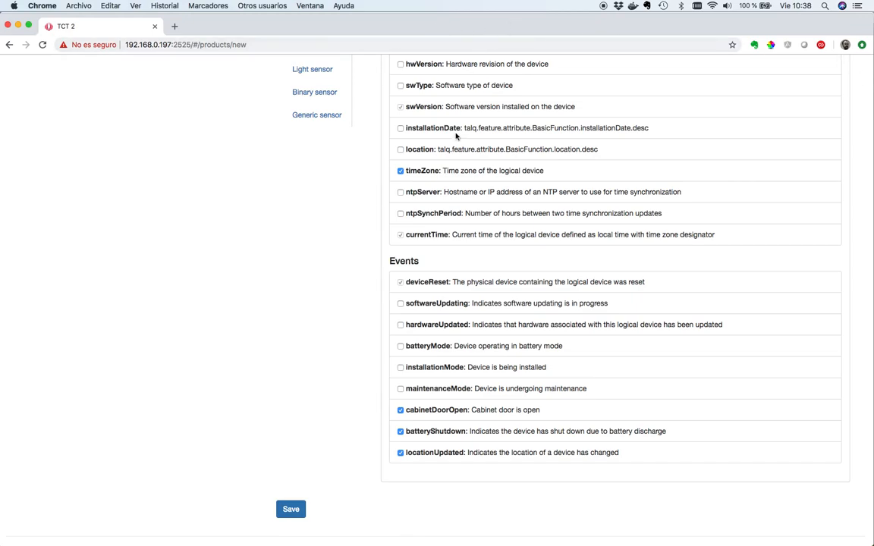
{"action": "scroll", "scroll_direction": "up", "scroll_amount": 3}
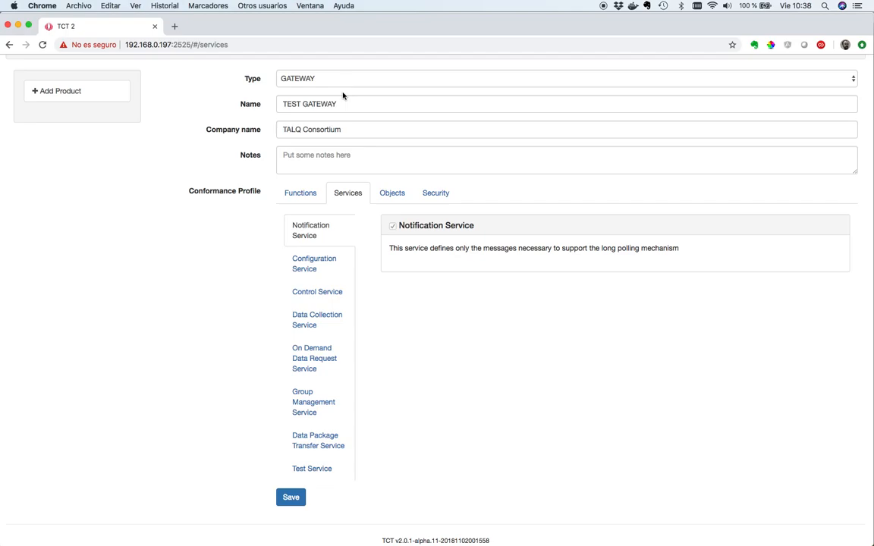
{"action": "mouse_move", "coordinate": [204, 167]}
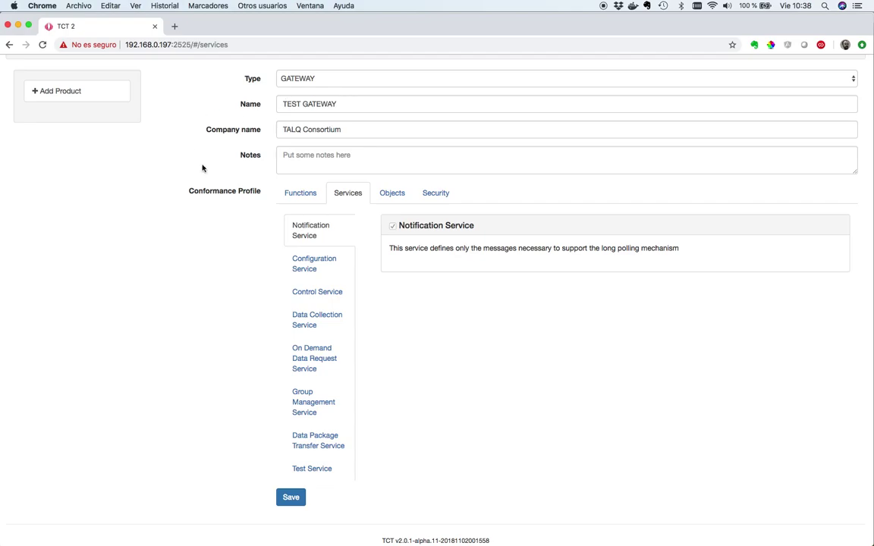
In Control Service enable supportedXmlTypes with AbsoluteActivePeriod and AstroClockActivePeriod selected.
{"action": "left_click", "coordinate": [317, 291]}
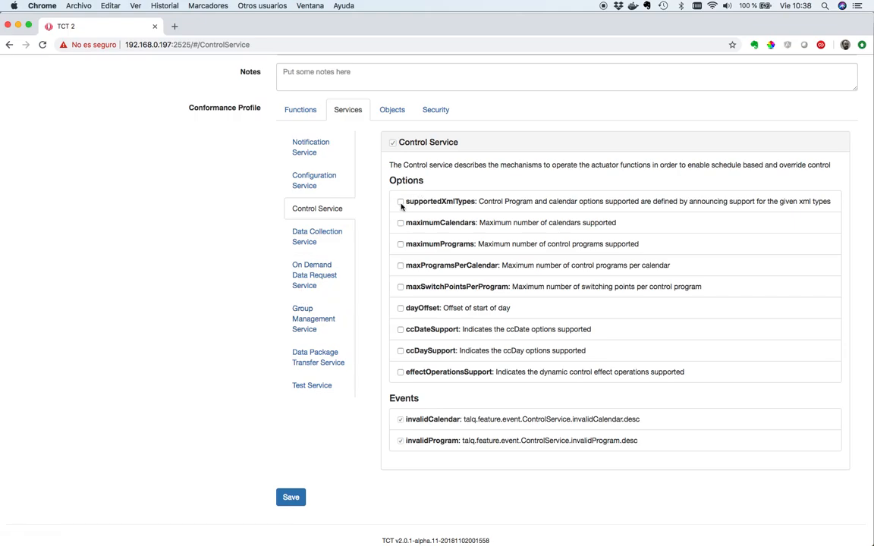
{"action": "left_click", "coordinate": [401, 201]}
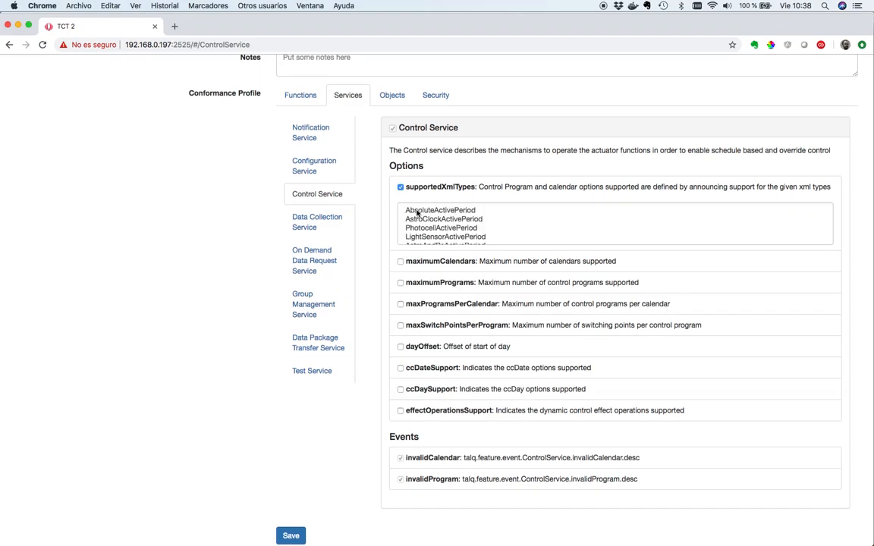
{"action": "left_click", "coordinate": [440, 210]}
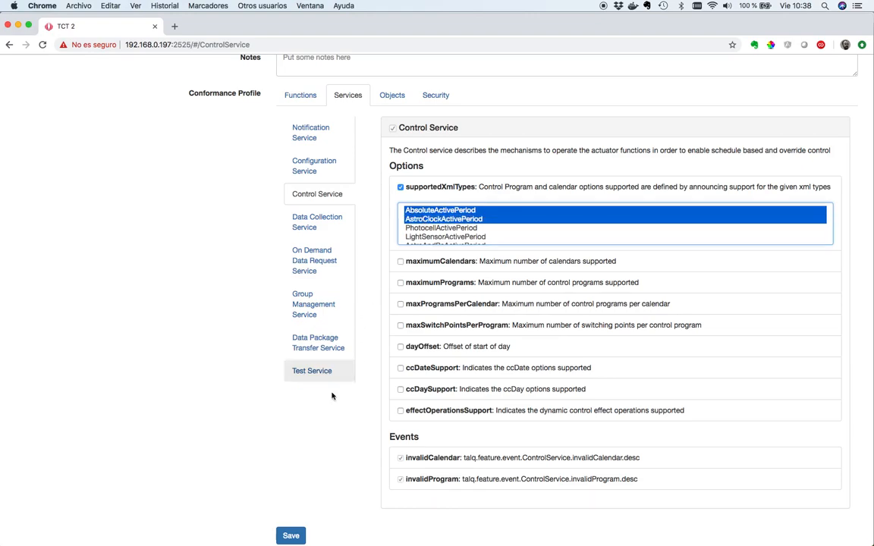
{"action": "mouse_move", "coordinate": [328, 425]}
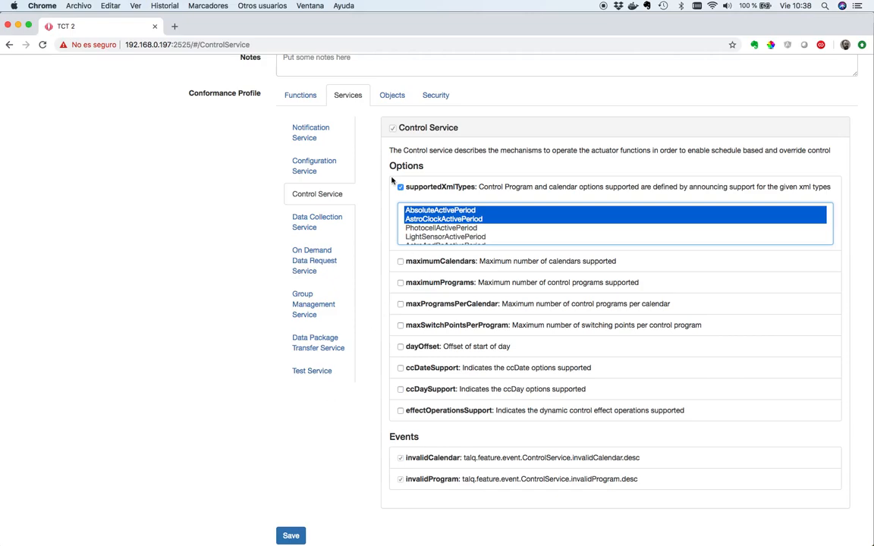
{"action": "left_click", "coordinate": [392, 94]}
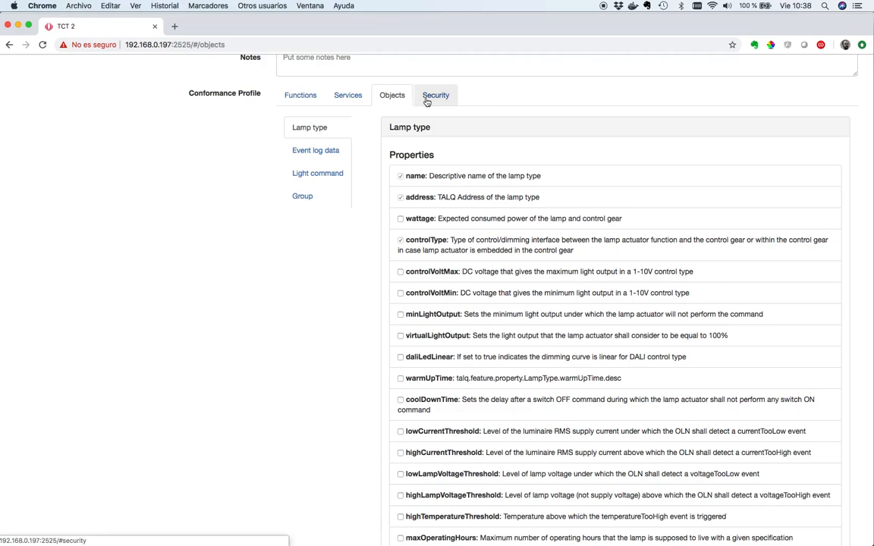
Show the gateway's Security section, where security is not enabled.
{"action": "left_click", "coordinate": [435, 94]}
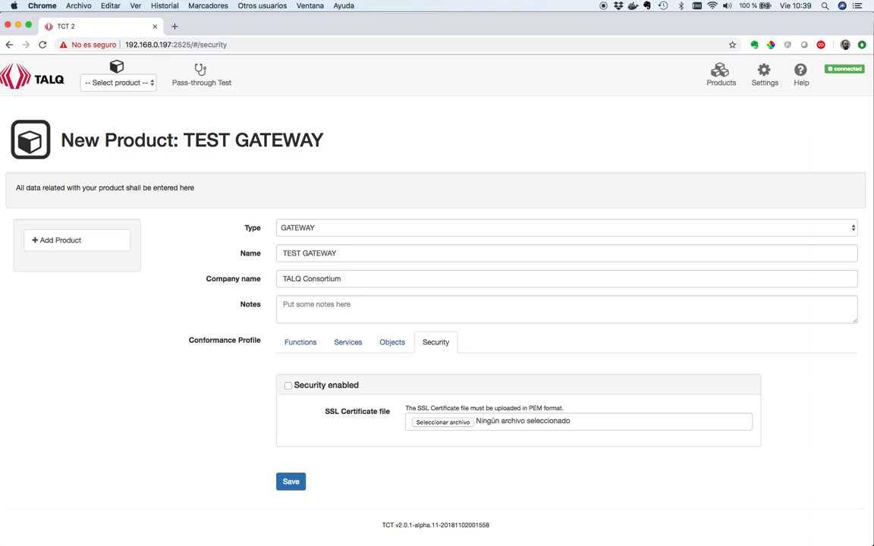
{"action": "mouse_move", "coordinate": [493, 368]}
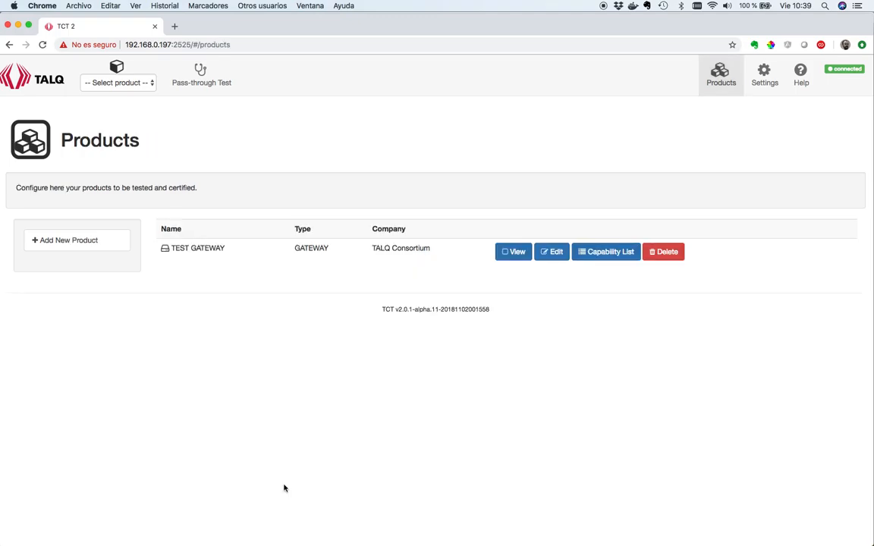
{"action": "mouse_move", "coordinate": [34, 281]}
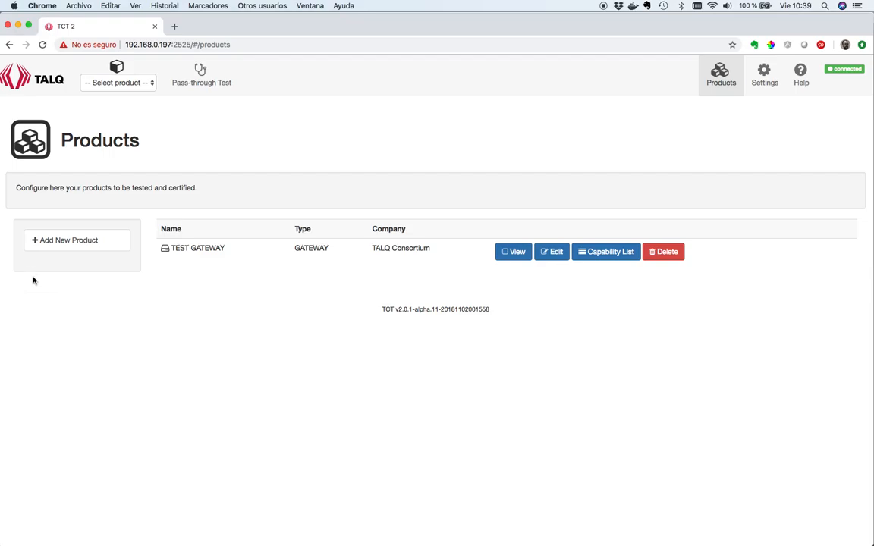
Create a new CMS-type product named TEST CMS with company TALQ Consortium.
{"action": "left_click", "coordinate": [70, 240]}
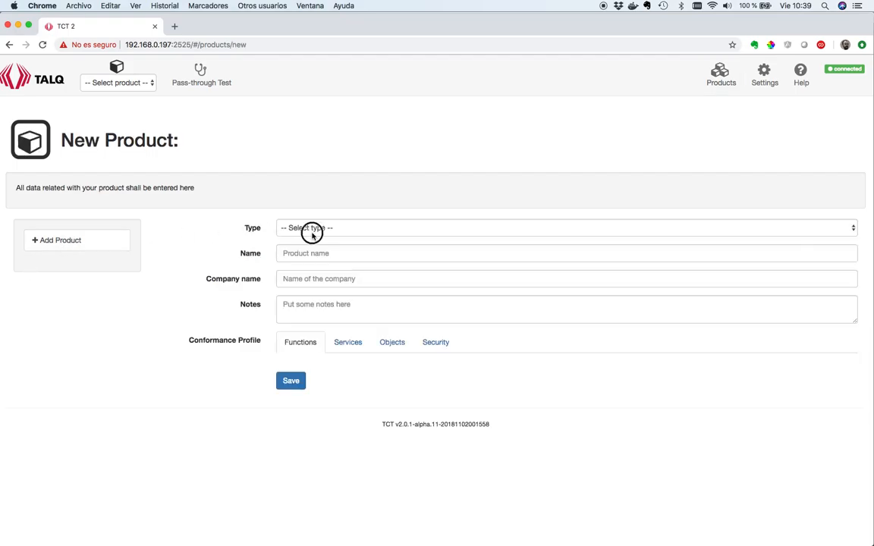
{"action": "left_click", "coordinate": [564, 228]}
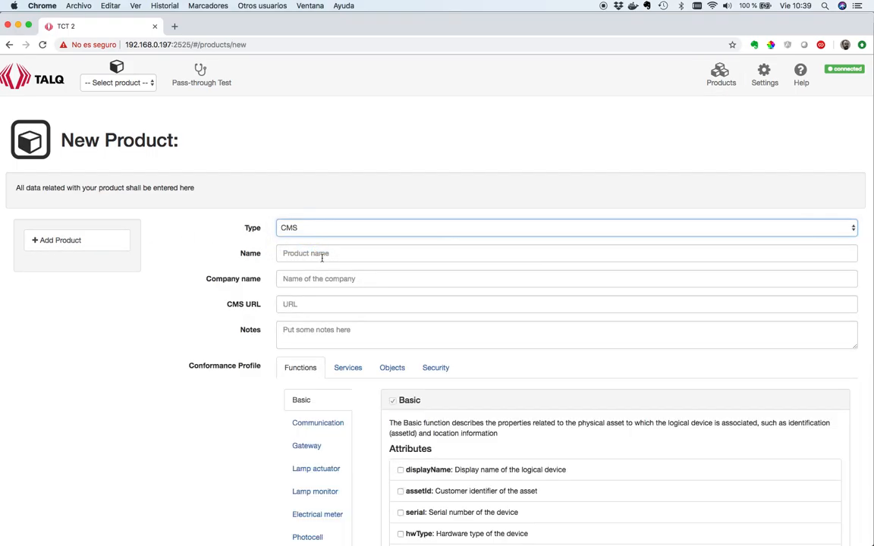
{"action": "type", "text": "TEST M"}
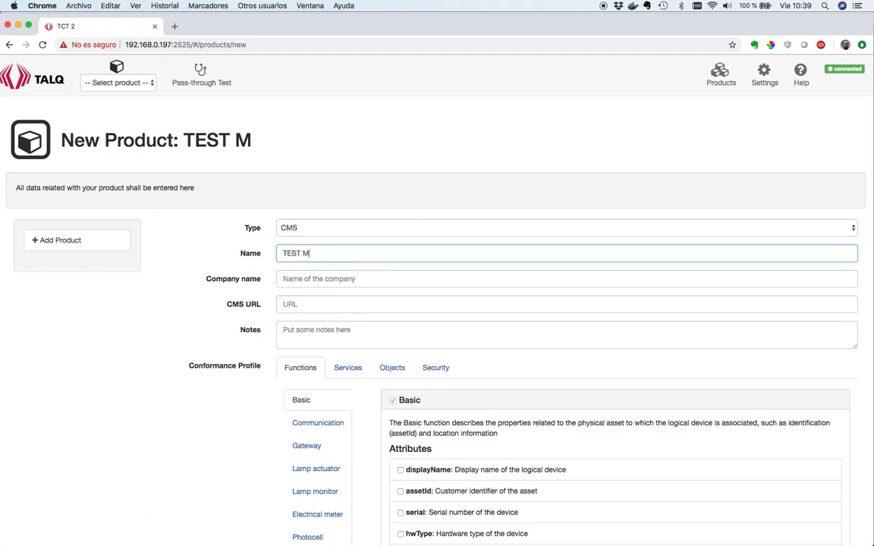
{"action": "type", "text": "CMS"}
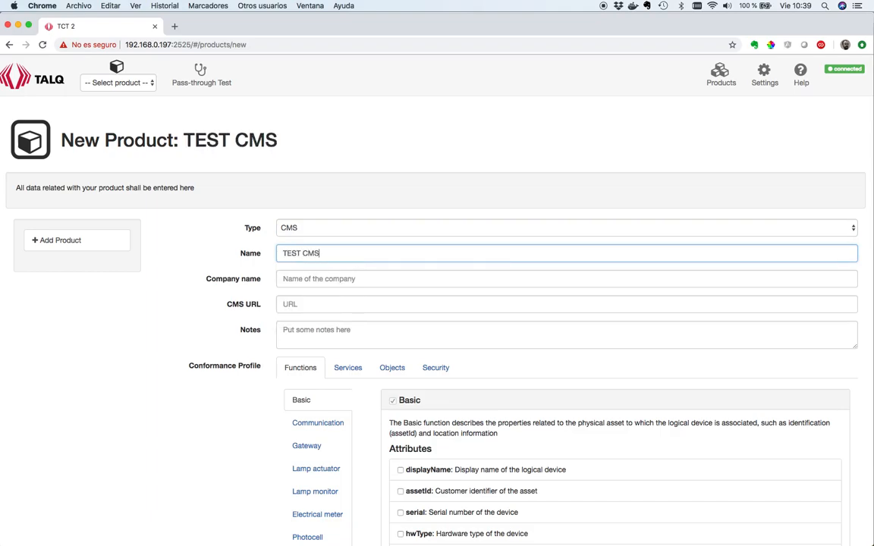
{"action": "type", "text": "TALQ C"}
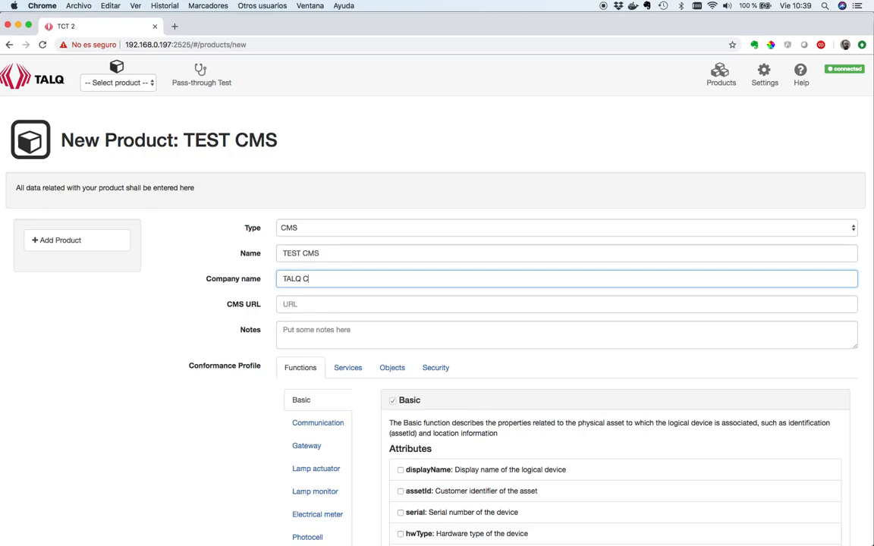
{"action": "type", "text": "onsortium"}
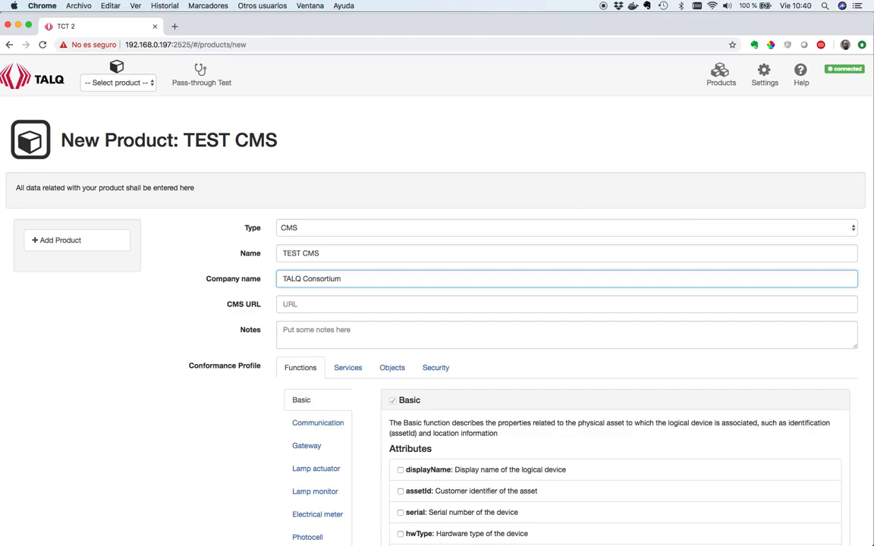
{"action": "mouse_move", "coordinate": [479, 264]}
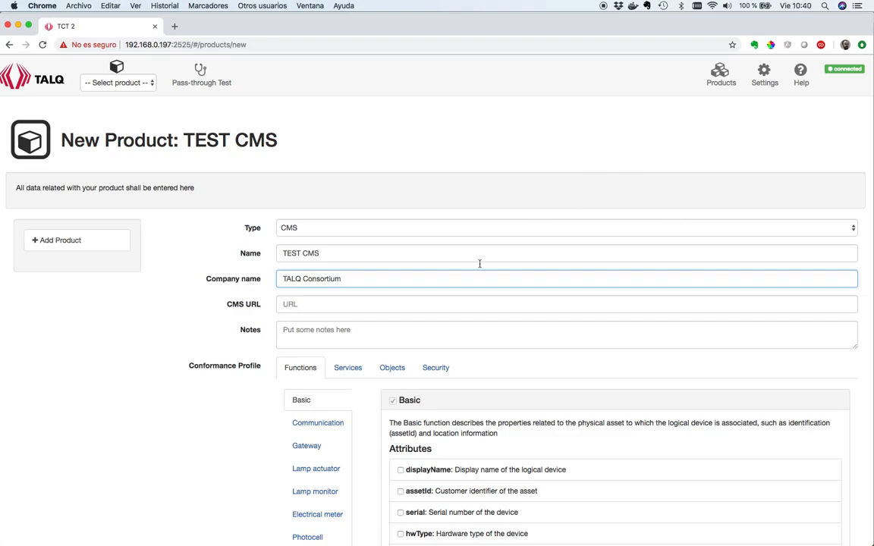
{"action": "left_click", "coordinate": [428, 304]}
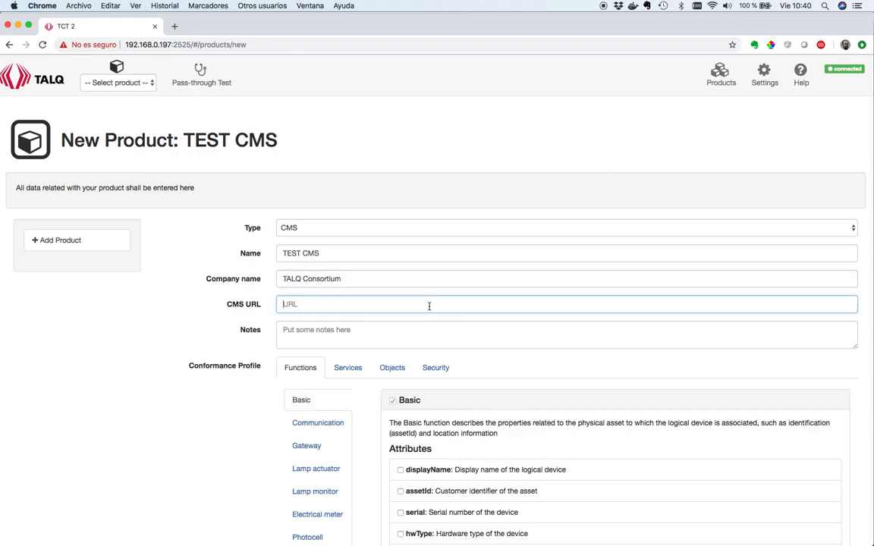
{"action": "type", "text": "http:"}
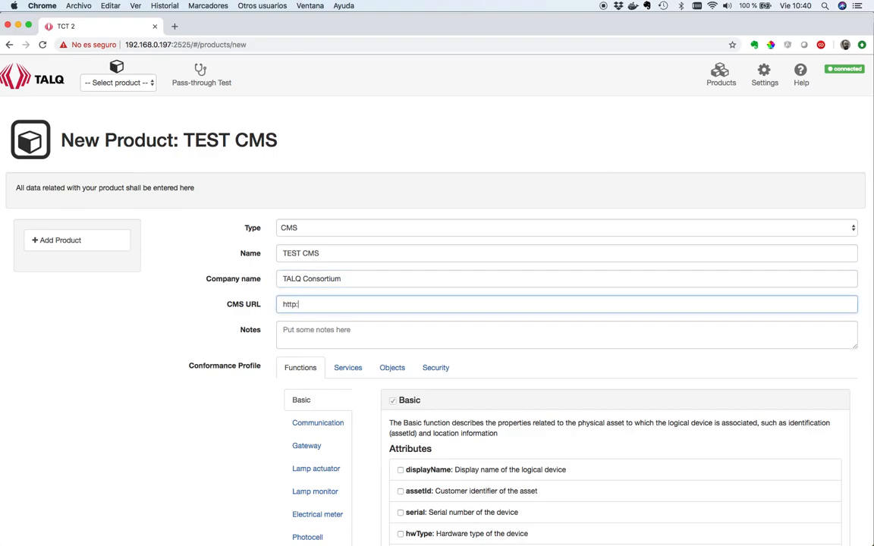
{"action": "type", "text": "//lo"}
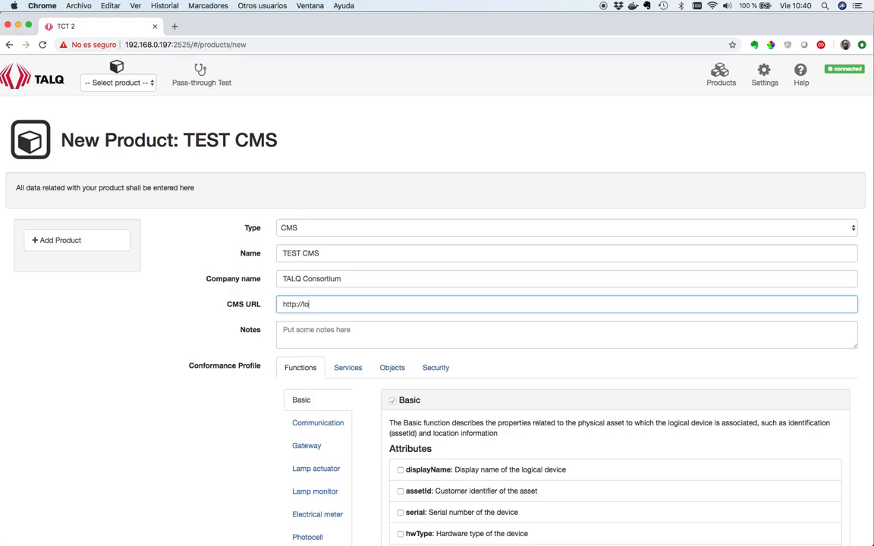
{"action": "type", "text": "calhost:3000"}
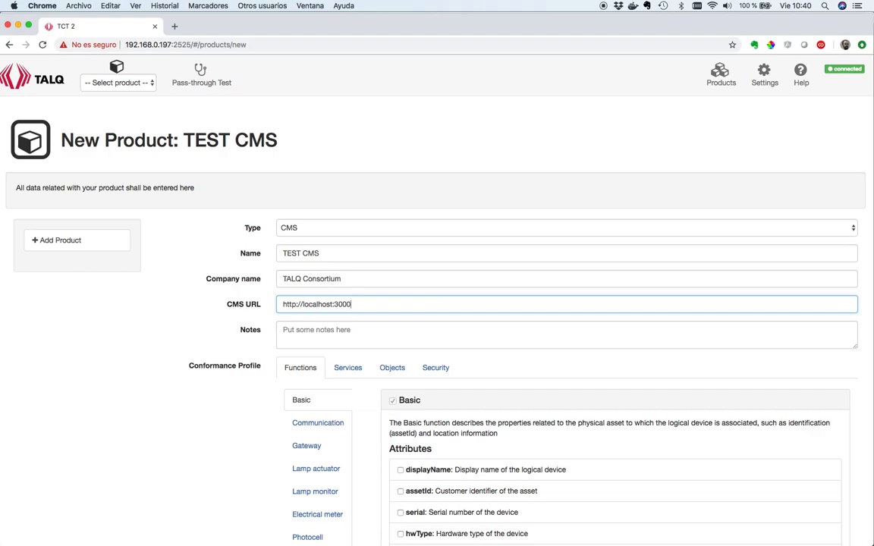
Review the Communication and Gateway function attributes and save the TEST CMS product.
{"action": "scroll", "scroll_direction": "down", "scroll_amount": 3}
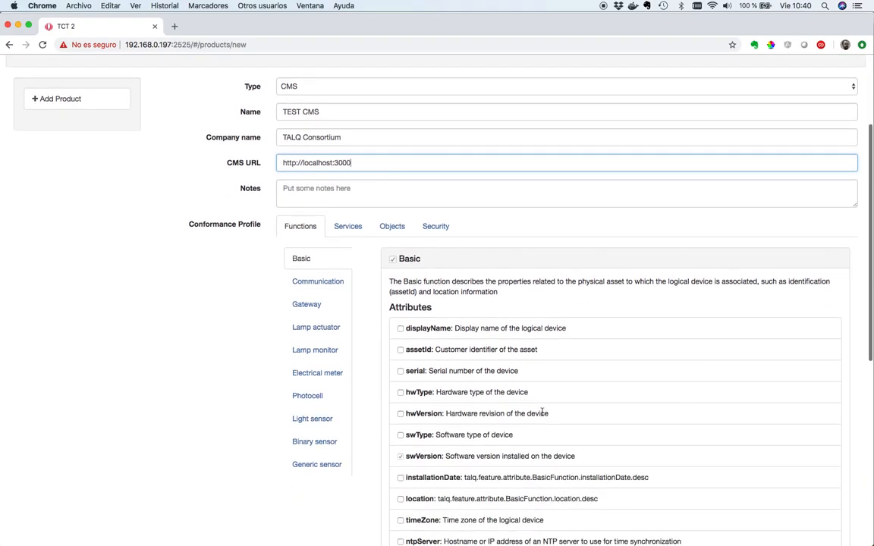
{"action": "left_click", "coordinate": [318, 280]}
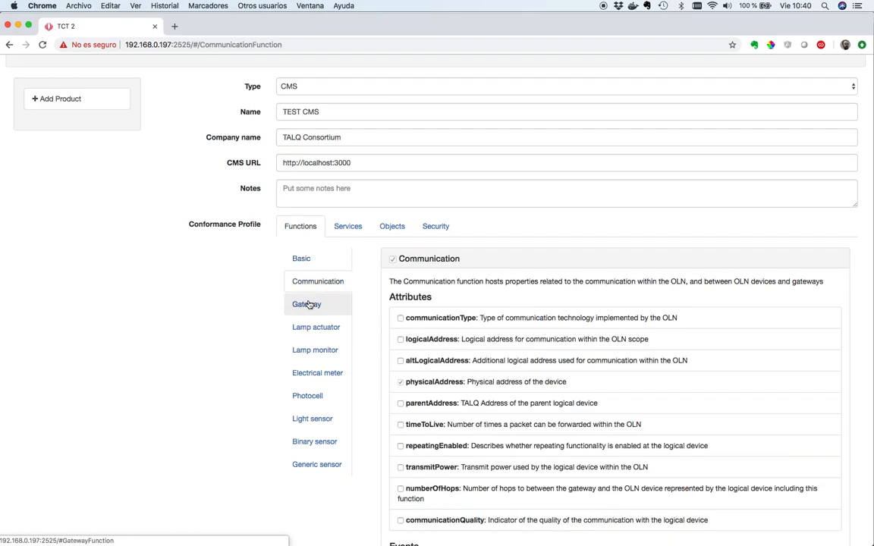
{"action": "left_click", "coordinate": [306, 303]}
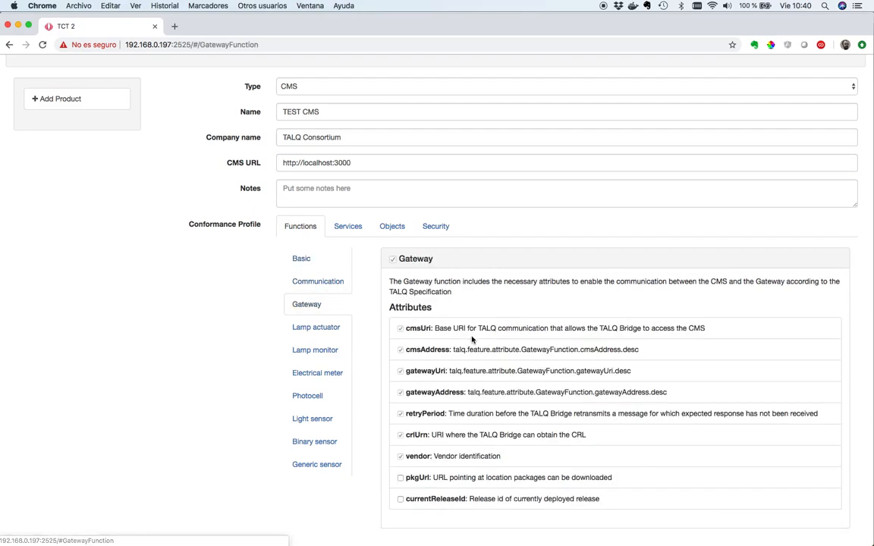
{"action": "left_click", "coordinate": [719, 76]}
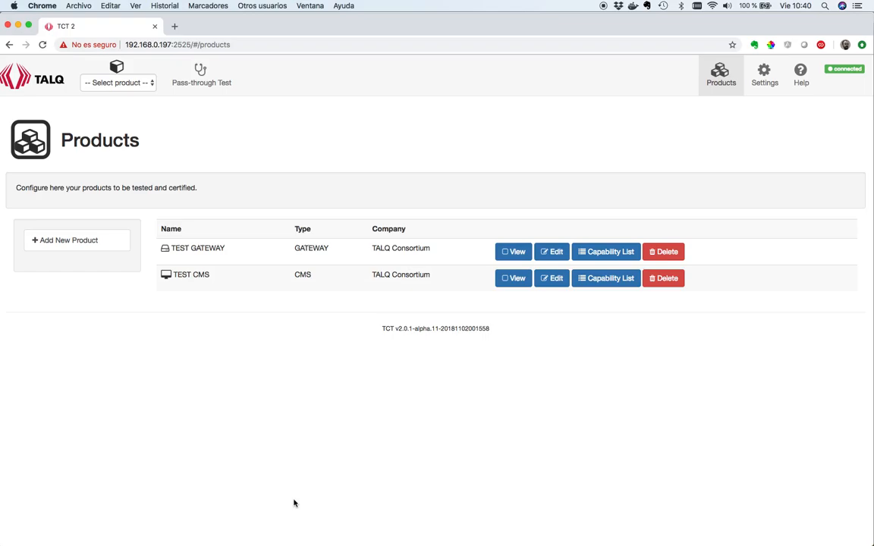
{"action": "mouse_move", "coordinate": [358, 412]}
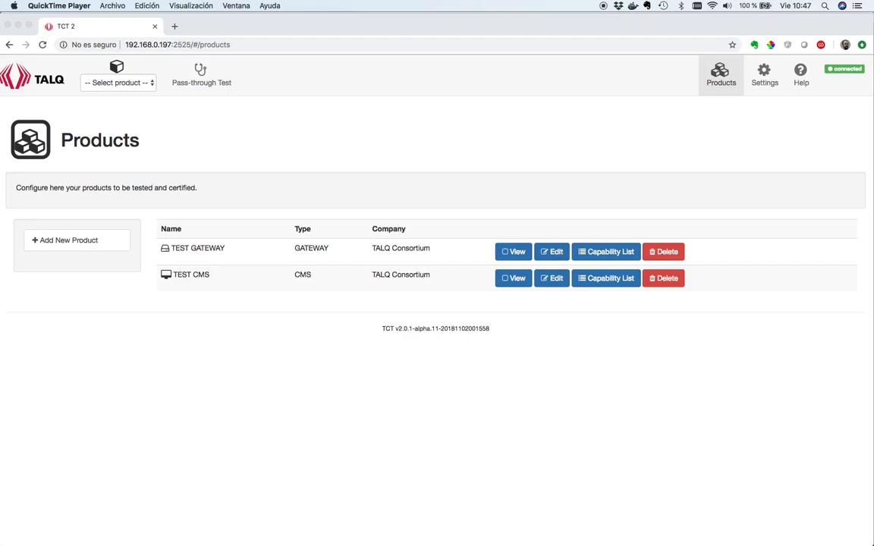
{"action": "mouse_move", "coordinate": [140, 89]}
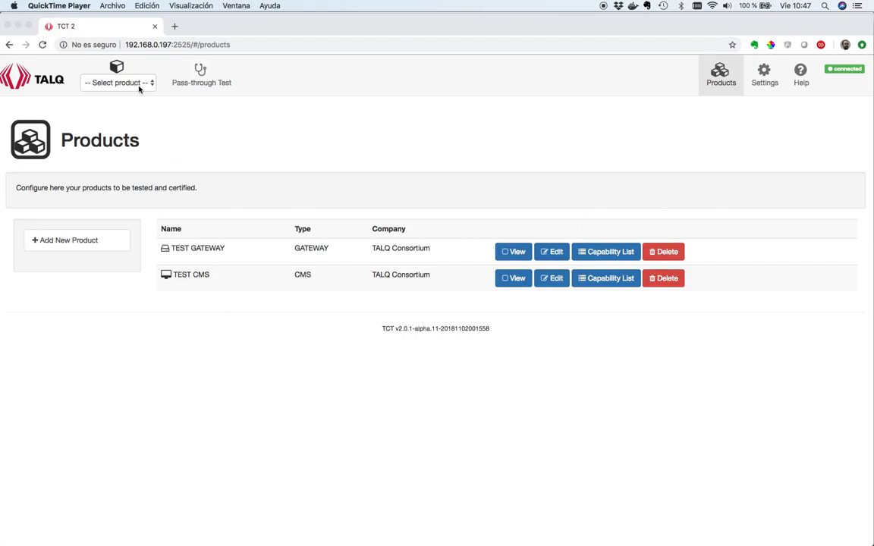
Select TEST GATEWAY as the product under test, showing its Gateway Test page.
{"action": "left_click", "coordinate": [119, 82]}
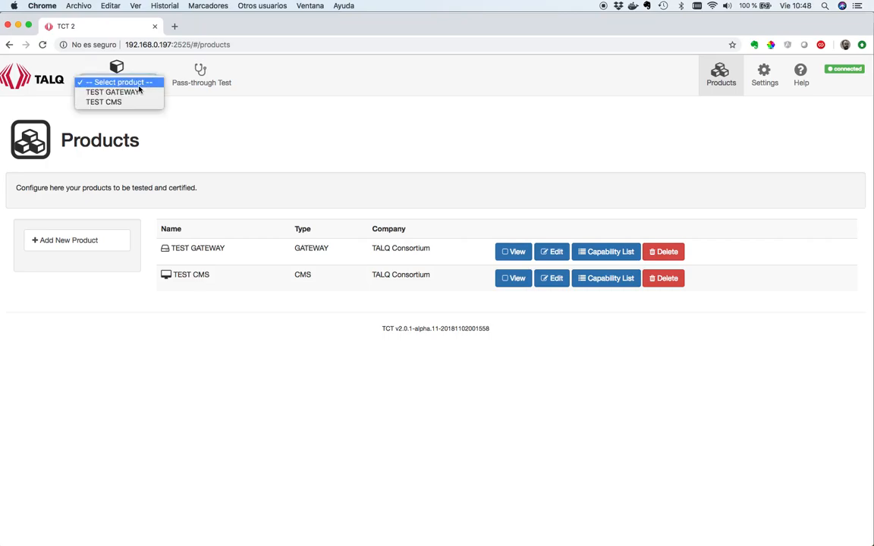
{"action": "mouse_move", "coordinate": [113, 92]}
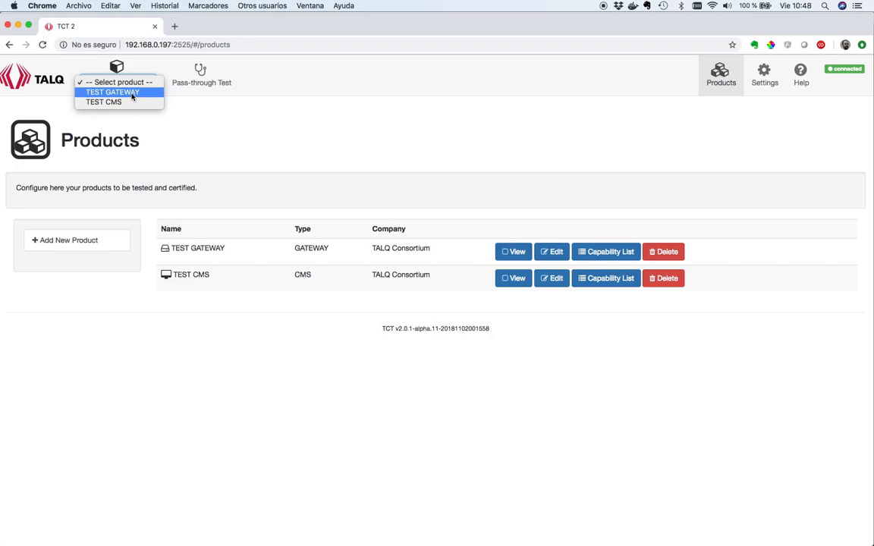
{"action": "left_click", "coordinate": [113, 93]}
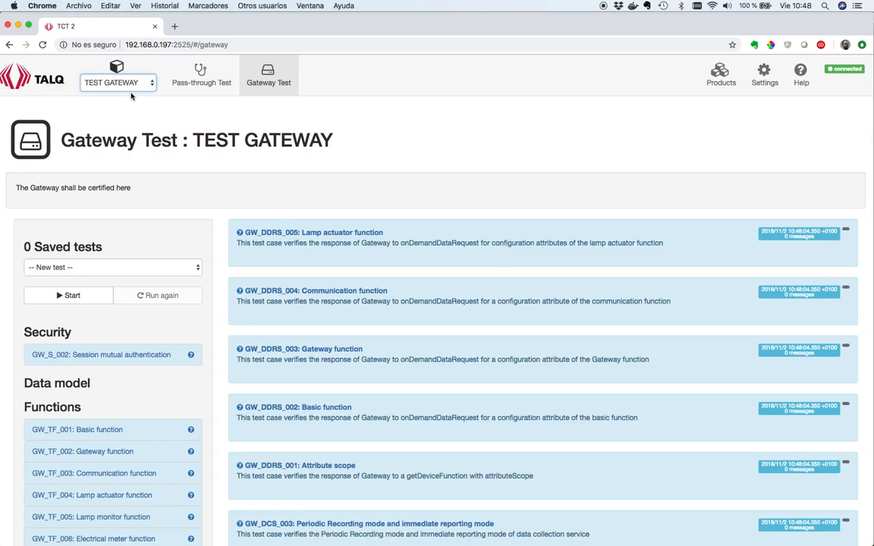
Start the TEST GATEWAY run, confirm the gateway is ready, and expand the GW_CS_001 Bootstrapping log.
{"action": "left_click", "coordinate": [69, 294]}
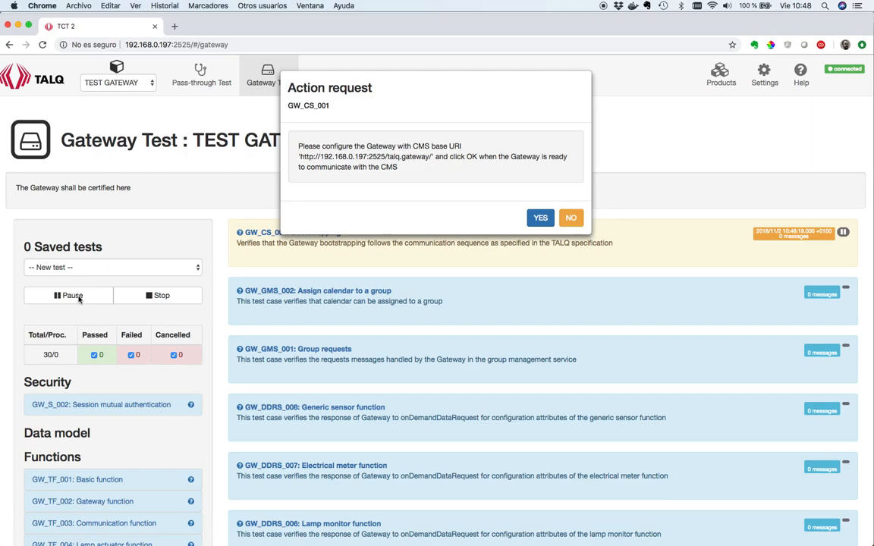
{"action": "mouse_move", "coordinate": [300, 156]}
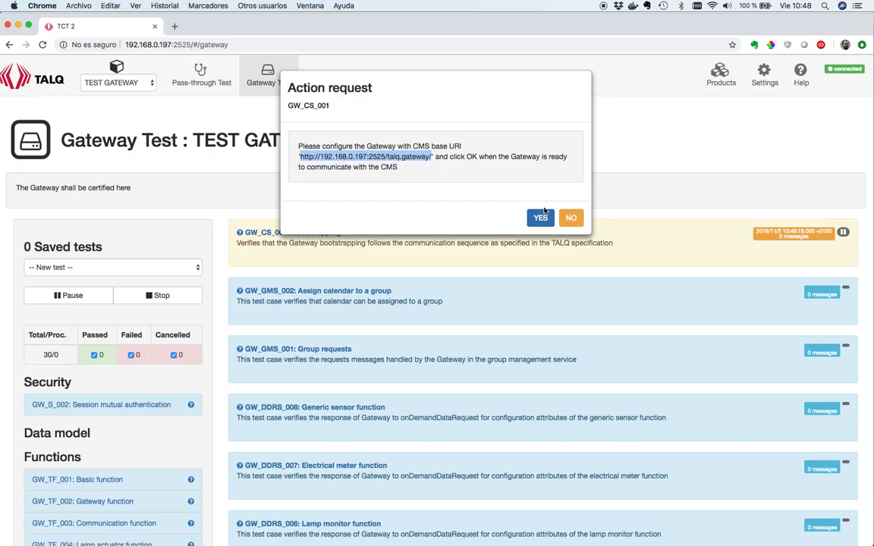
{"action": "left_click", "coordinate": [540, 218]}
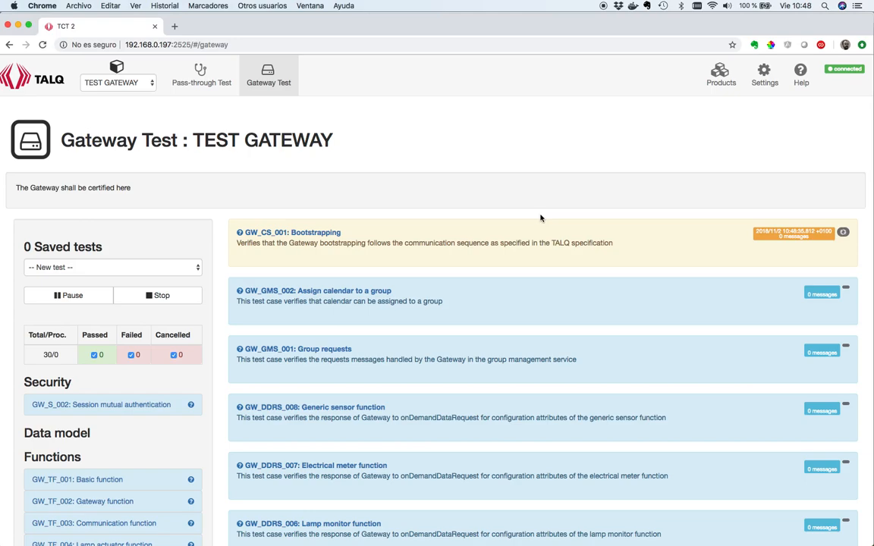
{"action": "left_click", "coordinate": [292, 232]}
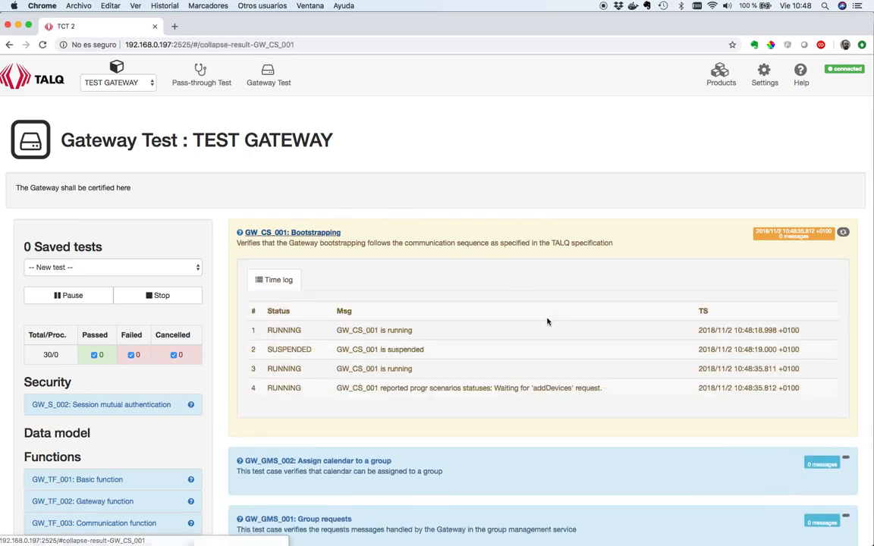
{"action": "scroll", "scroll_direction": "down", "scroll_amount": 3}
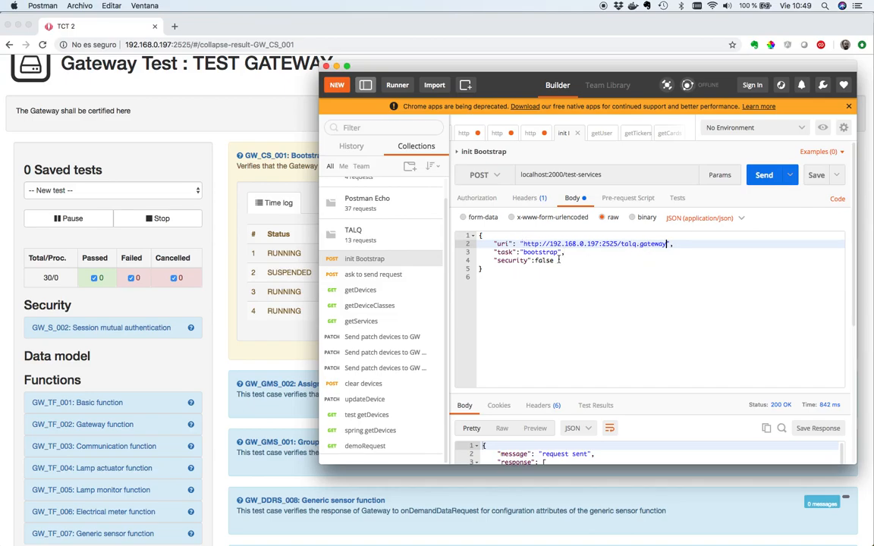
{"action": "mouse_move", "coordinate": [619, 264]}
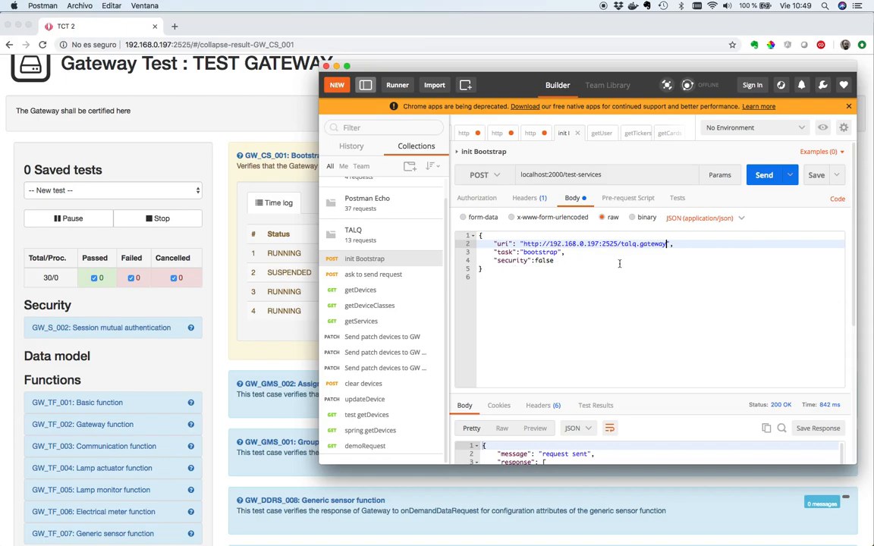
{"action": "left_click", "coordinate": [765, 174]}
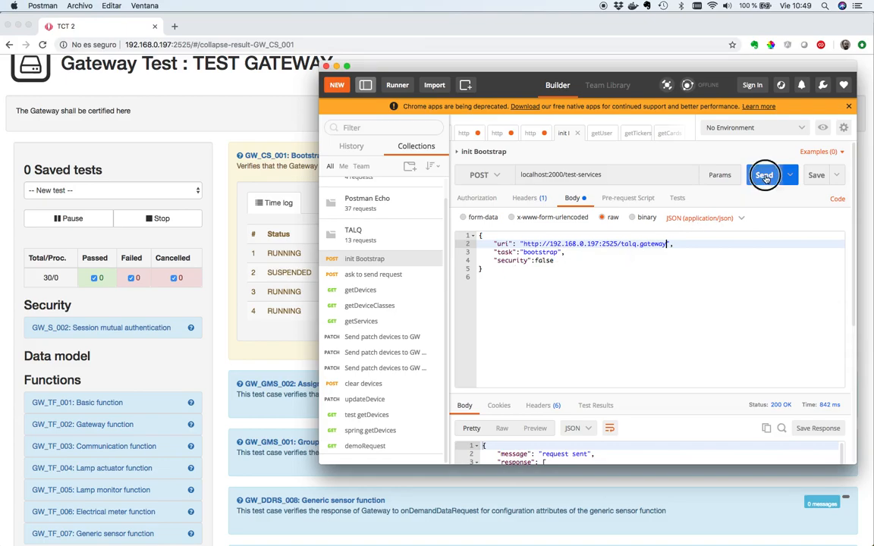
{"action": "left_click", "coordinate": [765, 174]}
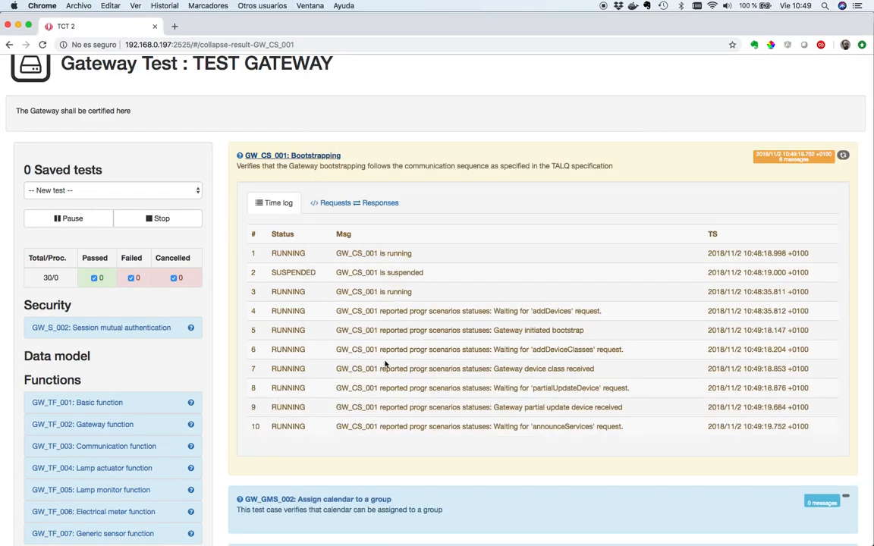
Inspect GW_CS_001 Requests & Responses down to the failed POST /talq.gateway/services with maximumCalendars 10.
{"action": "scroll", "scroll_direction": "down", "scroll_amount": 3}
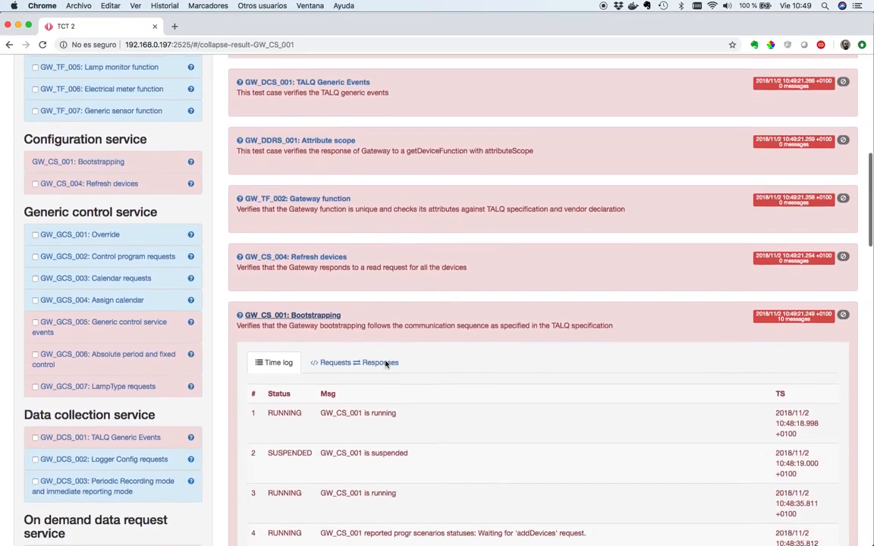
{"action": "scroll", "scroll_direction": "down", "scroll_amount": 3}
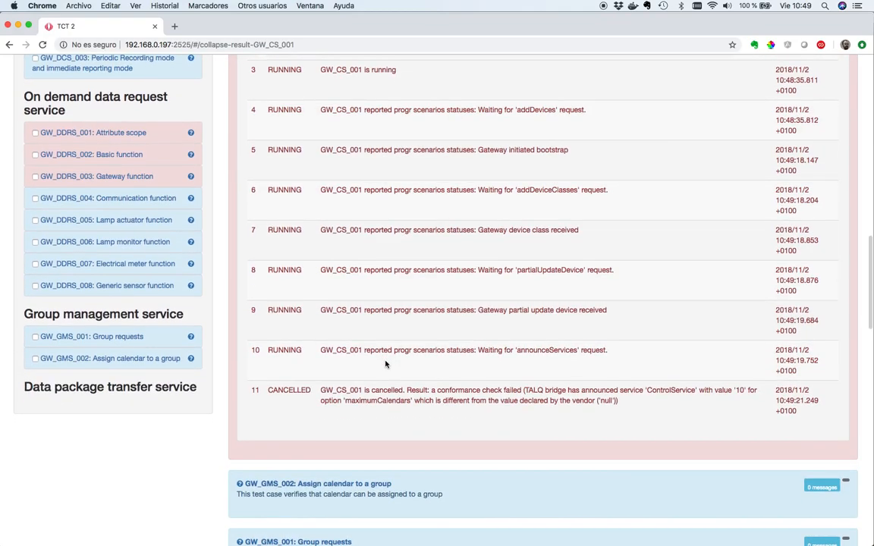
{"action": "scroll", "scroll_direction": "down", "scroll_amount": 3}
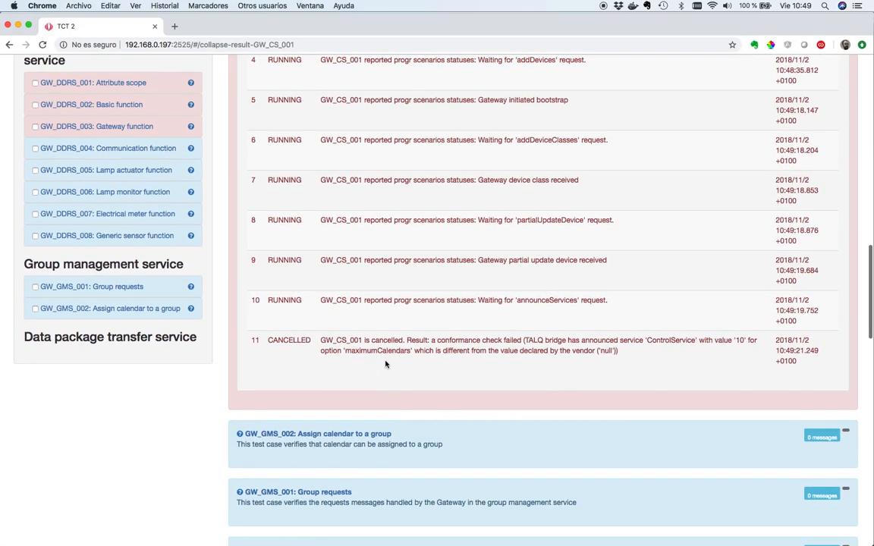
{"action": "mouse_move", "coordinate": [625, 340]}
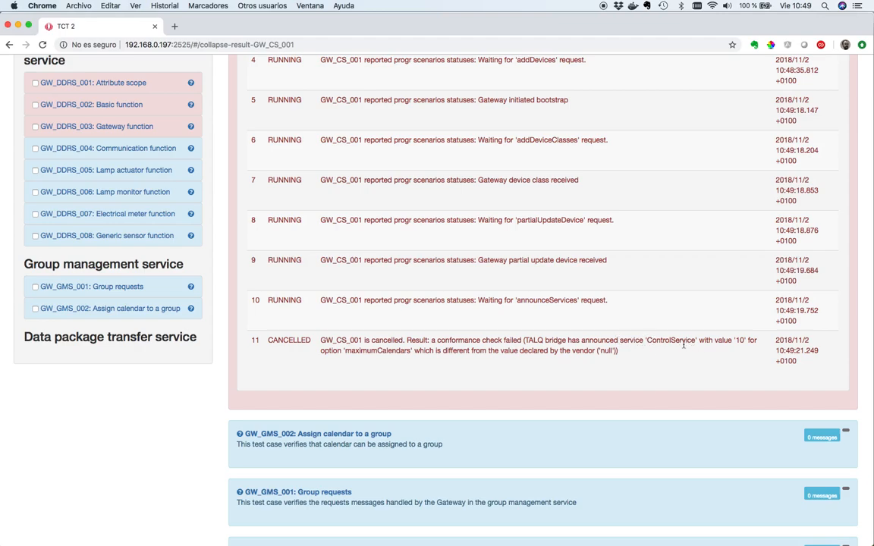
{"action": "mouse_move", "coordinate": [723, 346]}
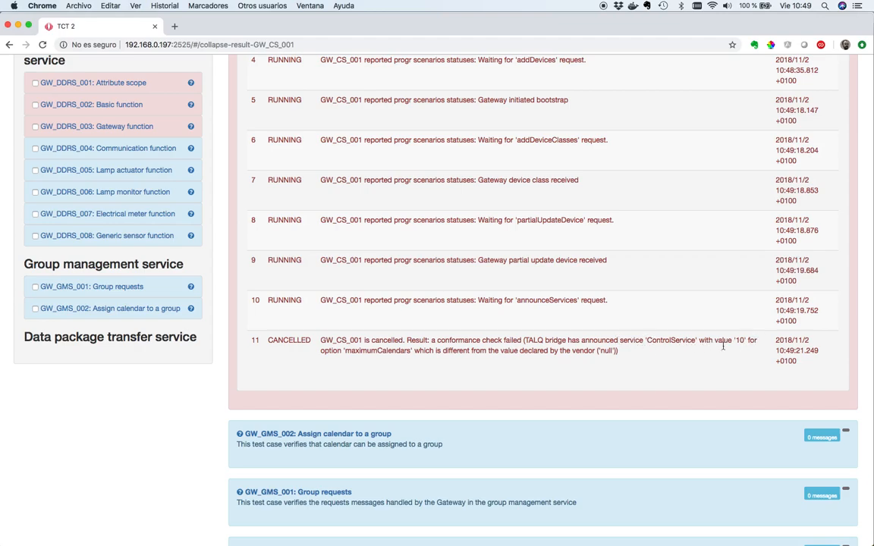
{"action": "mouse_move", "coordinate": [437, 362]}
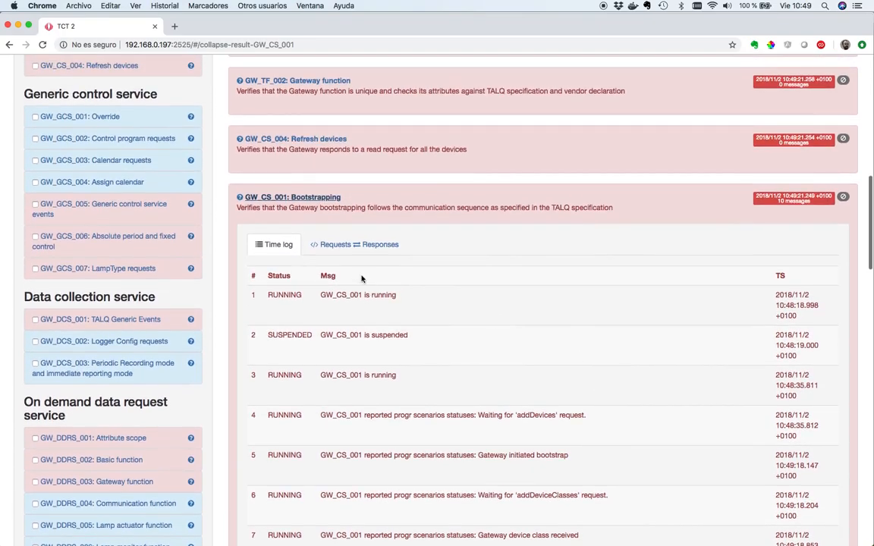
{"action": "left_click", "coordinate": [355, 244]}
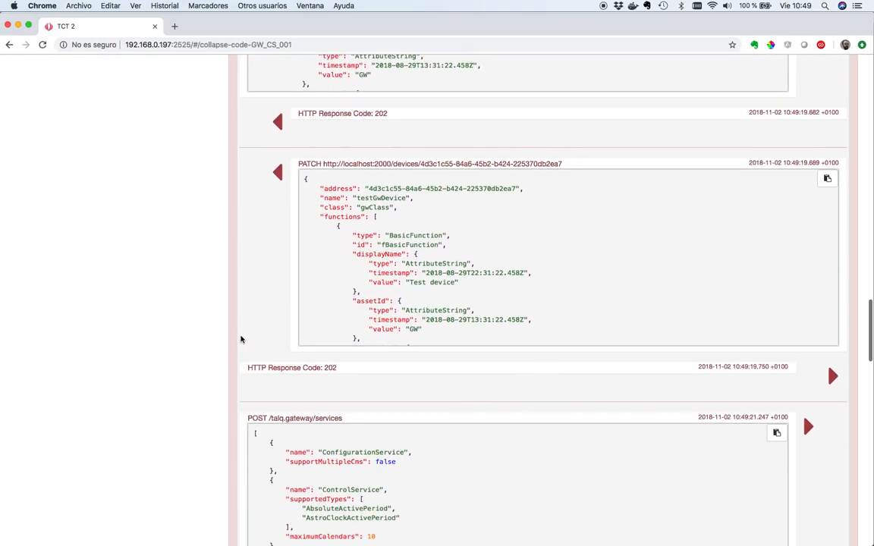
{"action": "scroll", "scroll_direction": "down", "scroll_amount": 3}
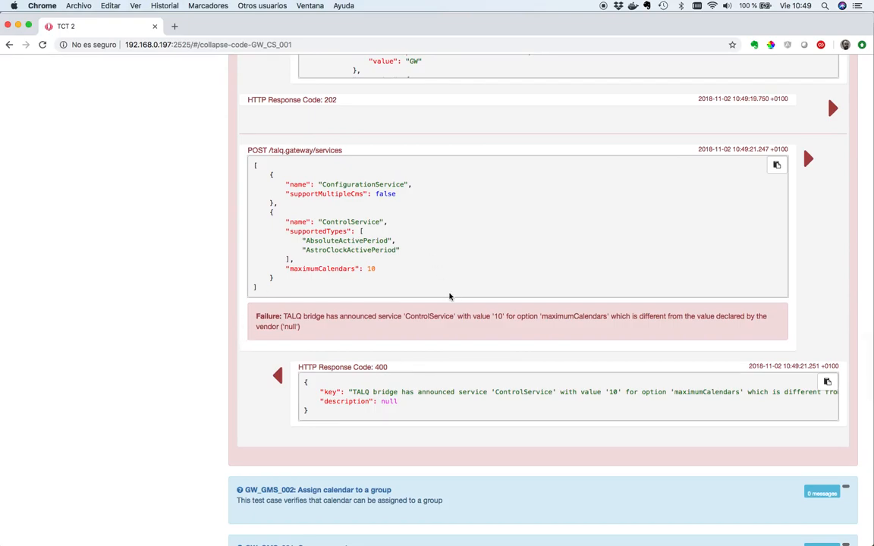
{"action": "mouse_move", "coordinate": [286, 267]}
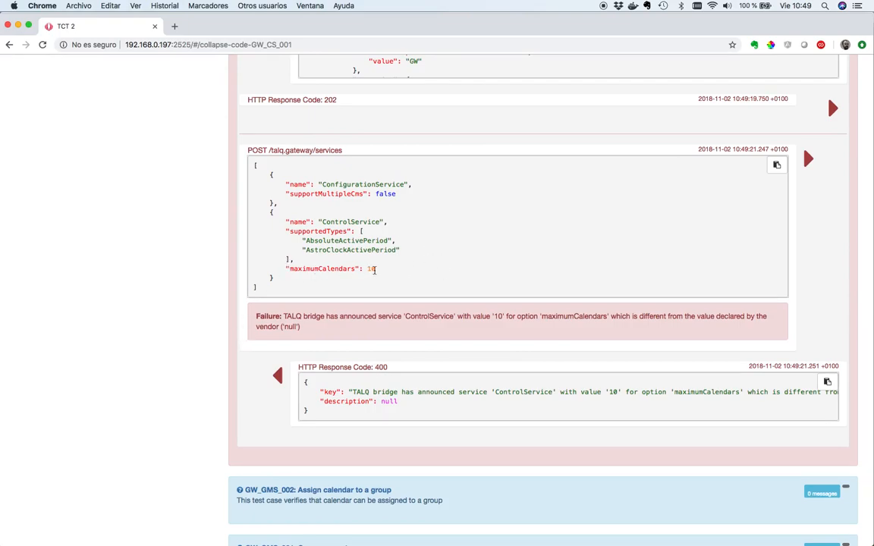
{"action": "mouse_move", "coordinate": [492, 404]}
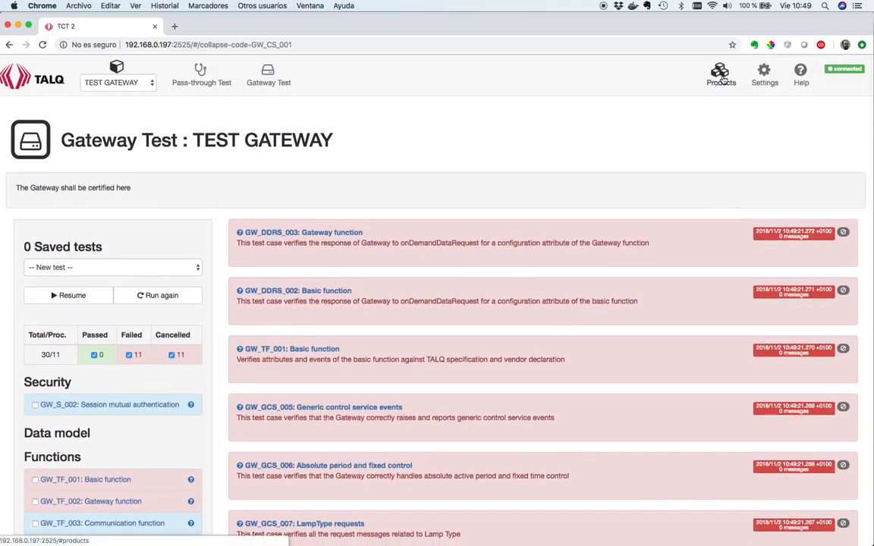
Edit TEST GATEWAY's Control Service profile to enable maximumCalendars with value 10.
{"action": "left_click", "coordinate": [719, 74]}
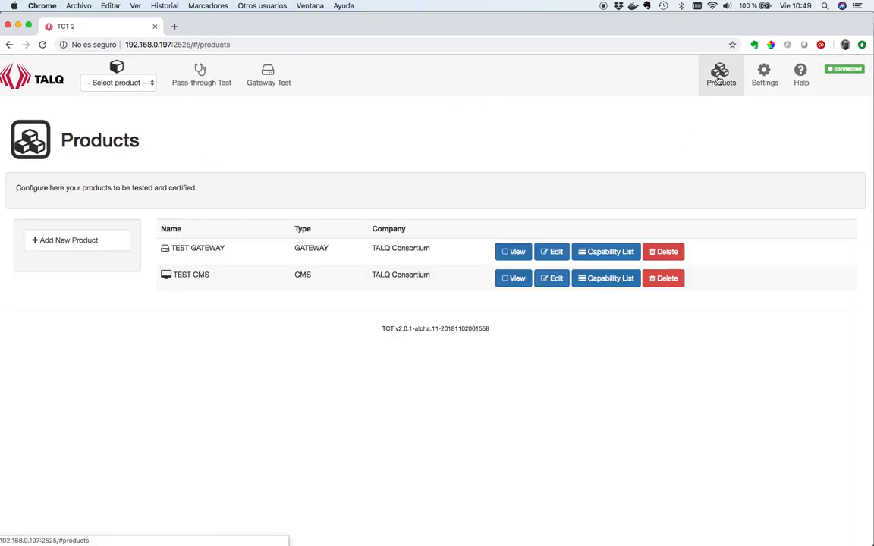
{"action": "left_click", "coordinate": [553, 252]}
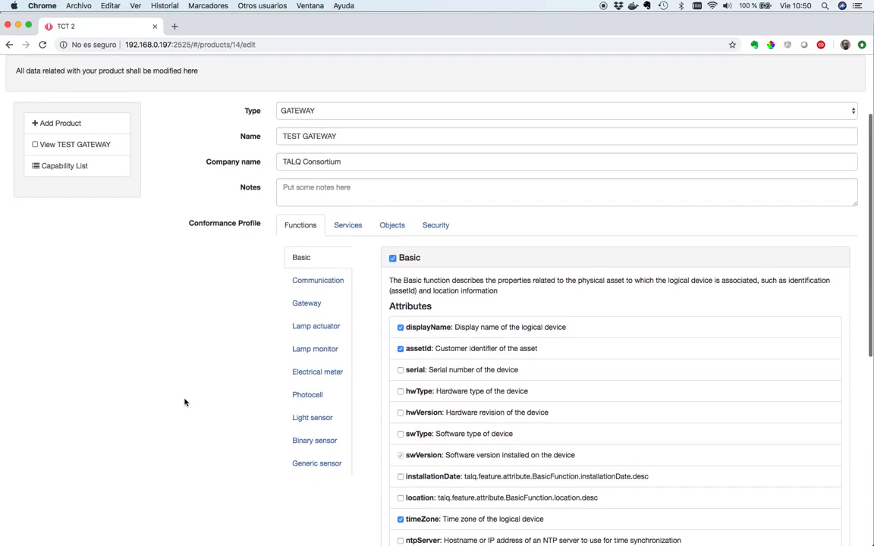
{"action": "left_click", "coordinate": [348, 225]}
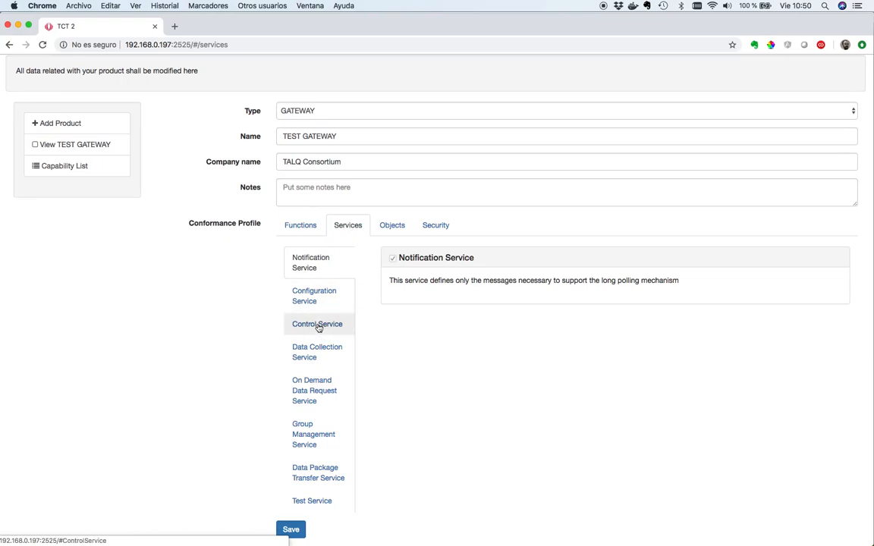
{"action": "left_click", "coordinate": [317, 325]}
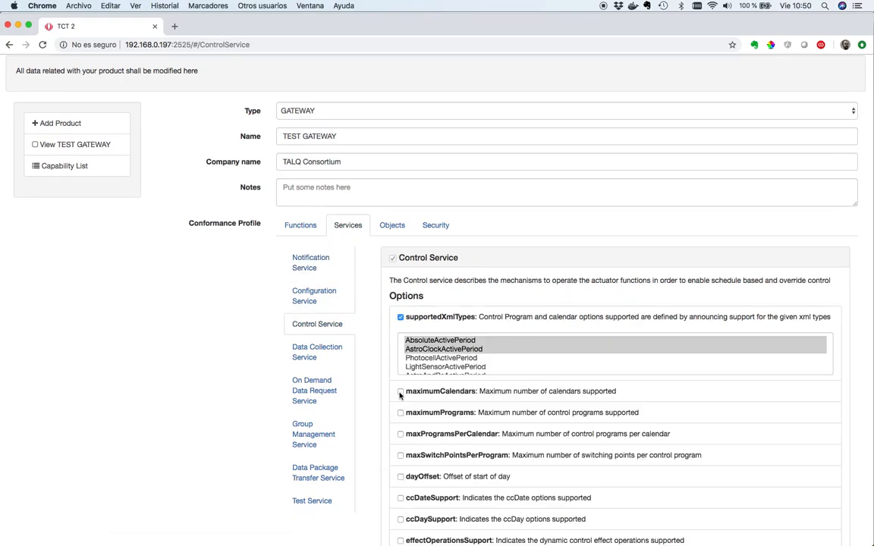
{"action": "left_click", "coordinate": [400, 391]}
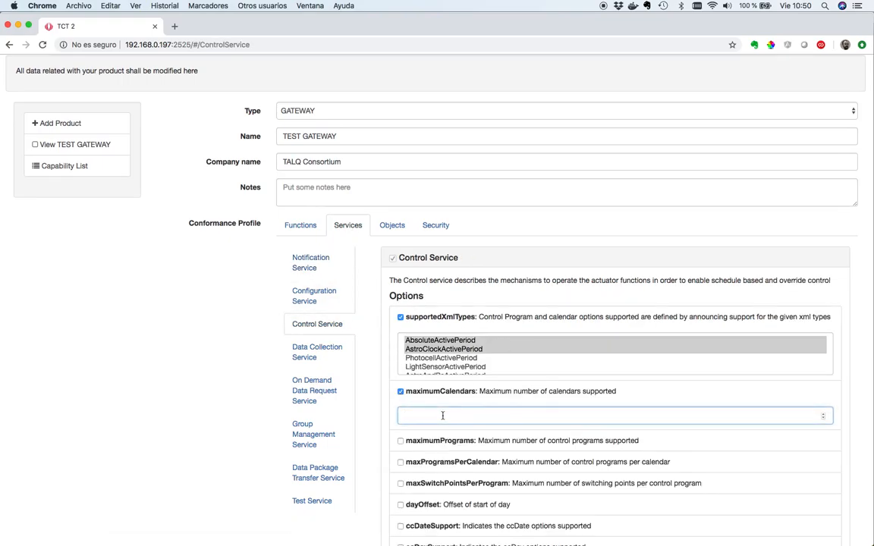
{"action": "type", "text": "10"}
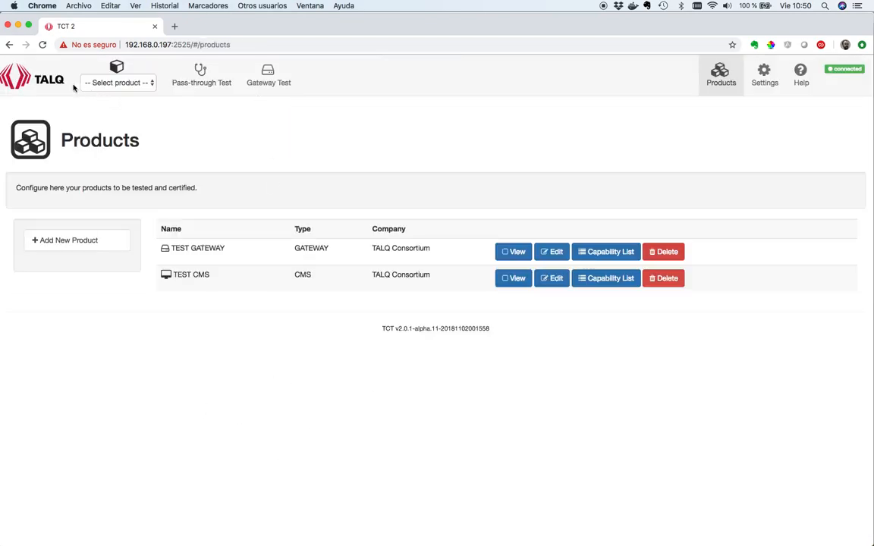
Select TEST GATEWAY, start a new certification run and confirm the gateway is ready for the CMS.
{"action": "left_click", "coordinate": [119, 82]}
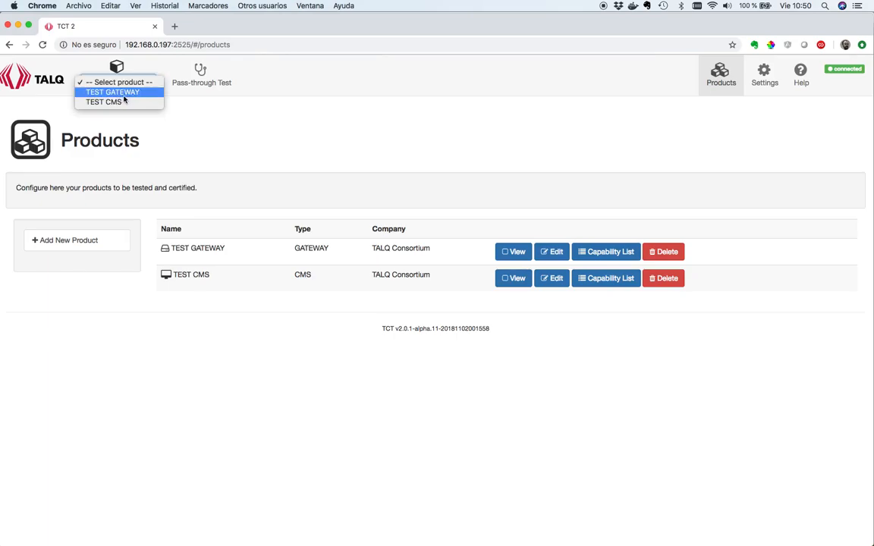
{"action": "left_click", "coordinate": [112, 92]}
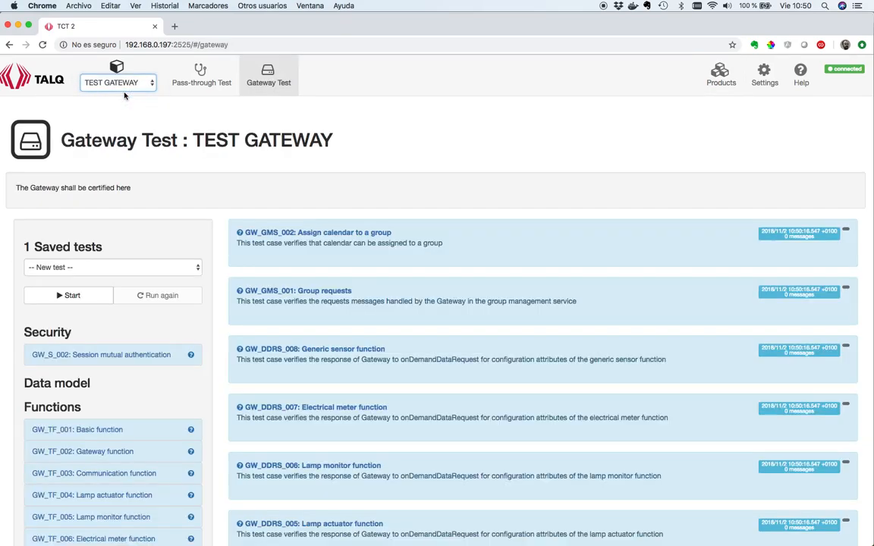
{"action": "left_click", "coordinate": [69, 295]}
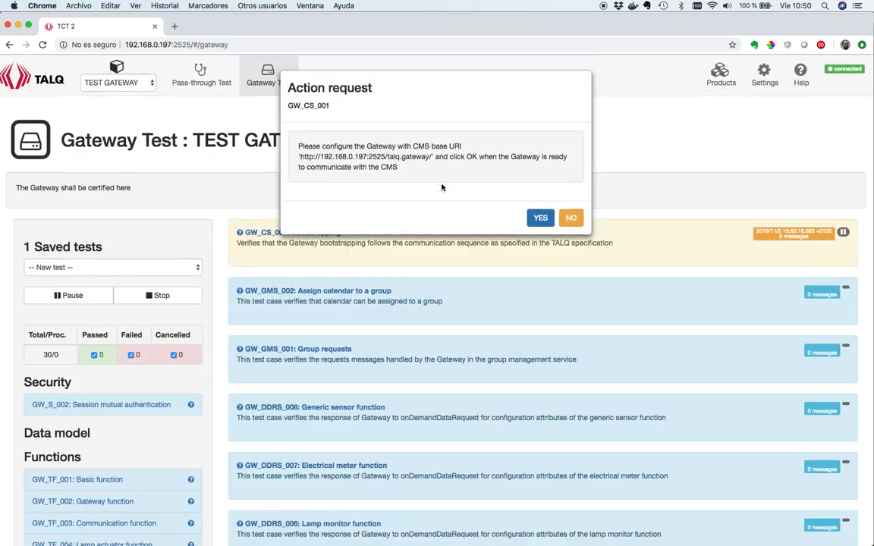
{"action": "left_click", "coordinate": [540, 219]}
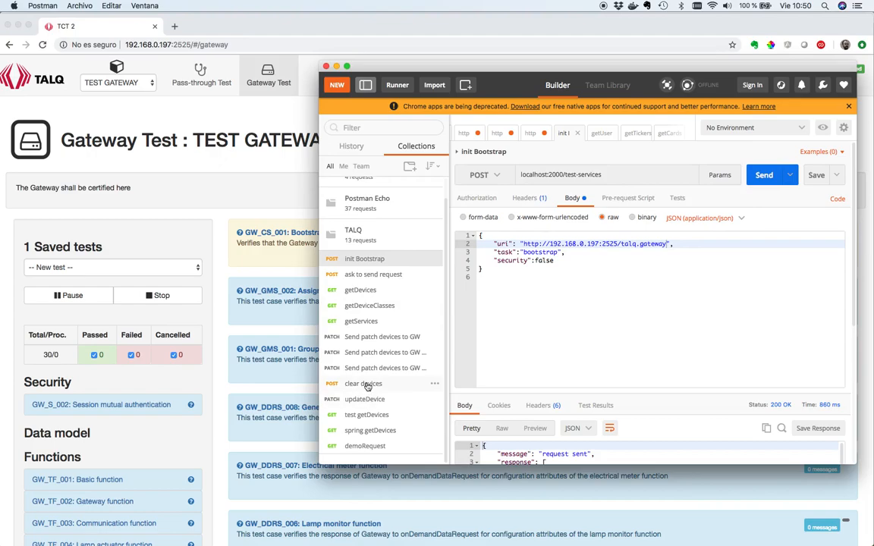
Return to the running gateway test after sending the init Bootstrap request.
{"action": "left_click", "coordinate": [363, 382]}
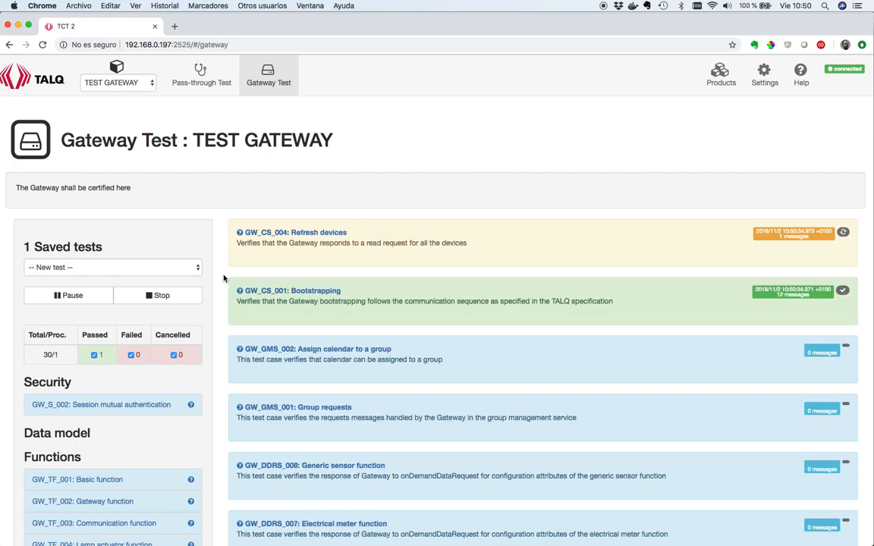
Scroll through the finished run's test list and summary counts, Bootstrapping and Refresh devices passing.
{"action": "scroll", "scroll_direction": "down", "scroll_amount": 3}
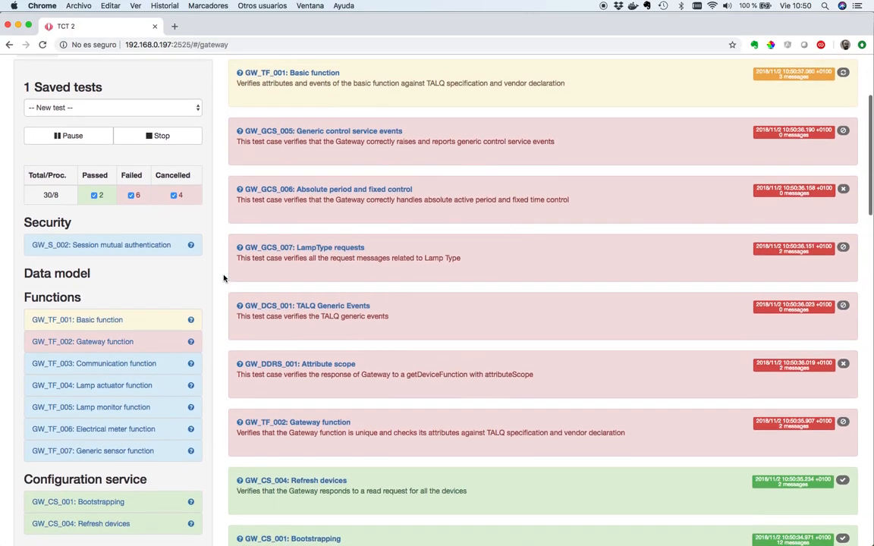
{"action": "scroll", "scroll_direction": "up", "scroll_amount": 3}
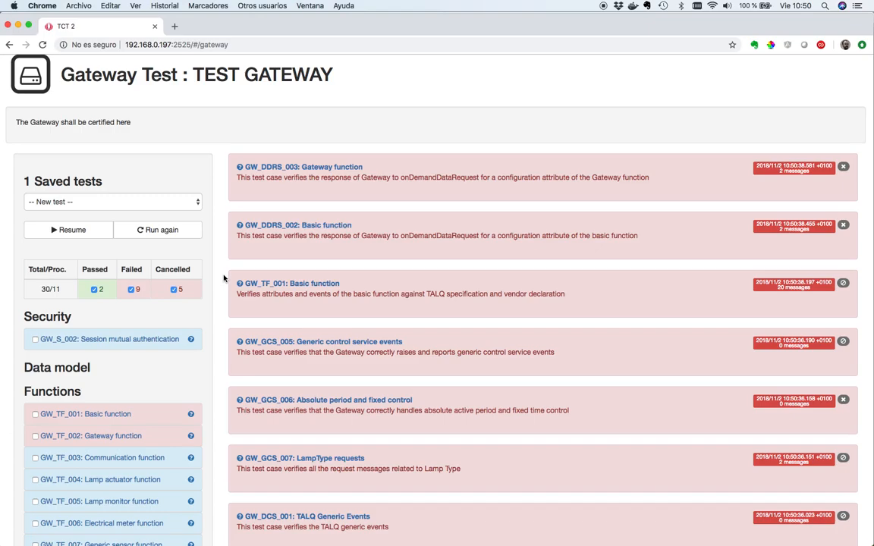
{"action": "scroll", "scroll_direction": "down", "scroll_amount": 3}
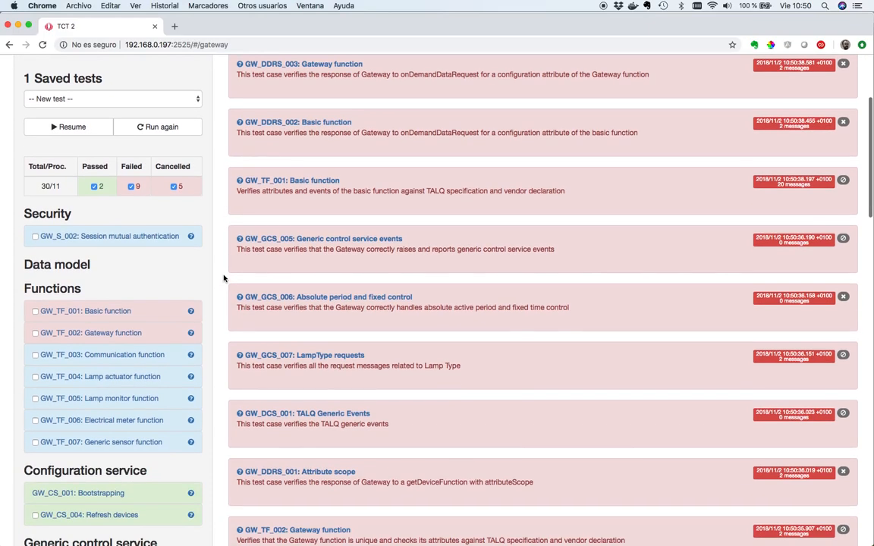
{"action": "scroll", "scroll_direction": "down", "scroll_amount": 3}
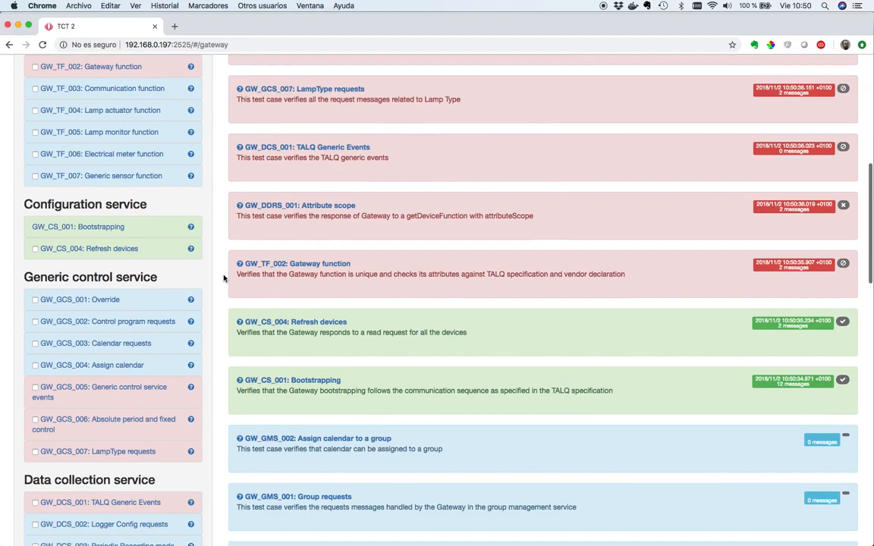
{"action": "left_click", "coordinate": [291, 380]}
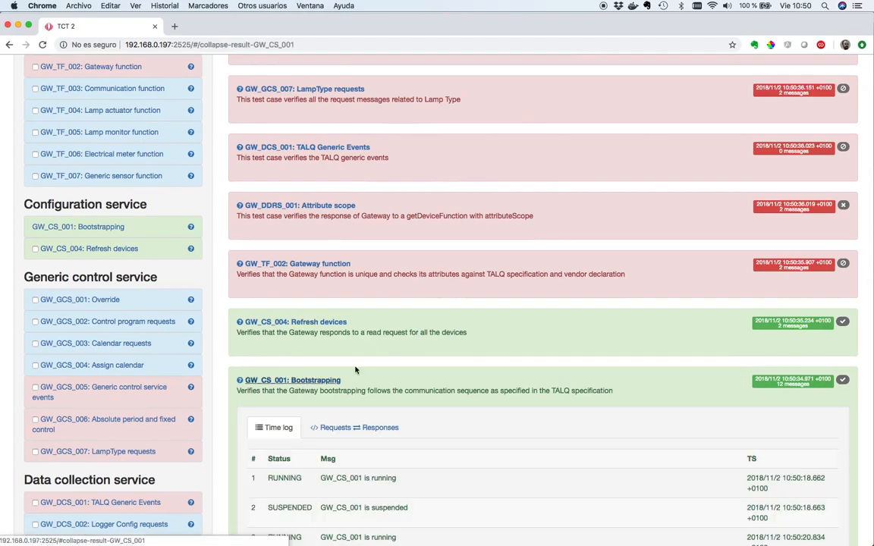
{"action": "scroll", "scroll_direction": "down", "scroll_amount": 3}
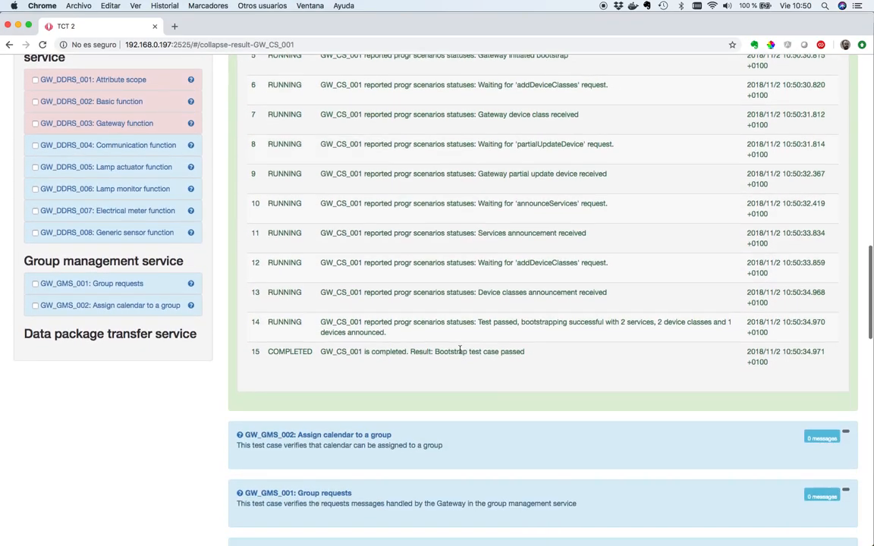
{"action": "scroll", "scroll_direction": "up", "scroll_amount": 3}
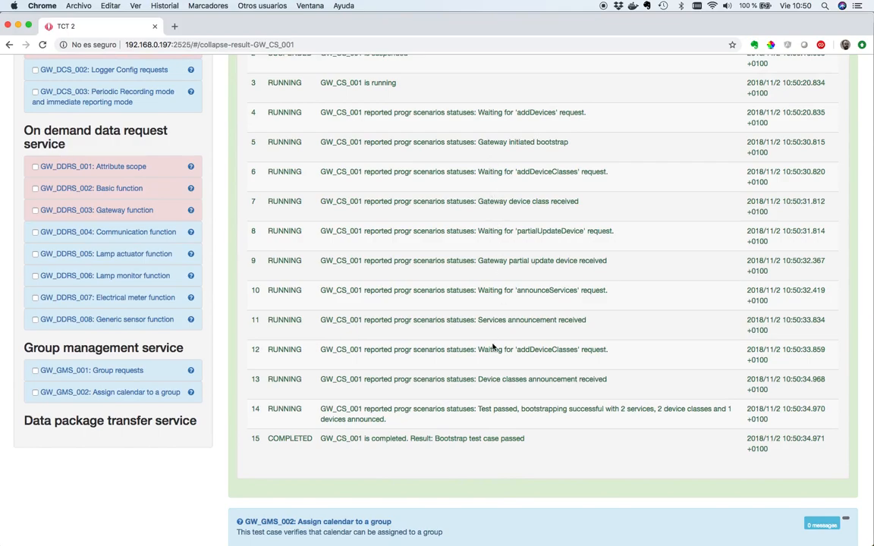
{"action": "left_click", "coordinate": [352, 146]}
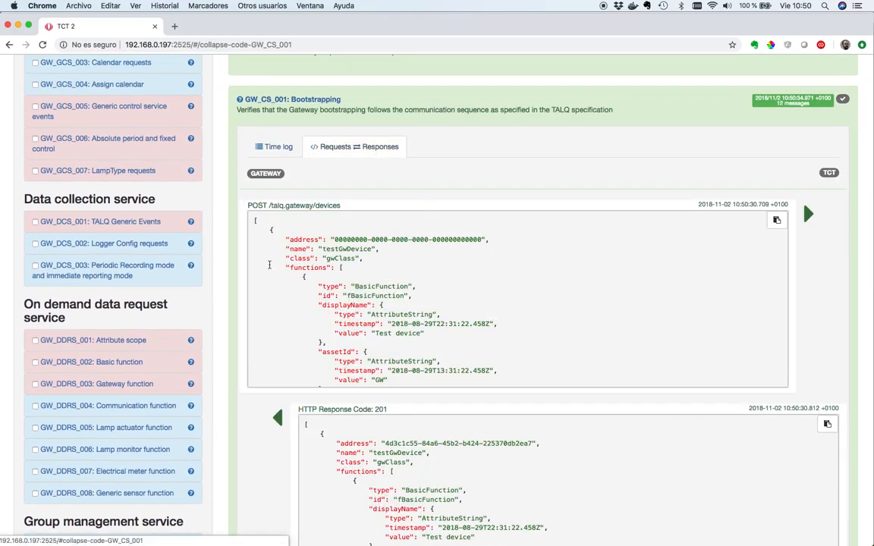
{"action": "scroll", "scroll_direction": "down", "scroll_amount": 3}
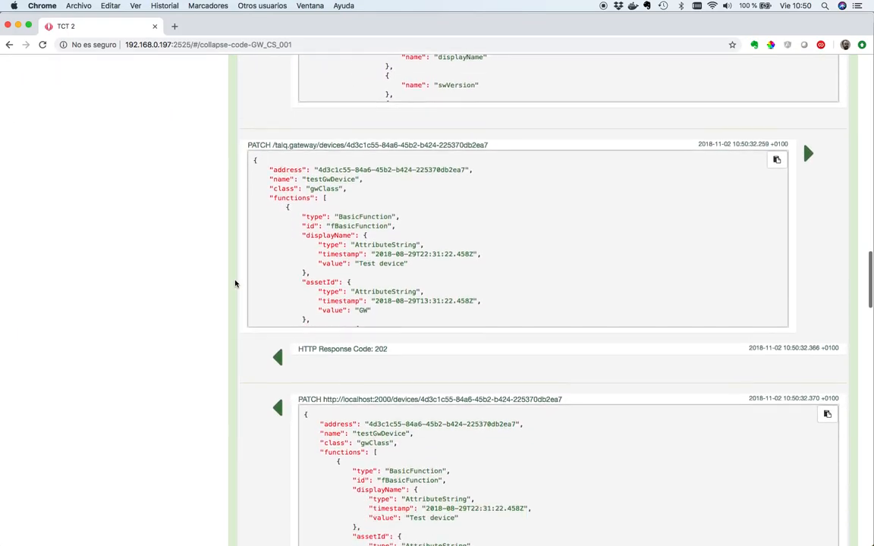
{"action": "scroll", "scroll_direction": "down", "scroll_amount": 3}
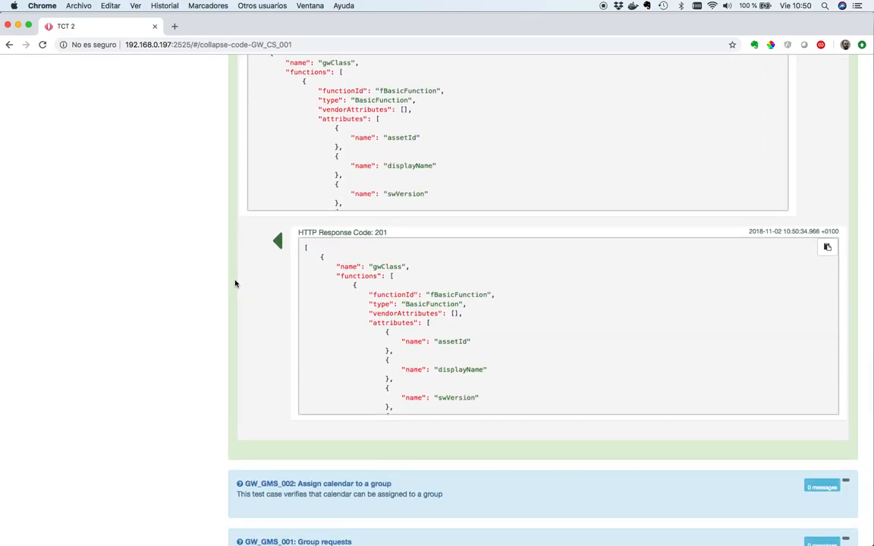
{"action": "scroll", "scroll_direction": "down", "scroll_amount": 3}
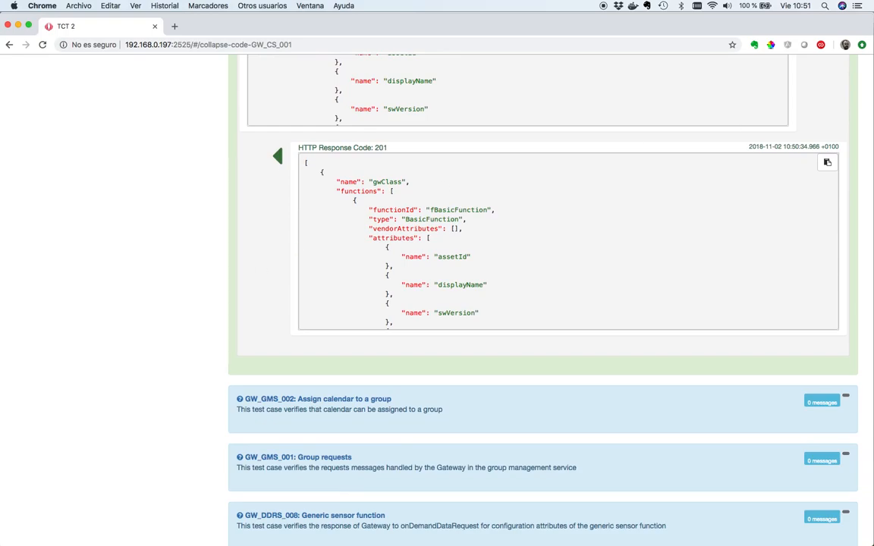
{"action": "mouse_move", "coordinate": [845, 85]}
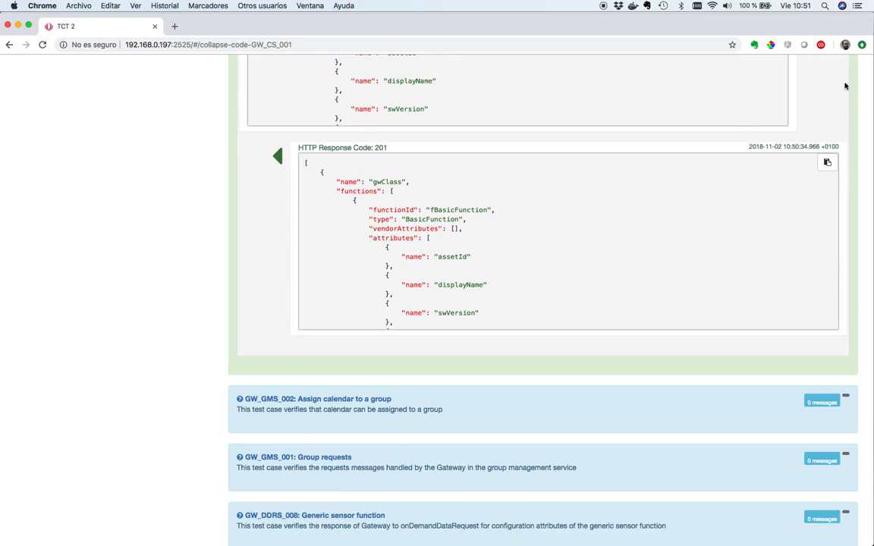
{"action": "scroll", "scroll_direction": "down", "scroll_amount": 3}
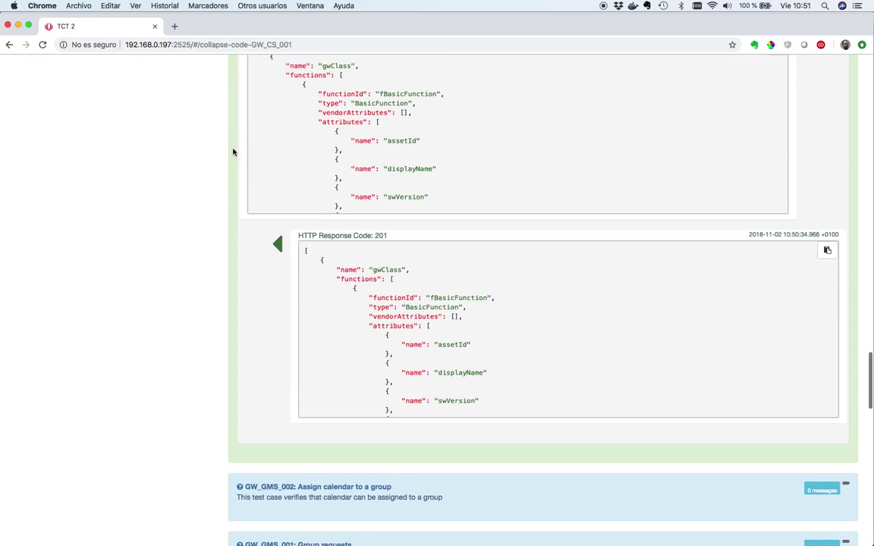
{"action": "mouse_move", "coordinate": [220, 255]}
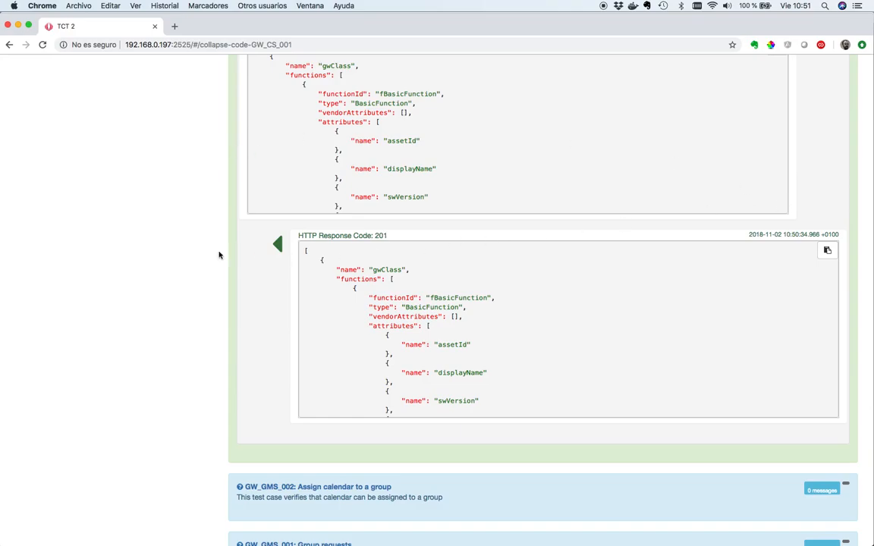
{"action": "scroll", "scroll_direction": "up", "scroll_amount": 3}
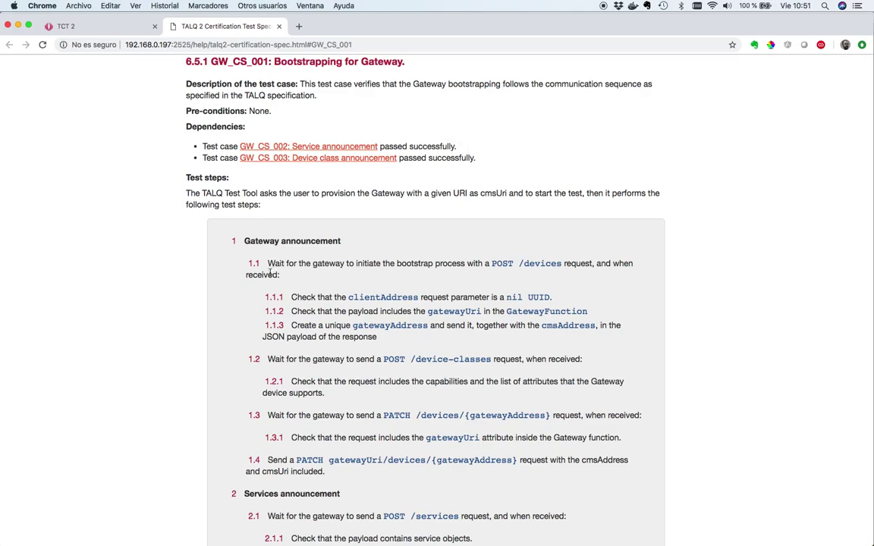
Scroll through the GW_CS_001 Bootstrapping test steps in the specification.
{"action": "scroll", "scroll_direction": "down", "scroll_amount": 3}
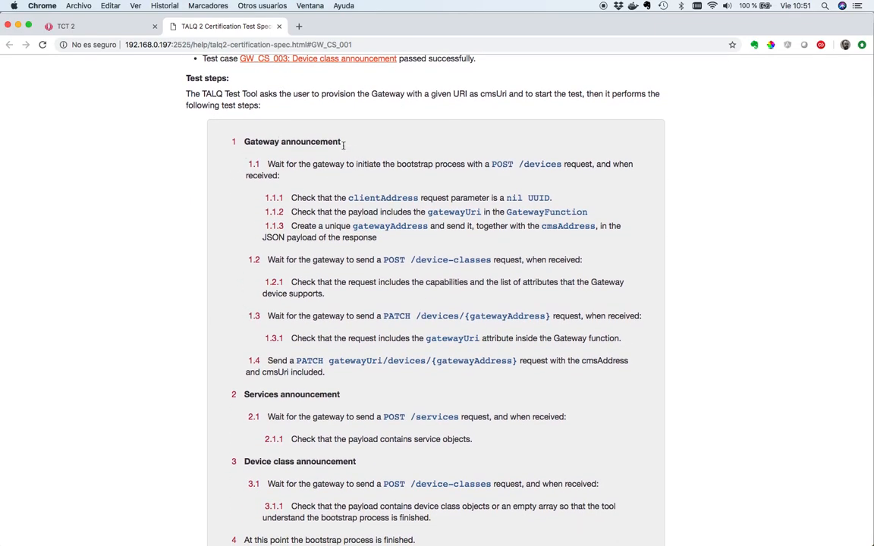
{"action": "scroll", "scroll_direction": "down", "scroll_amount": 3}
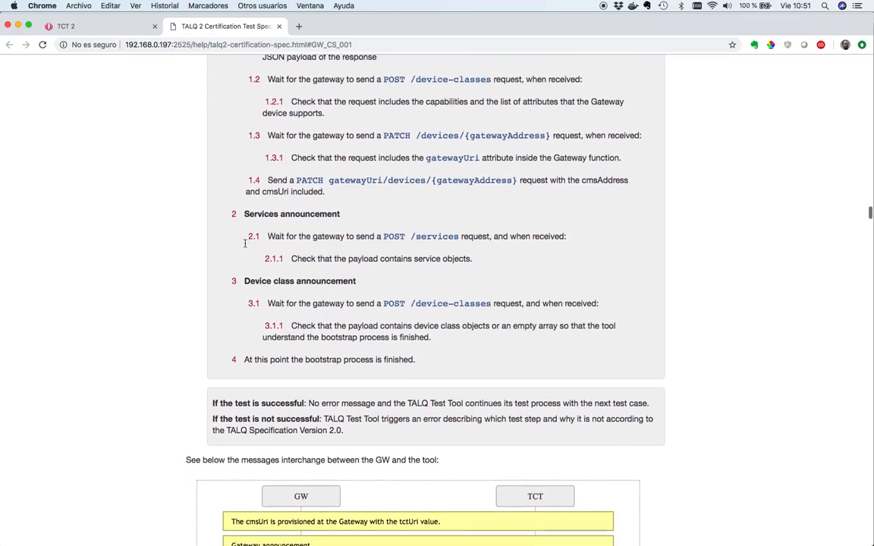
{"action": "scroll", "scroll_direction": "down", "scroll_amount": 3}
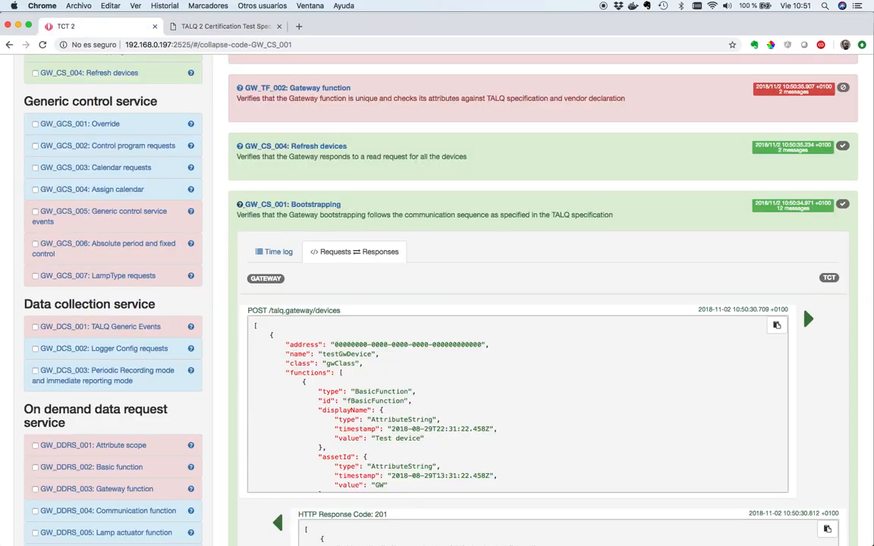
Select TEST CMS as the product to certify from the product list.
{"action": "scroll", "scroll_direction": "up", "scroll_amount": 3}
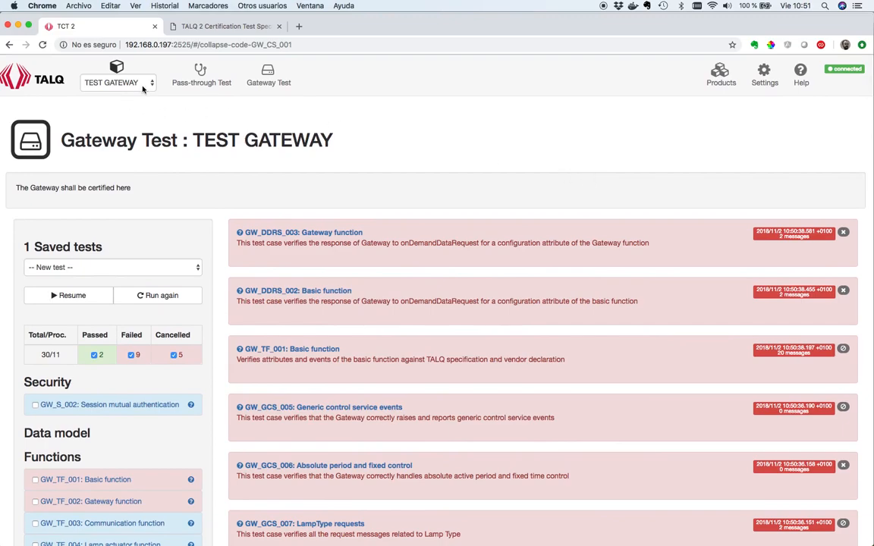
{"action": "left_click", "coordinate": [119, 82]}
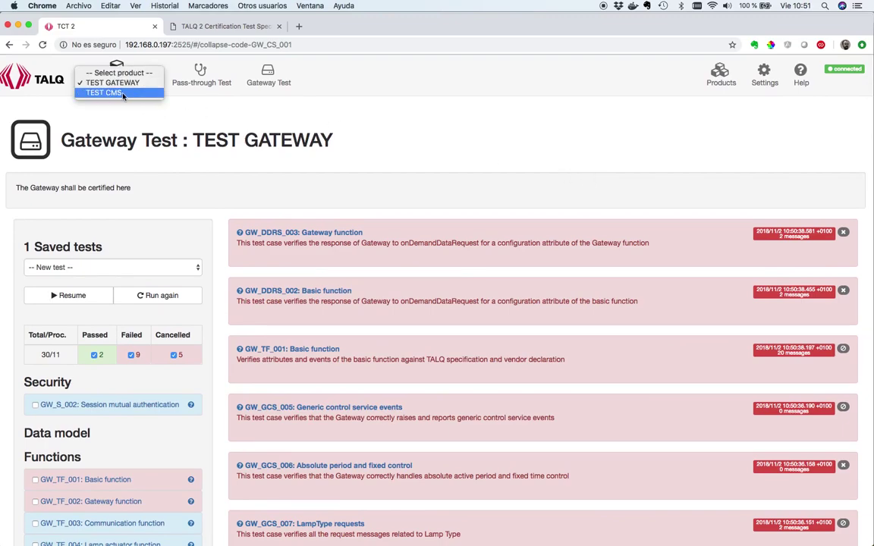
{"action": "left_click", "coordinate": [103, 93]}
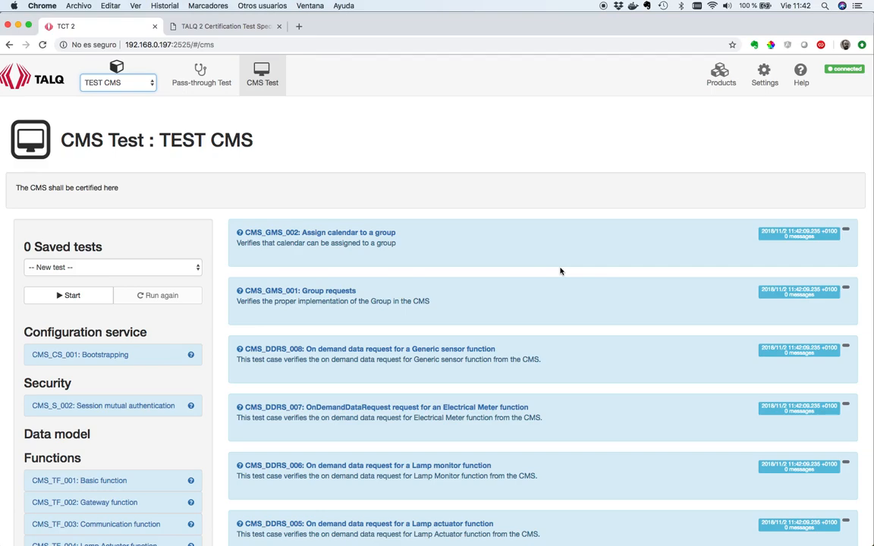
{"action": "mouse_move", "coordinate": [244, 219]}
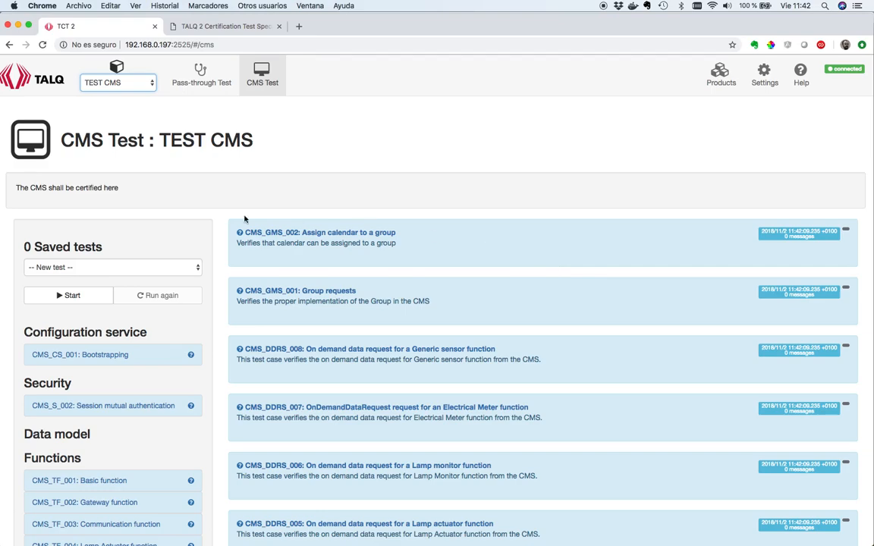
Start the run, confirm the CMS is listening, and expand CMS_CS_001 Bootstrapping details.
{"action": "left_click", "coordinate": [68, 295]}
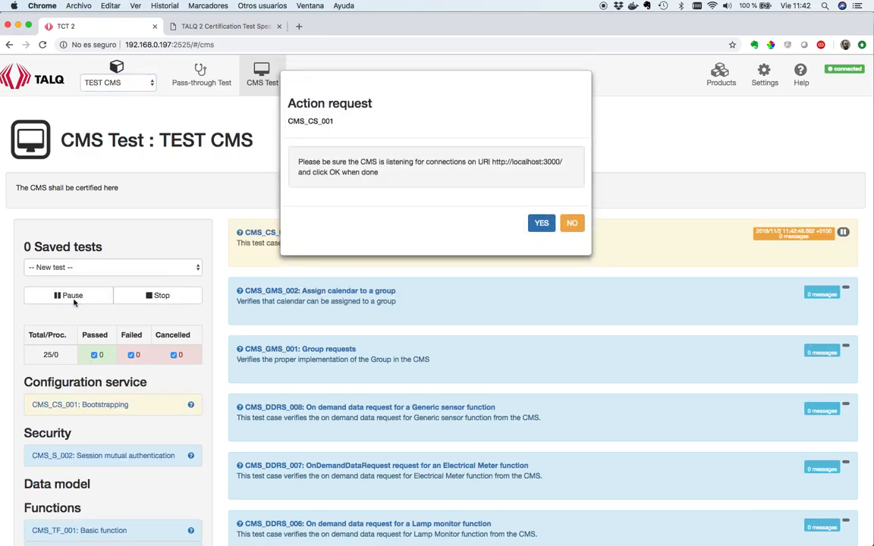
{"action": "mouse_move", "coordinate": [389, 209]}
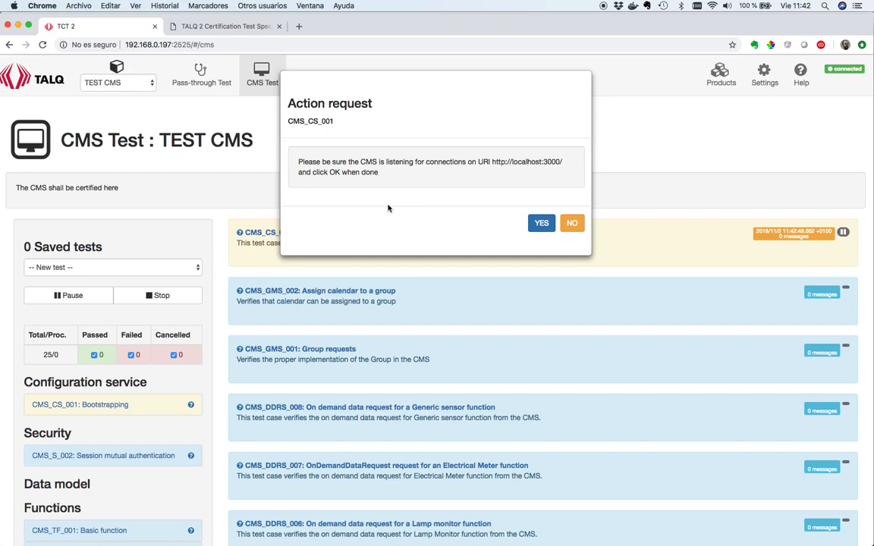
{"action": "left_click", "coordinate": [540, 221]}
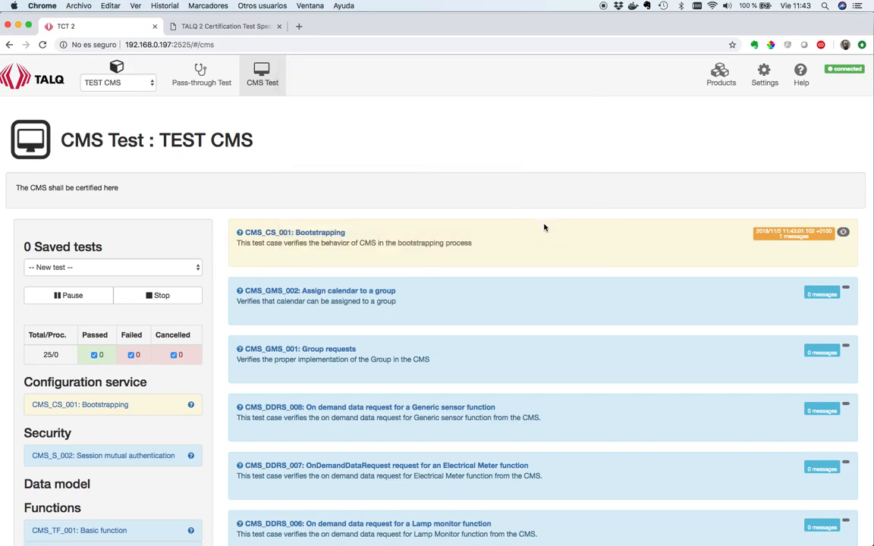
{"action": "left_click", "coordinate": [294, 232]}
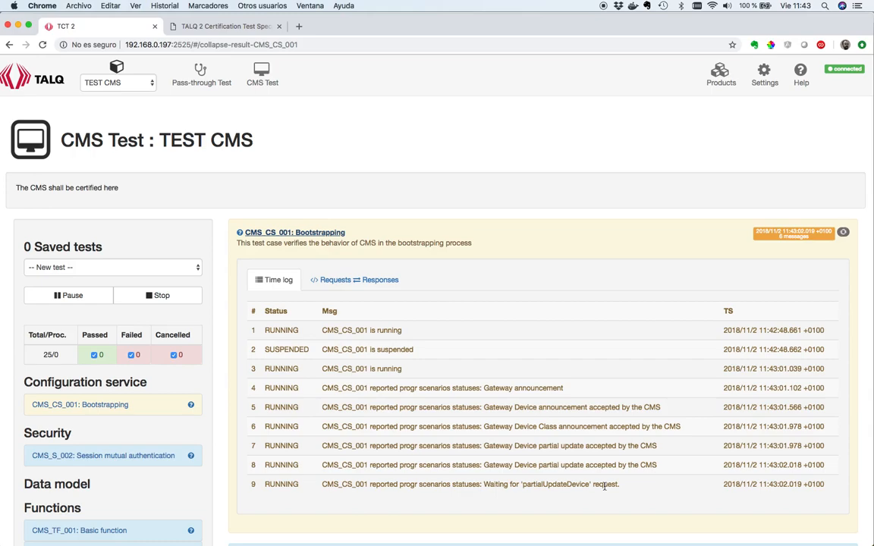
{"action": "mouse_move", "coordinate": [431, 313]}
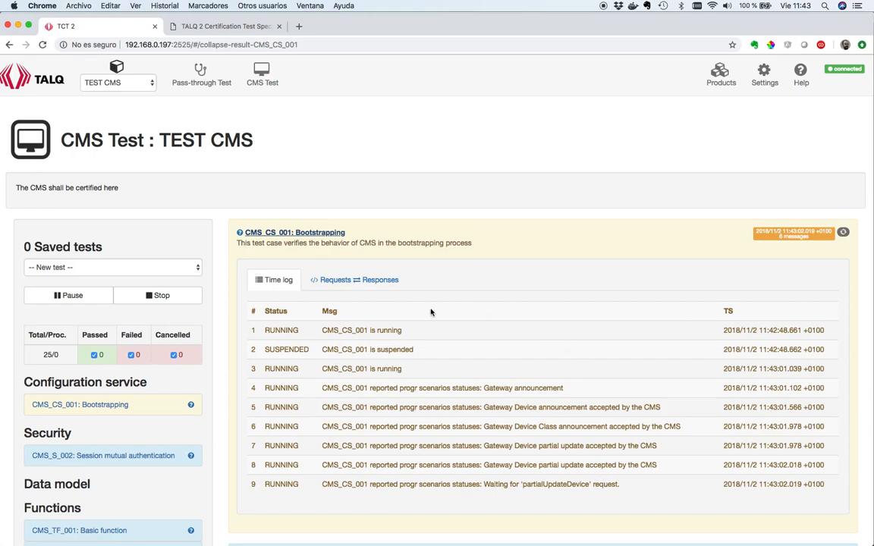
Review the Requests & Responses messages for CMS_CS_001 Bootstrapping.
{"action": "left_click", "coordinate": [356, 279]}
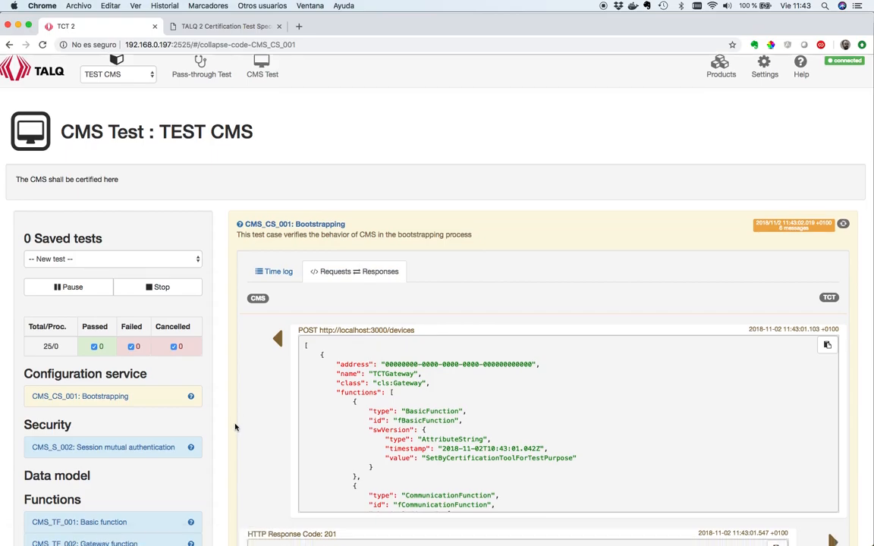
{"action": "scroll", "scroll_direction": "down", "scroll_amount": 3}
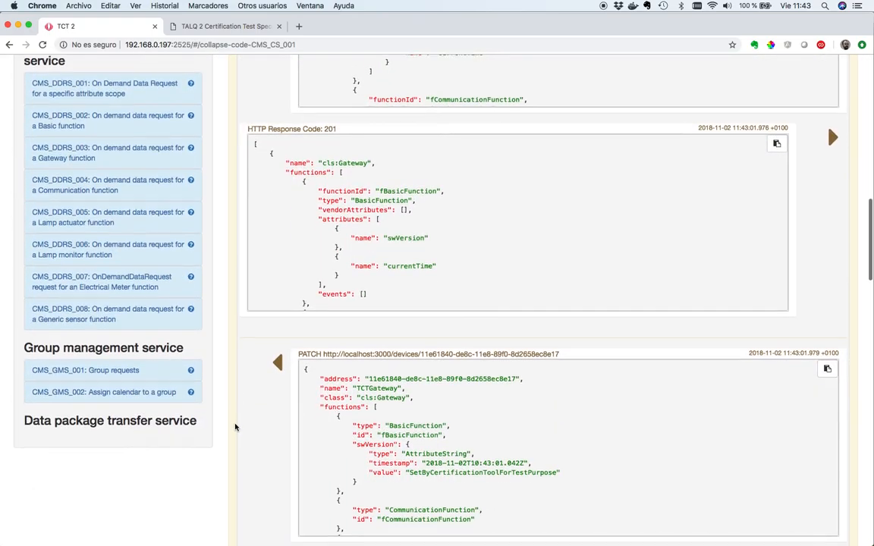
{"action": "scroll", "scroll_direction": "down", "scroll_amount": 3}
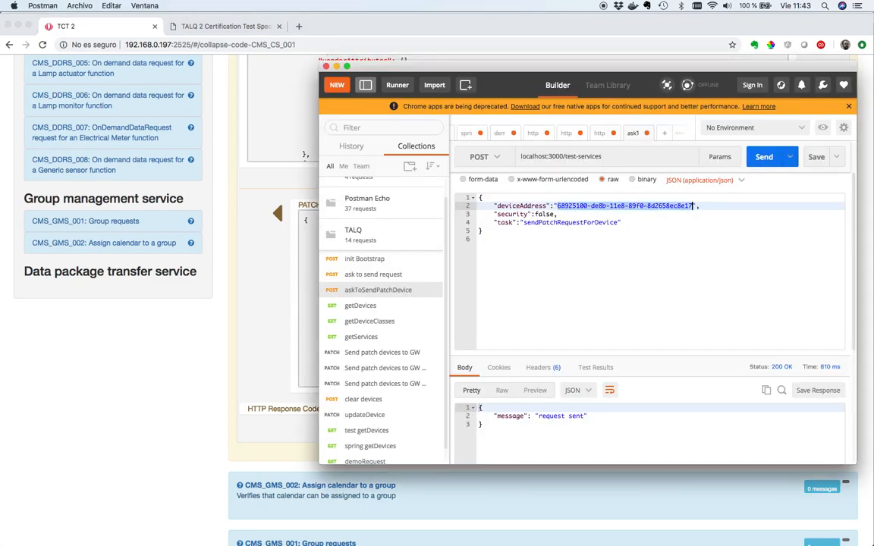
Send the askToSendPatchDevice request with the device address to the test services.
{"action": "left_click", "coordinate": [764, 157]}
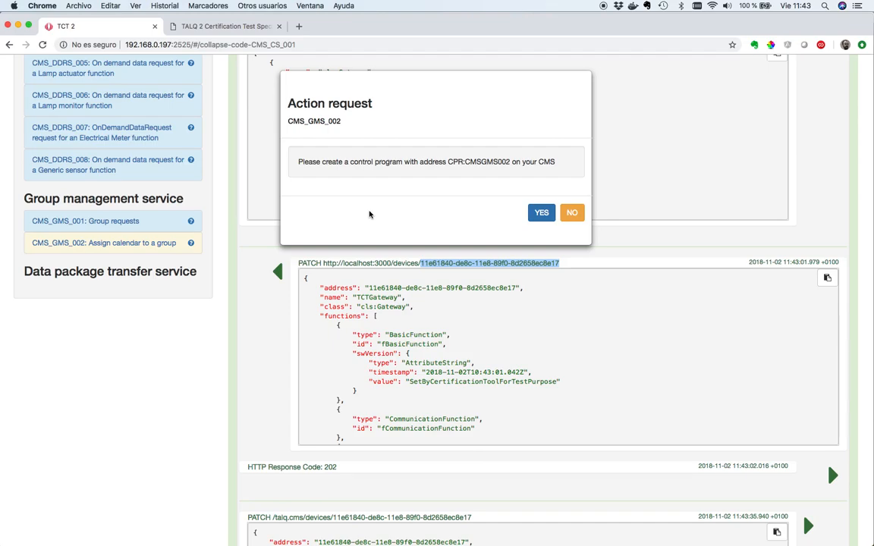
{"action": "mouse_move", "coordinate": [534, 248]}
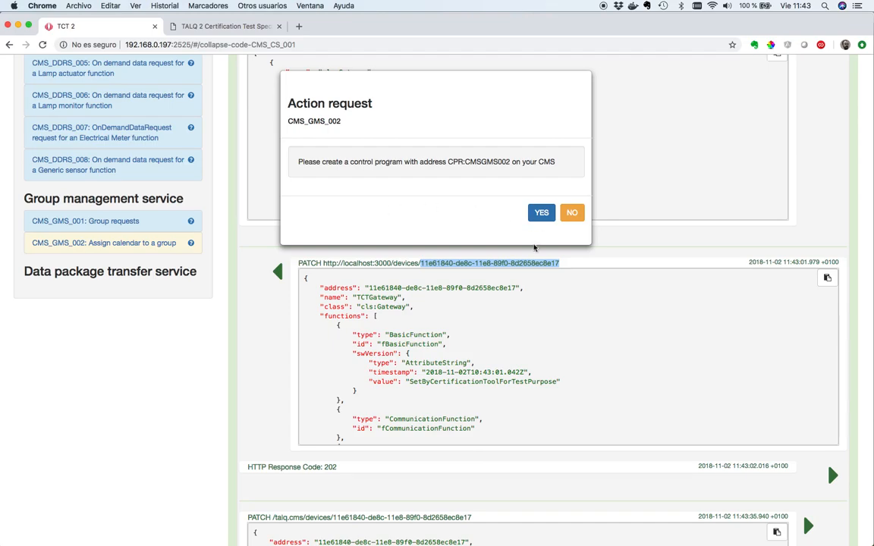
{"action": "mouse_move", "coordinate": [522, 292]}
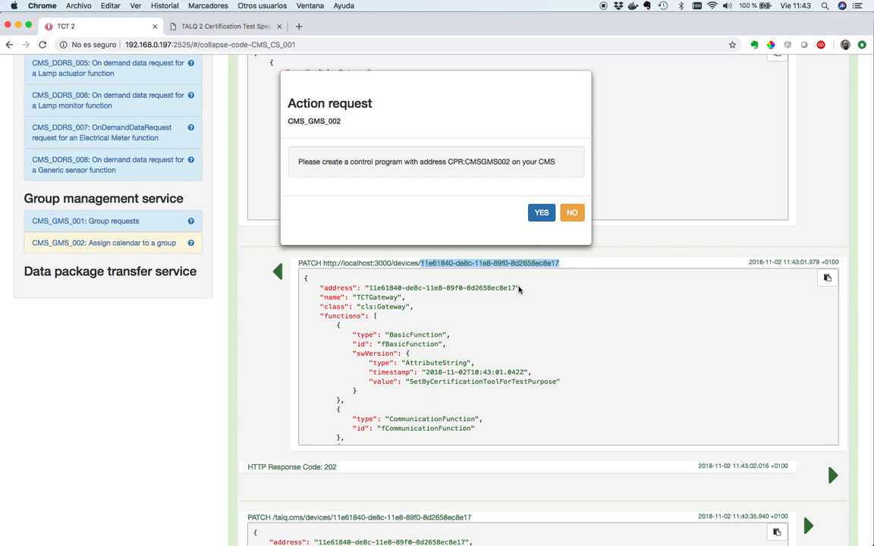
Answer YES to the CMS_GMS_002 request to create control program CPR:CMSGMS002.
{"action": "left_click", "coordinate": [541, 212]}
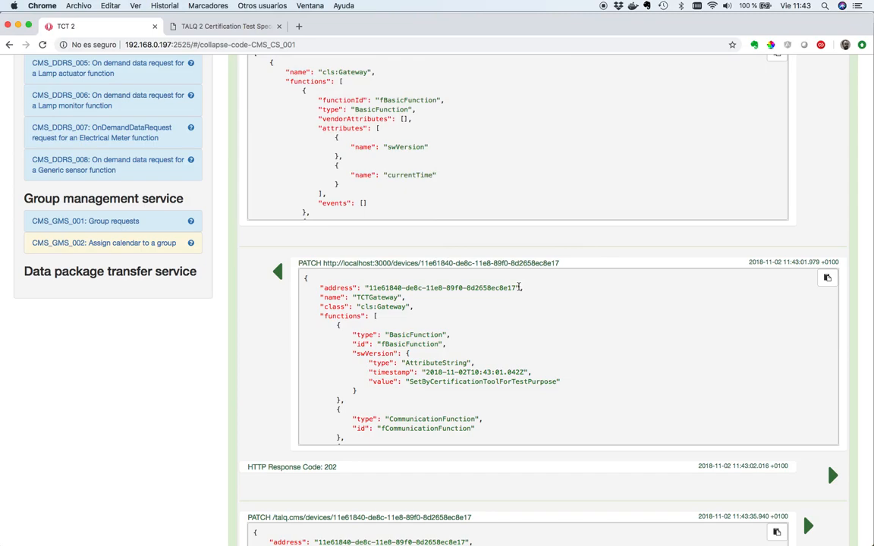